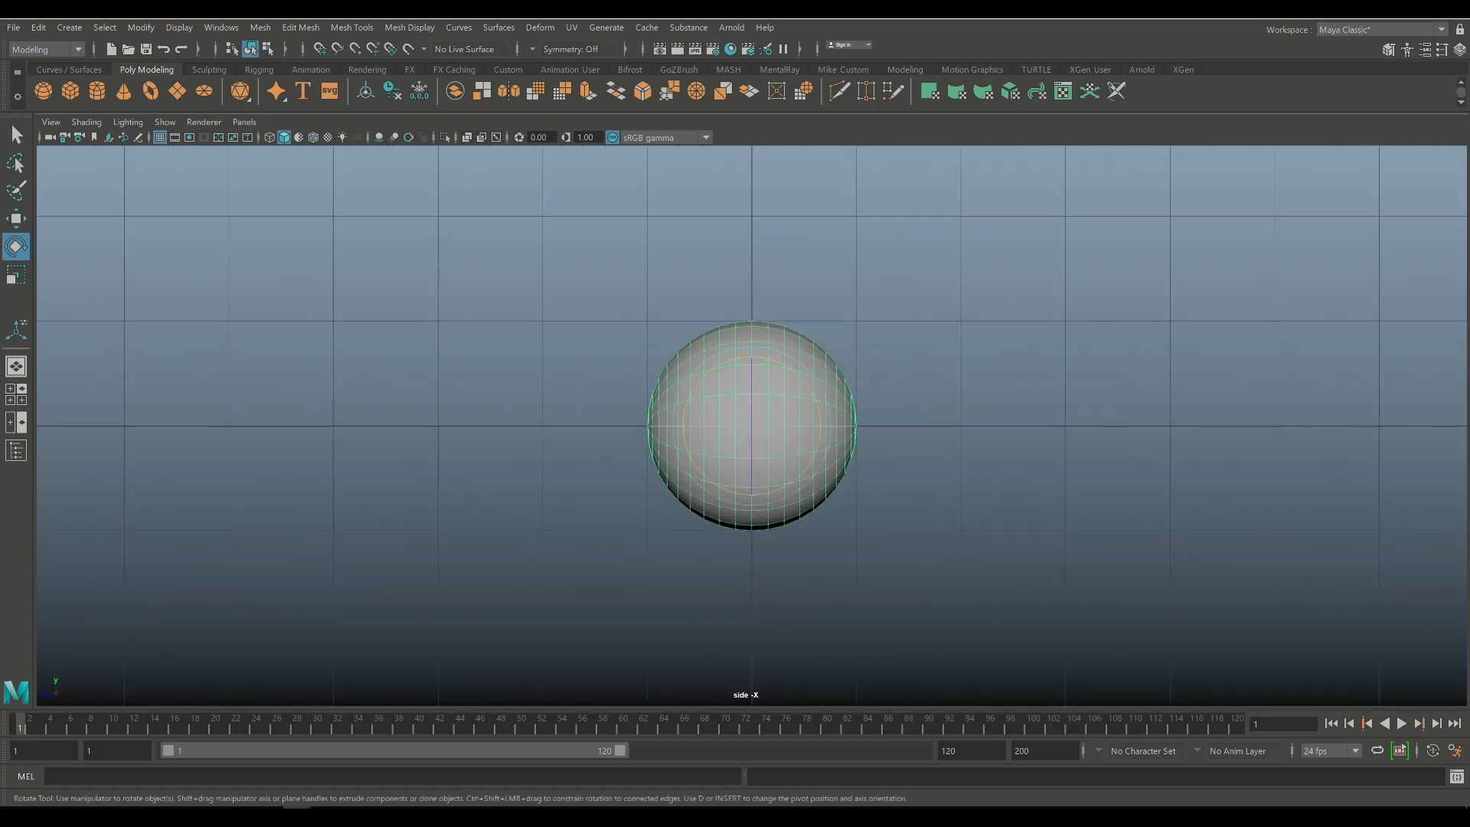
Rotate the sphere 90° on the X axis so its poles face front and back
right_click(654, 333)
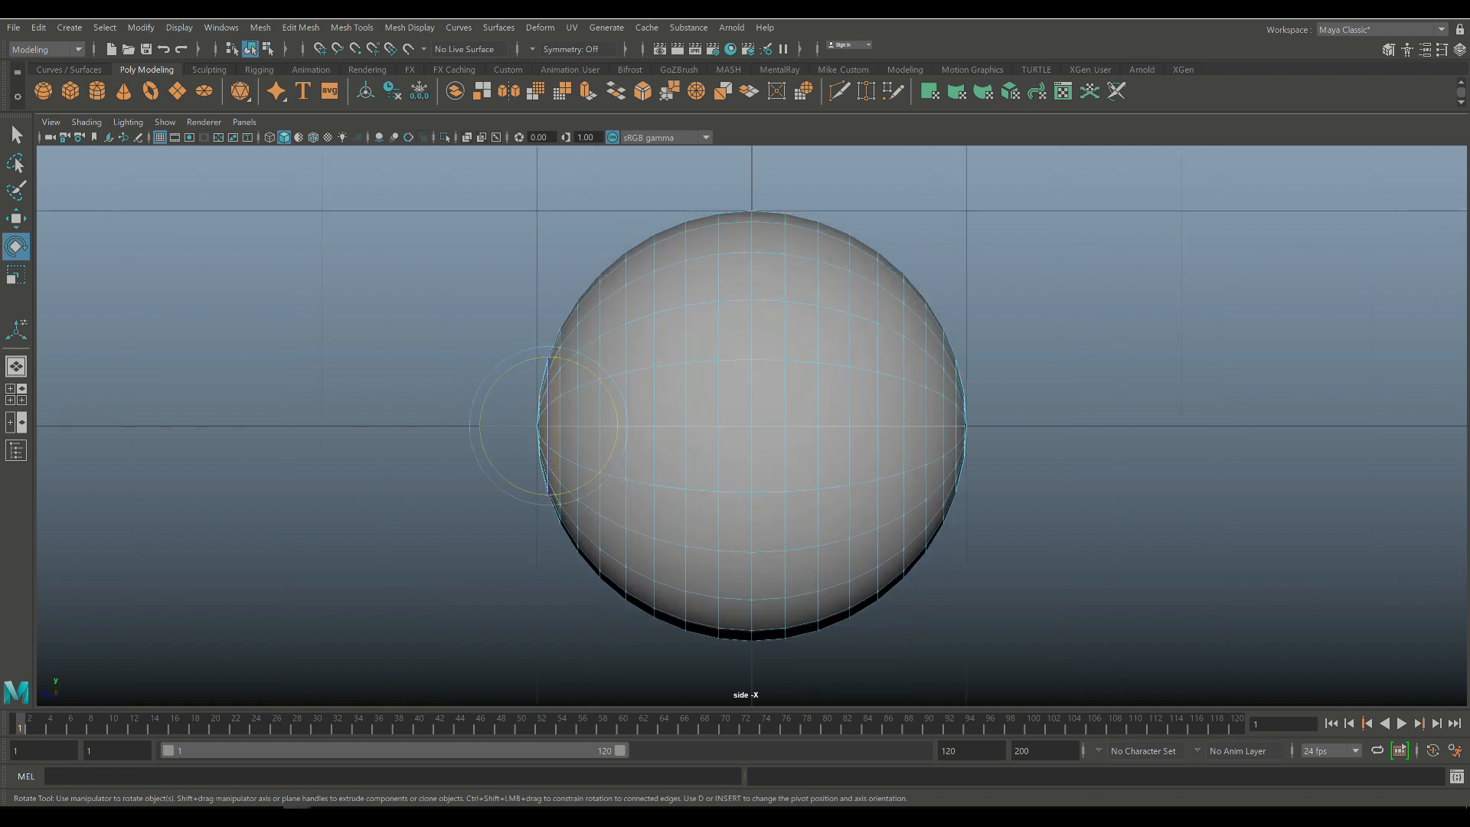
left_click(606, 567)
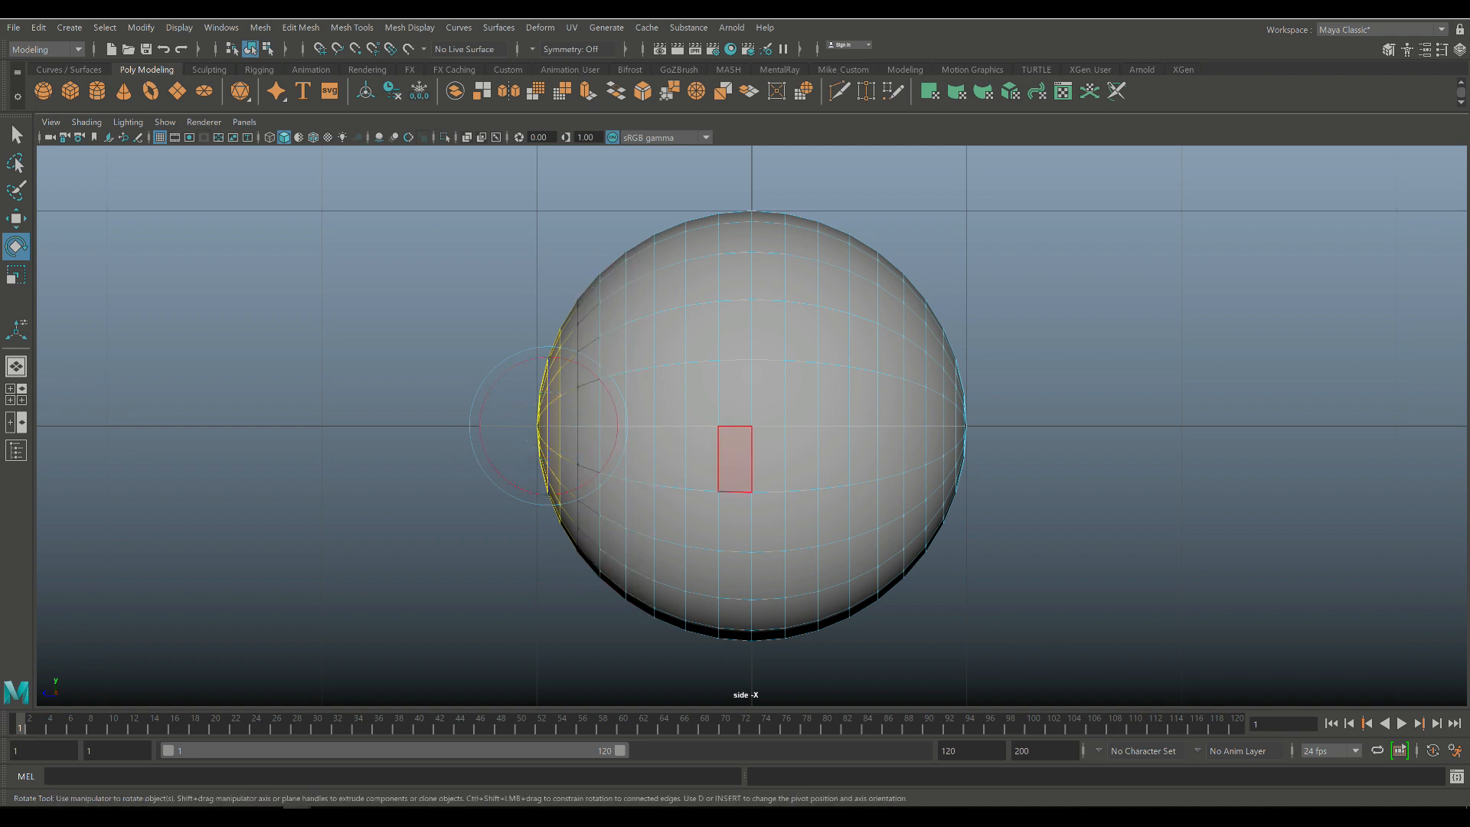
left_click(15, 218)
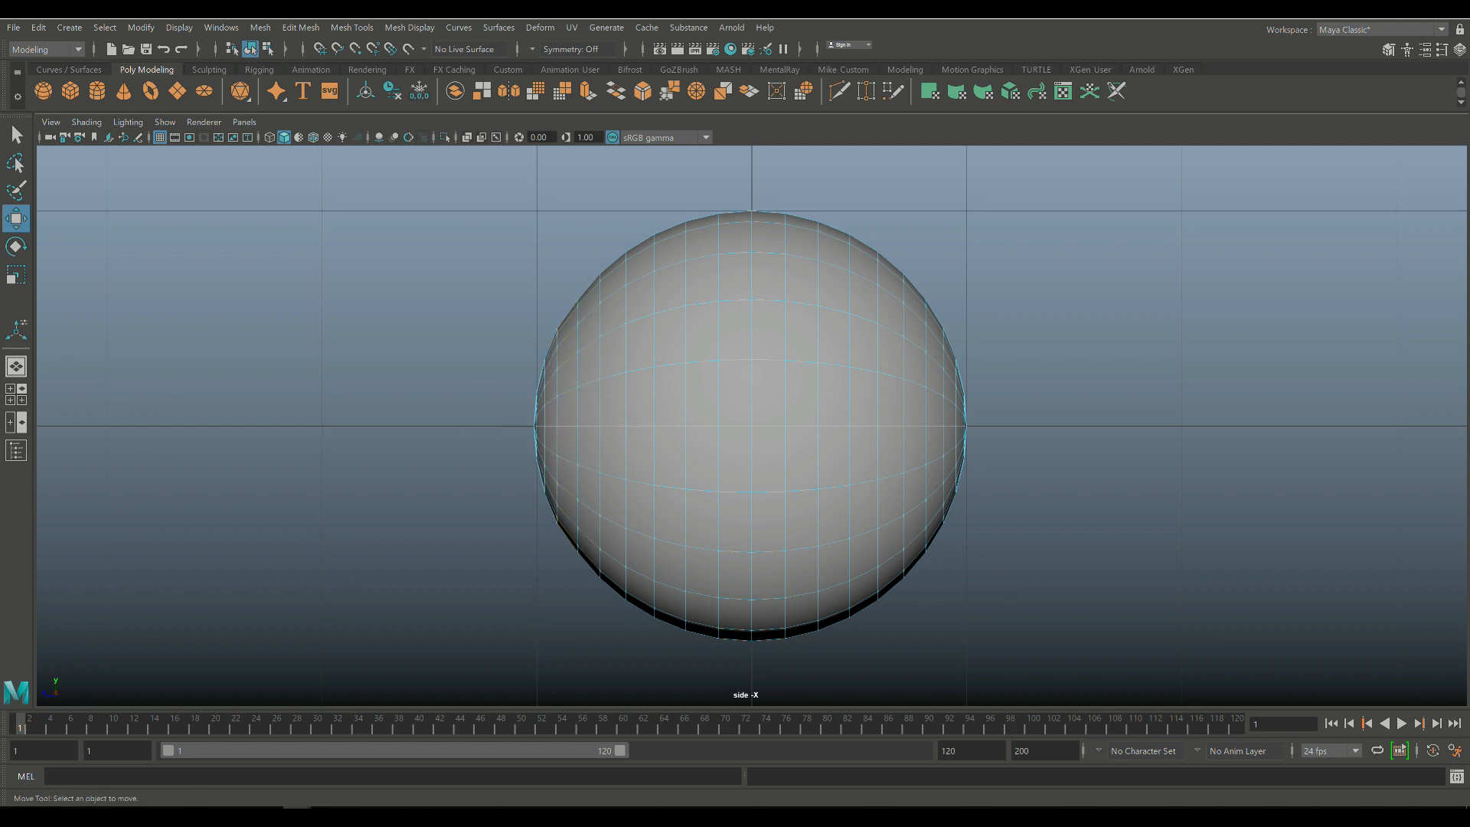
Duplicate the sphere to the left, then smooth both spheres via Mesh > Smooth
left_click(667, 456)
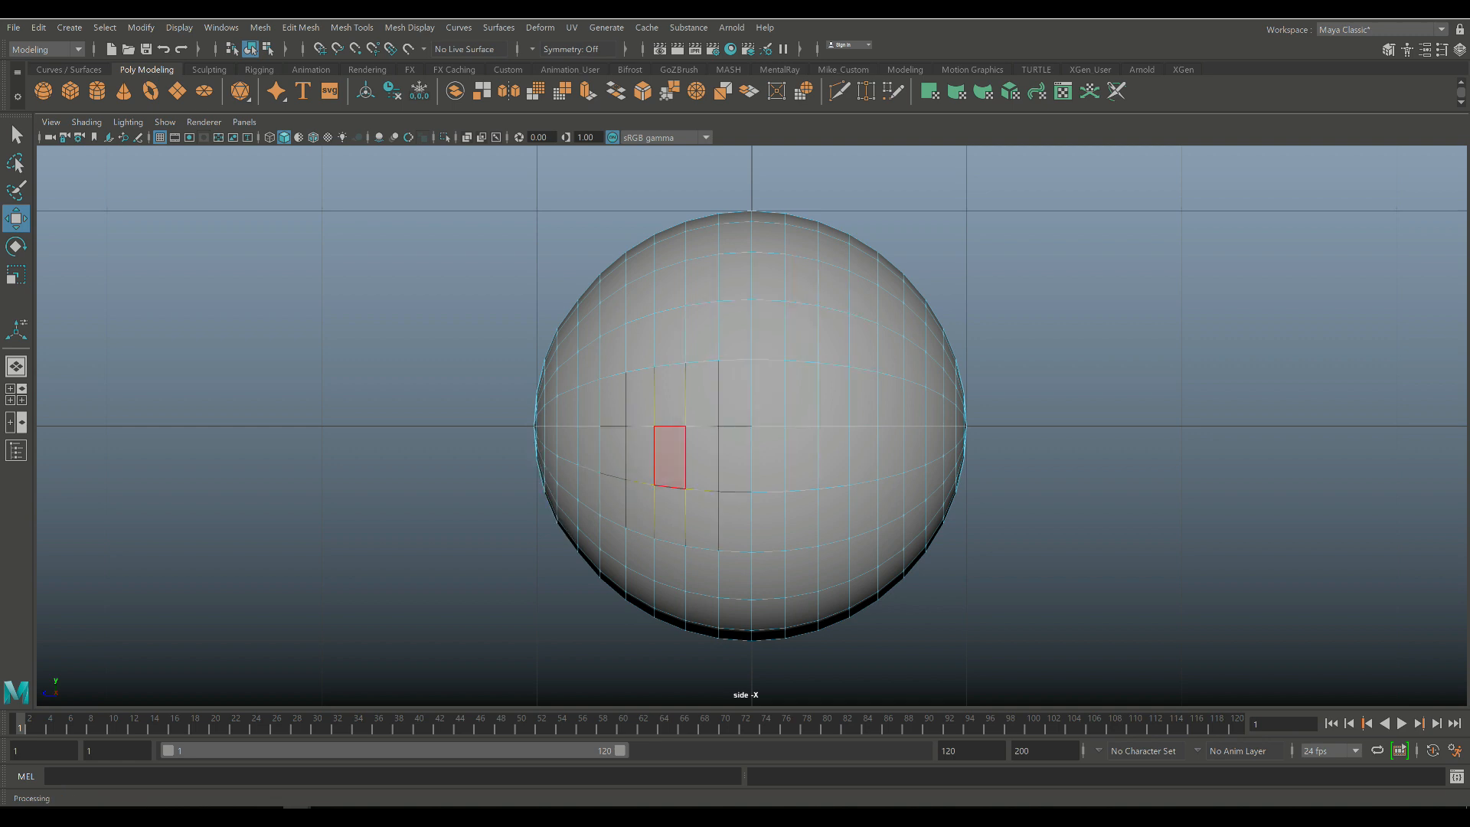
right_click(667, 456)
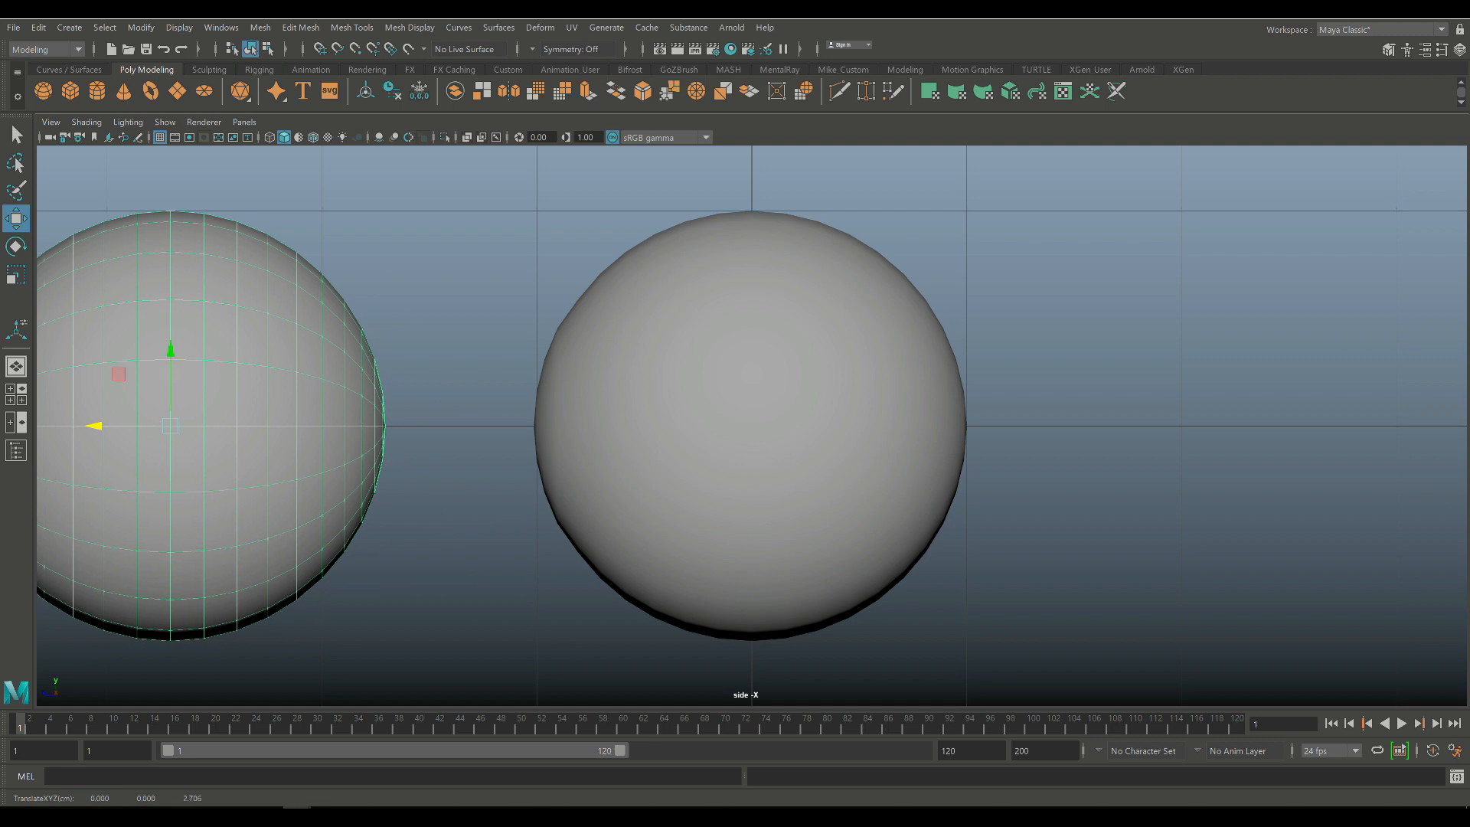
left_click(750, 423)
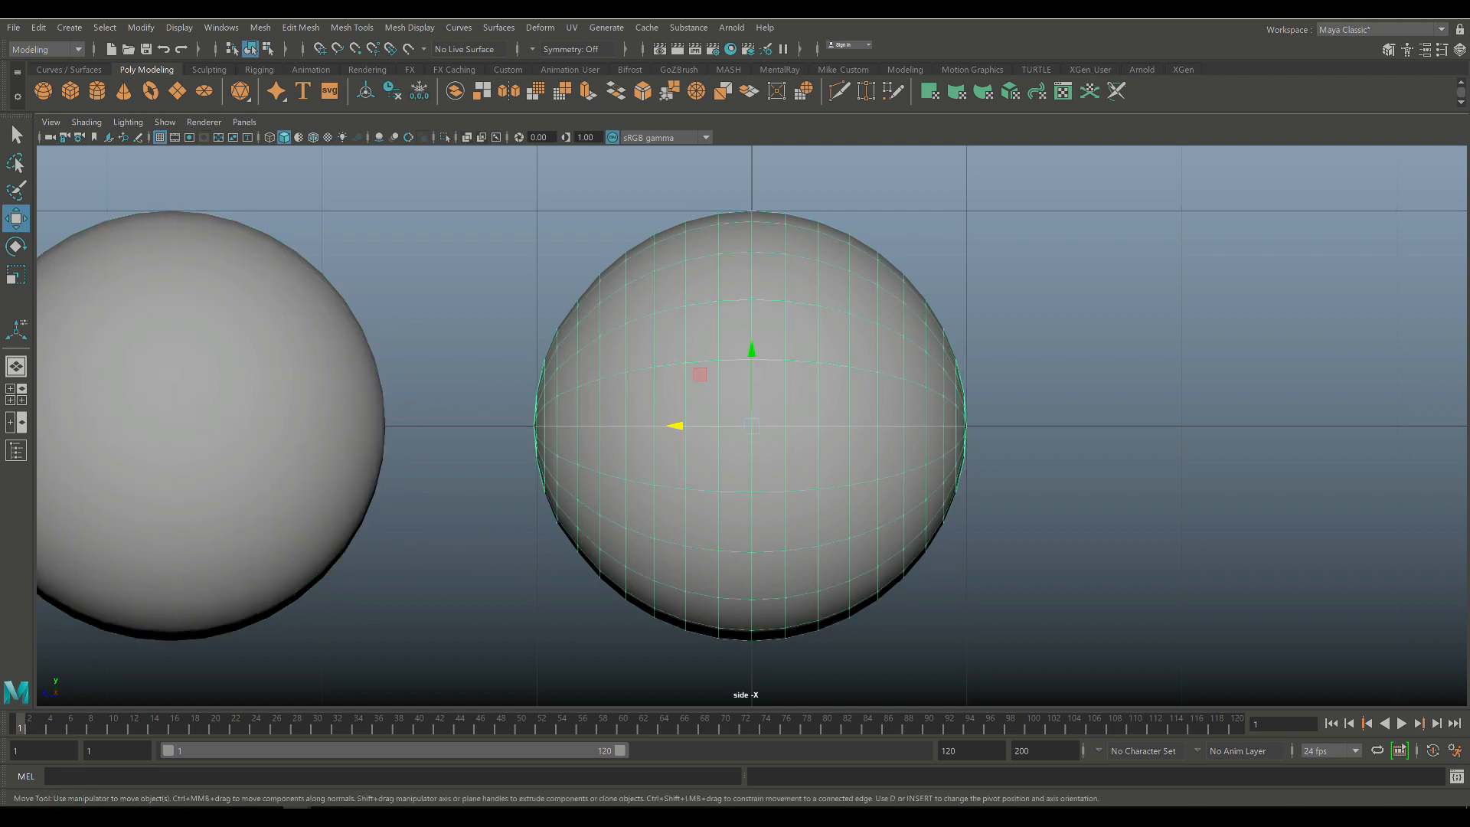
left_click(168, 422)
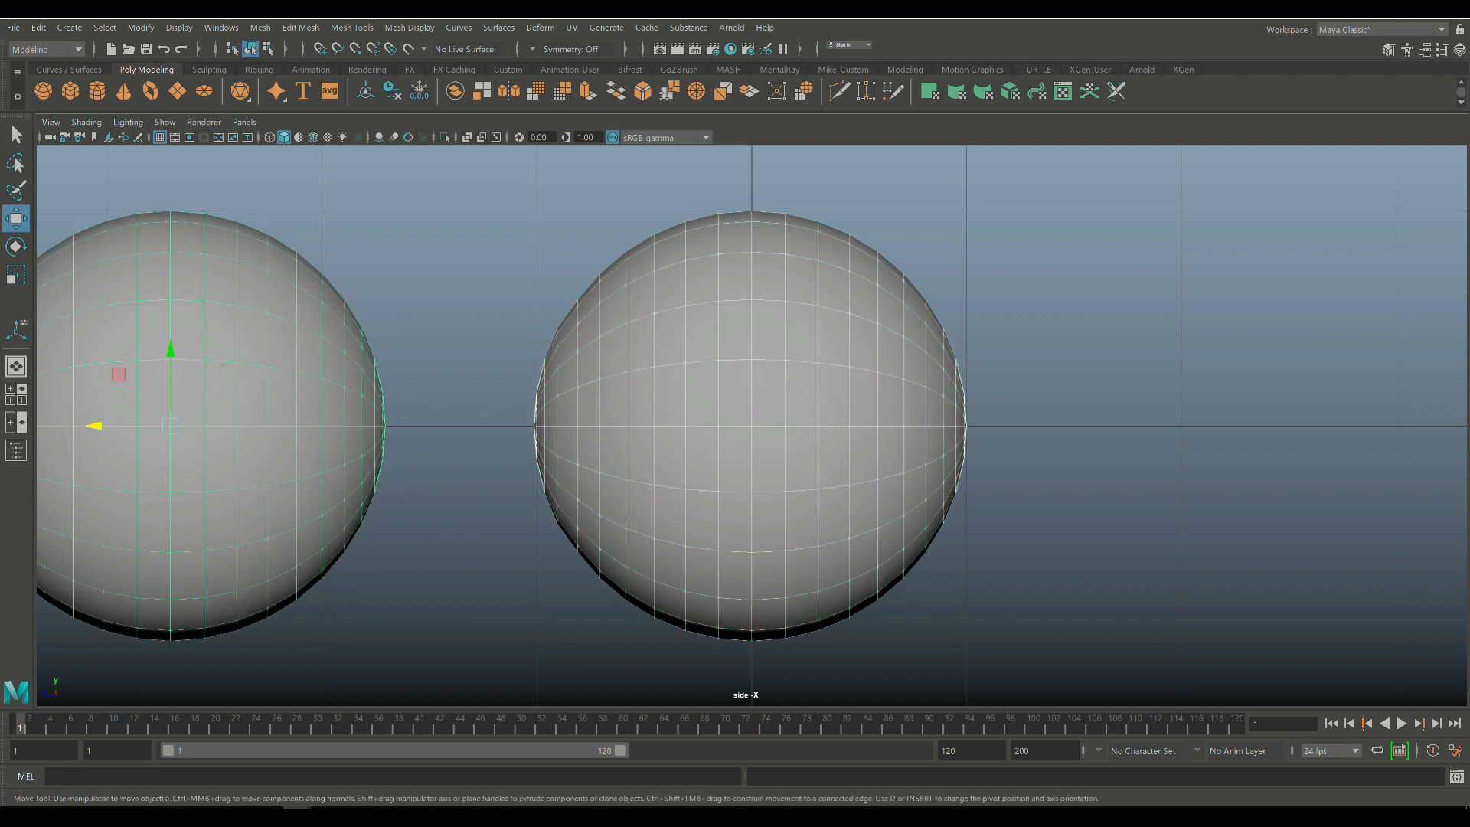
left_click(260, 26)
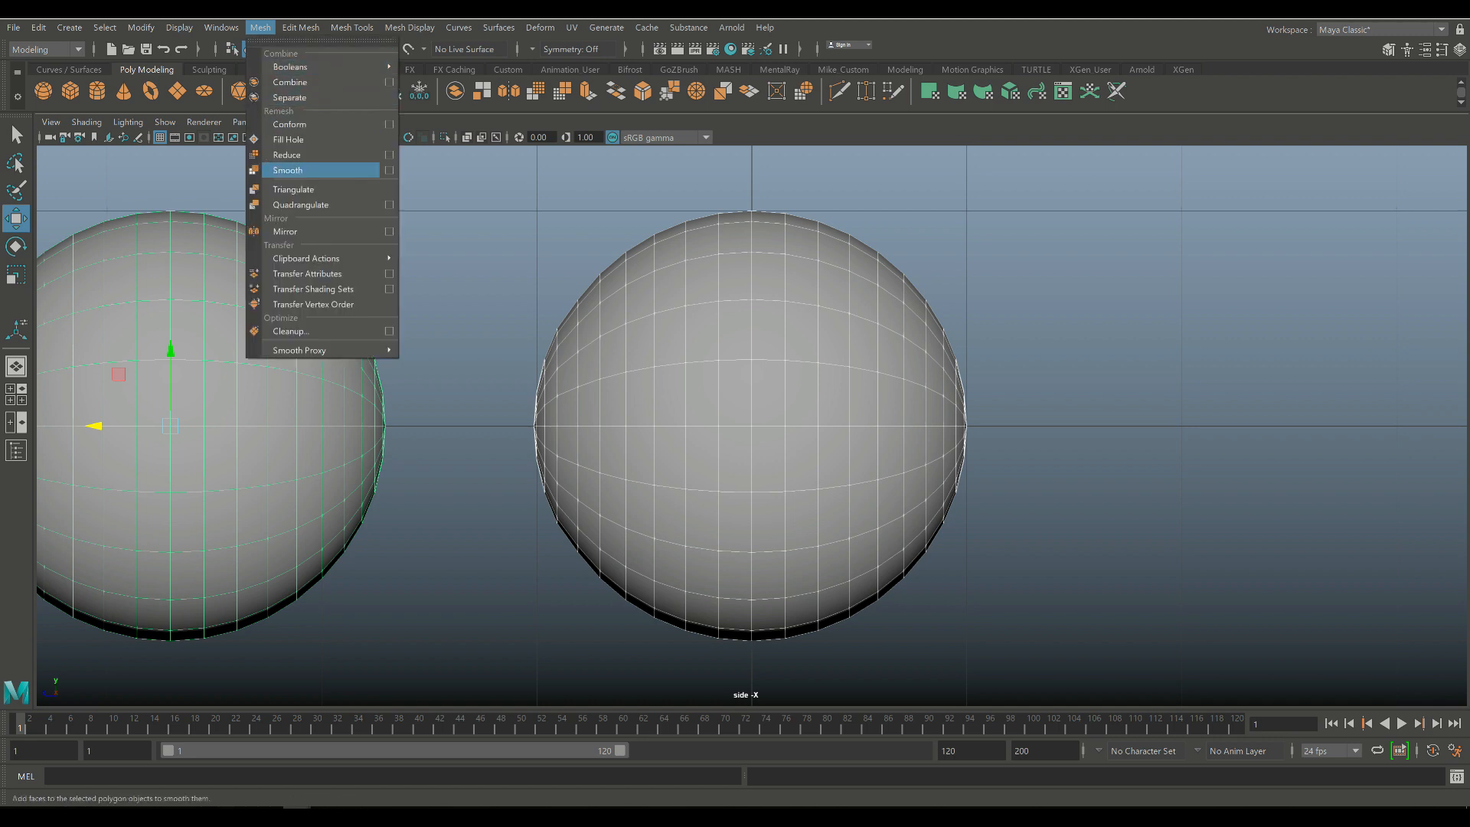
left_click(288, 170)
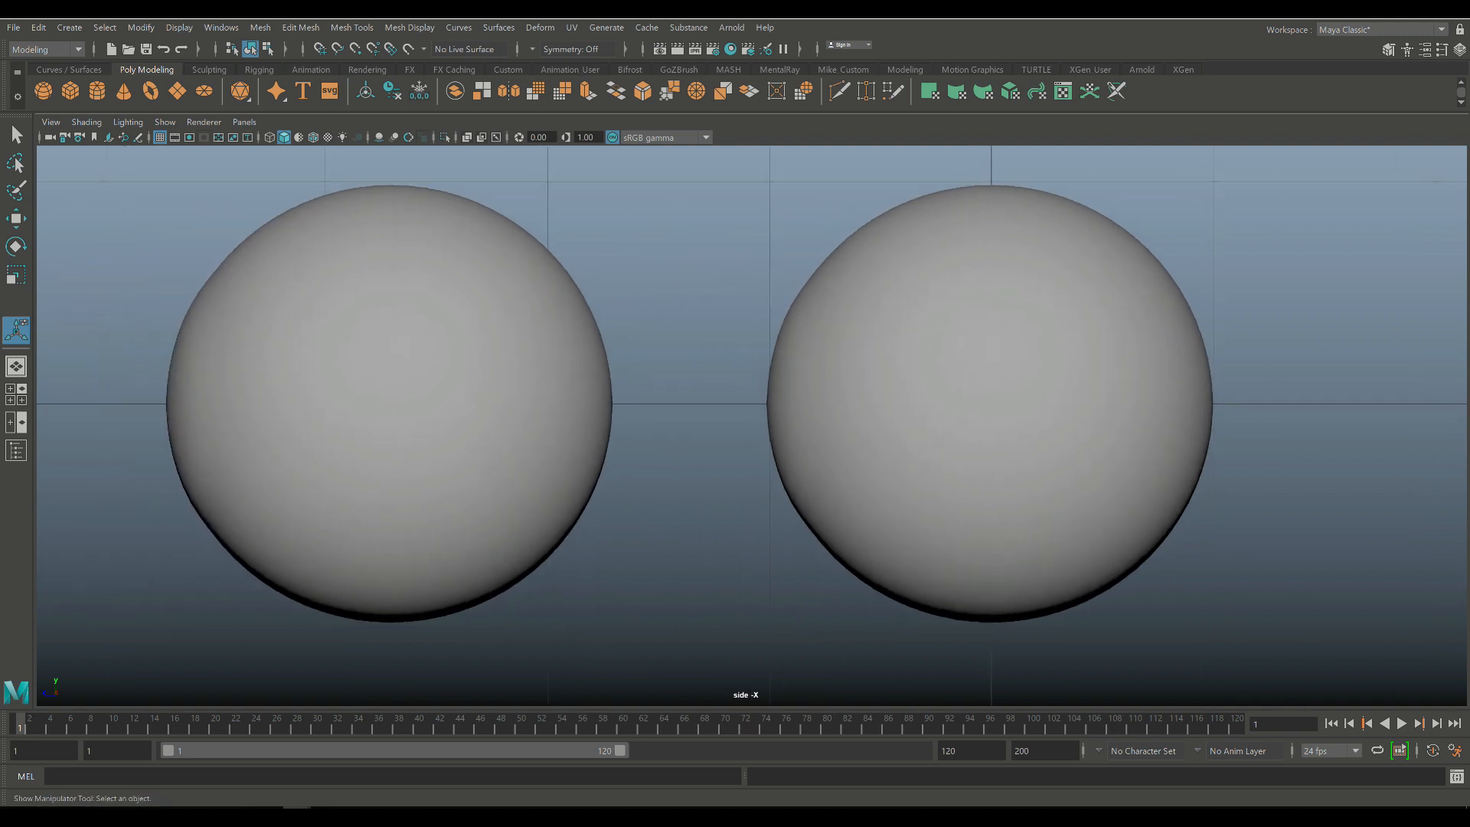
Select the right smoothed sphere and enlarge the front view to delete its front-pole faces
right_click(984, 402)
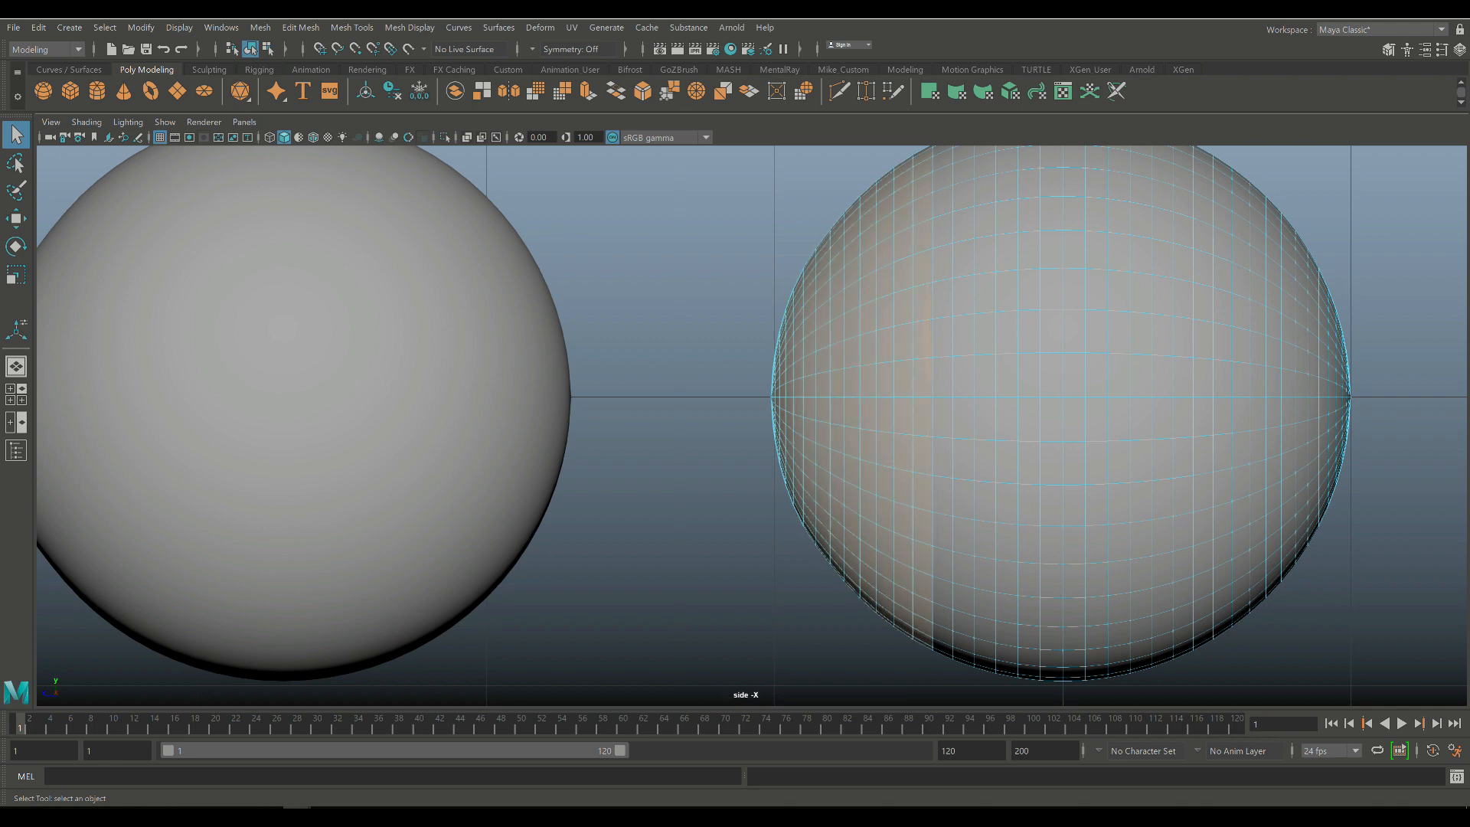
left_click(938, 335)
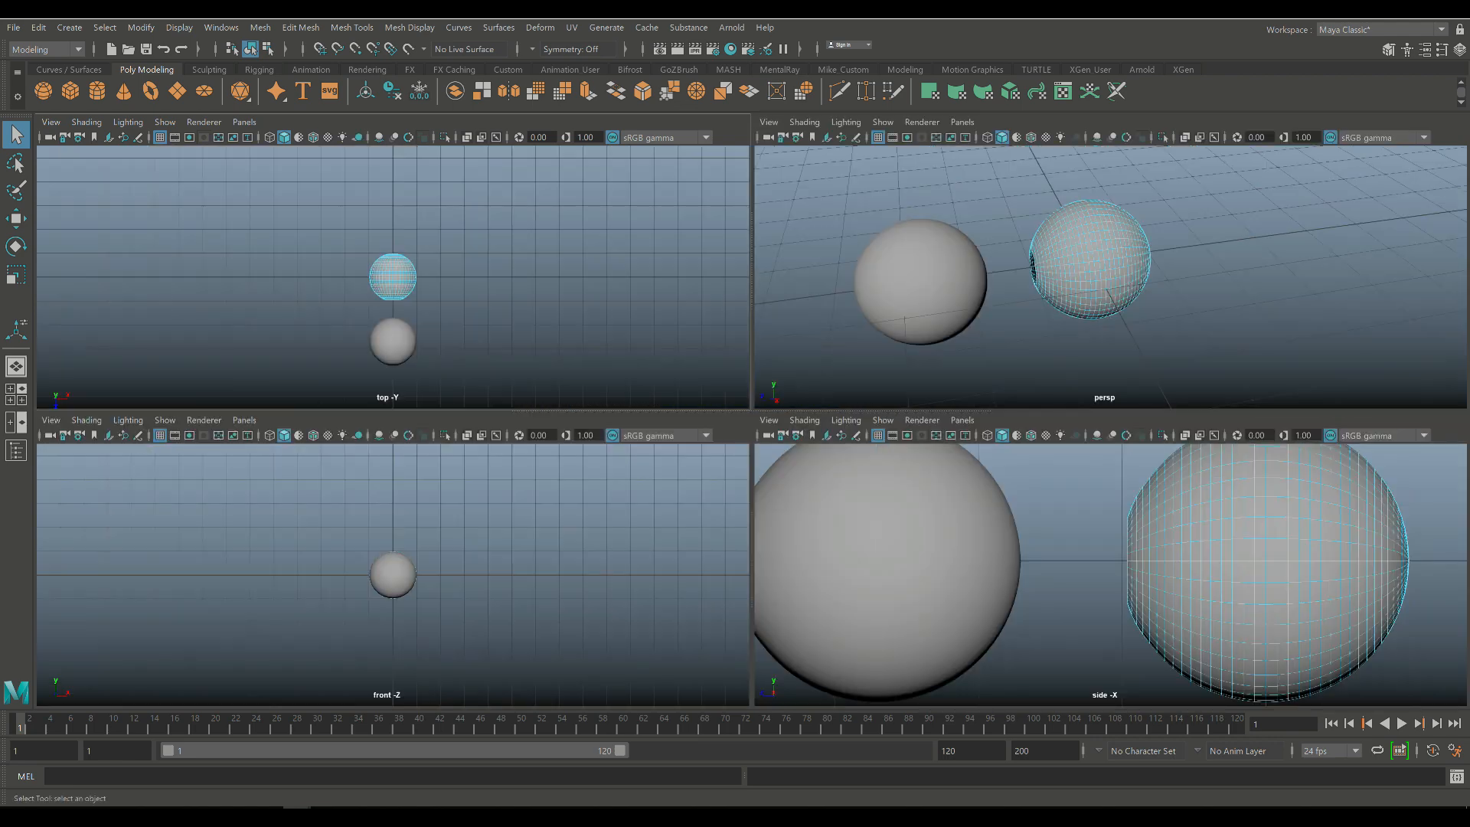
key("space")
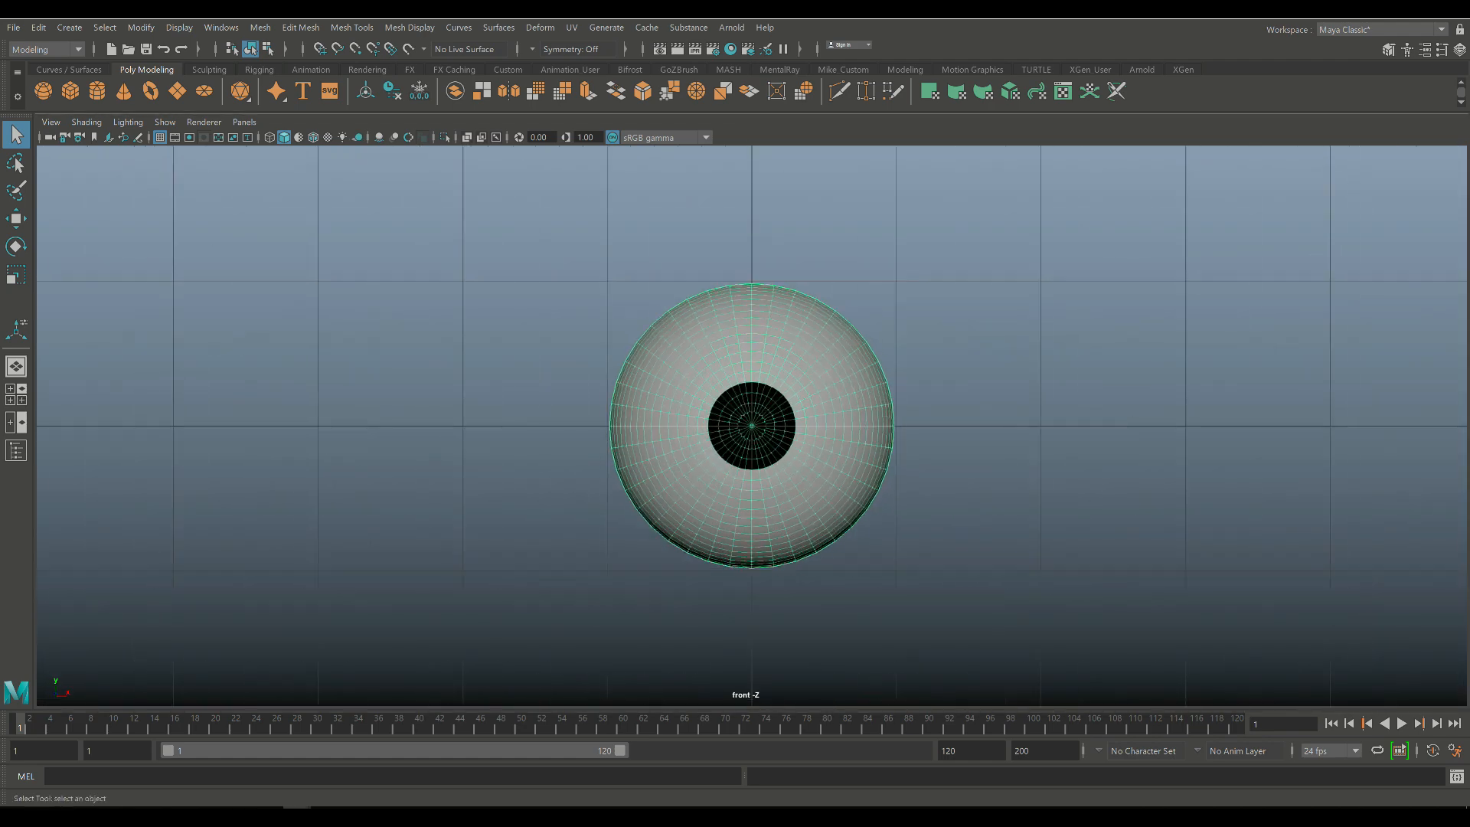
right_click(765, 427)
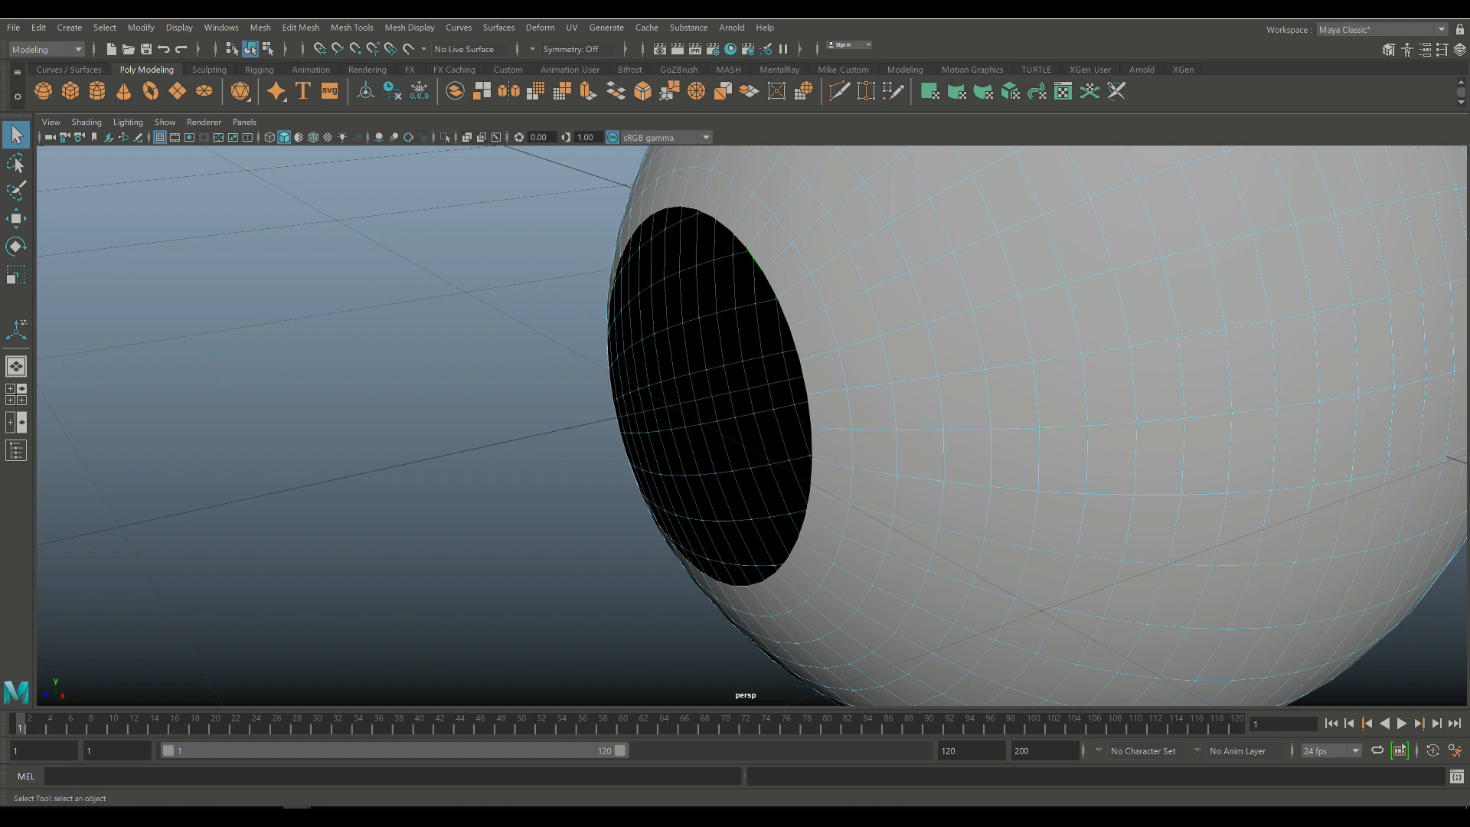
left_click(16, 272)
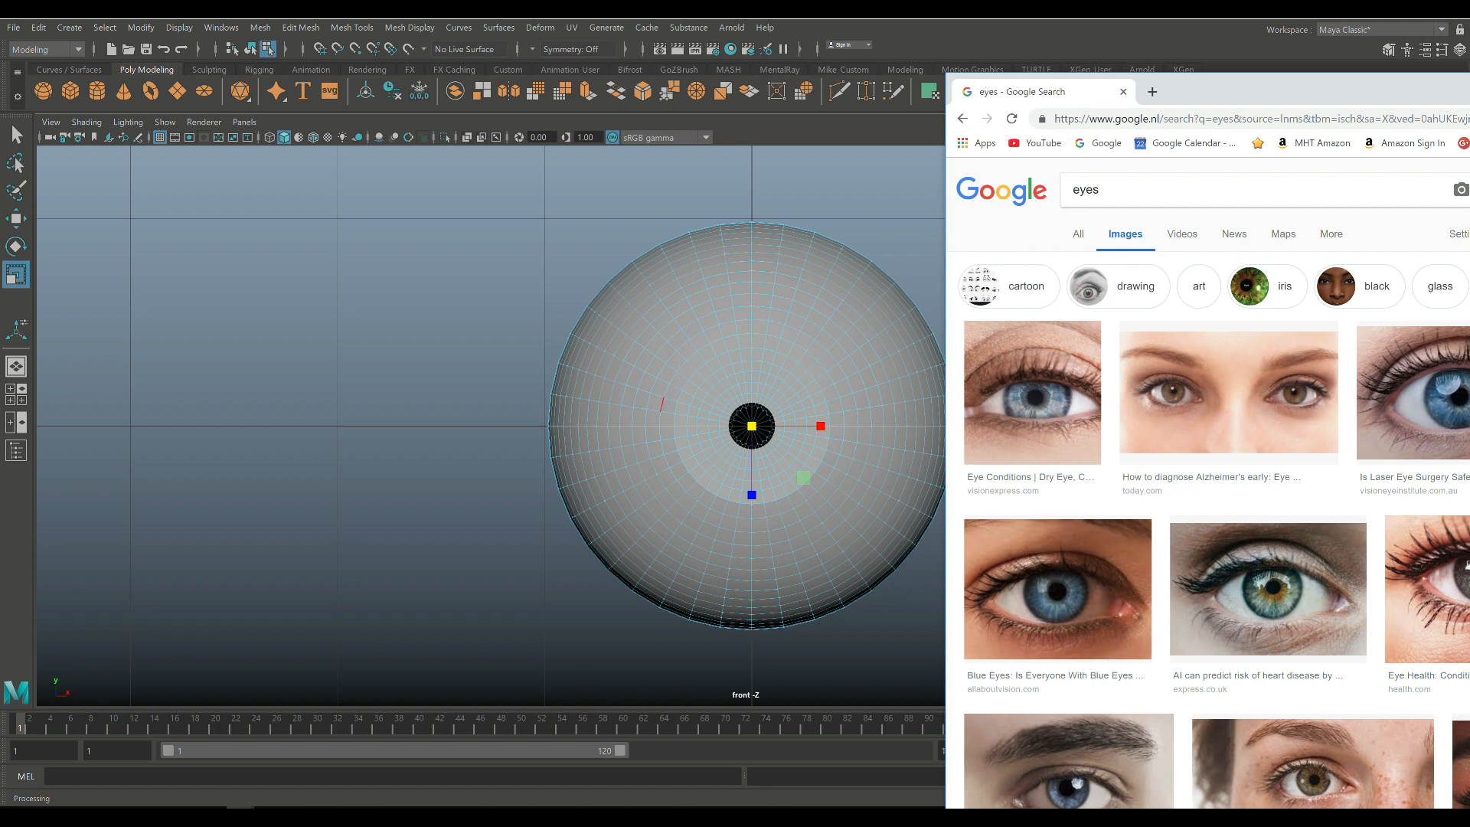
mouse_move(1030, 391)
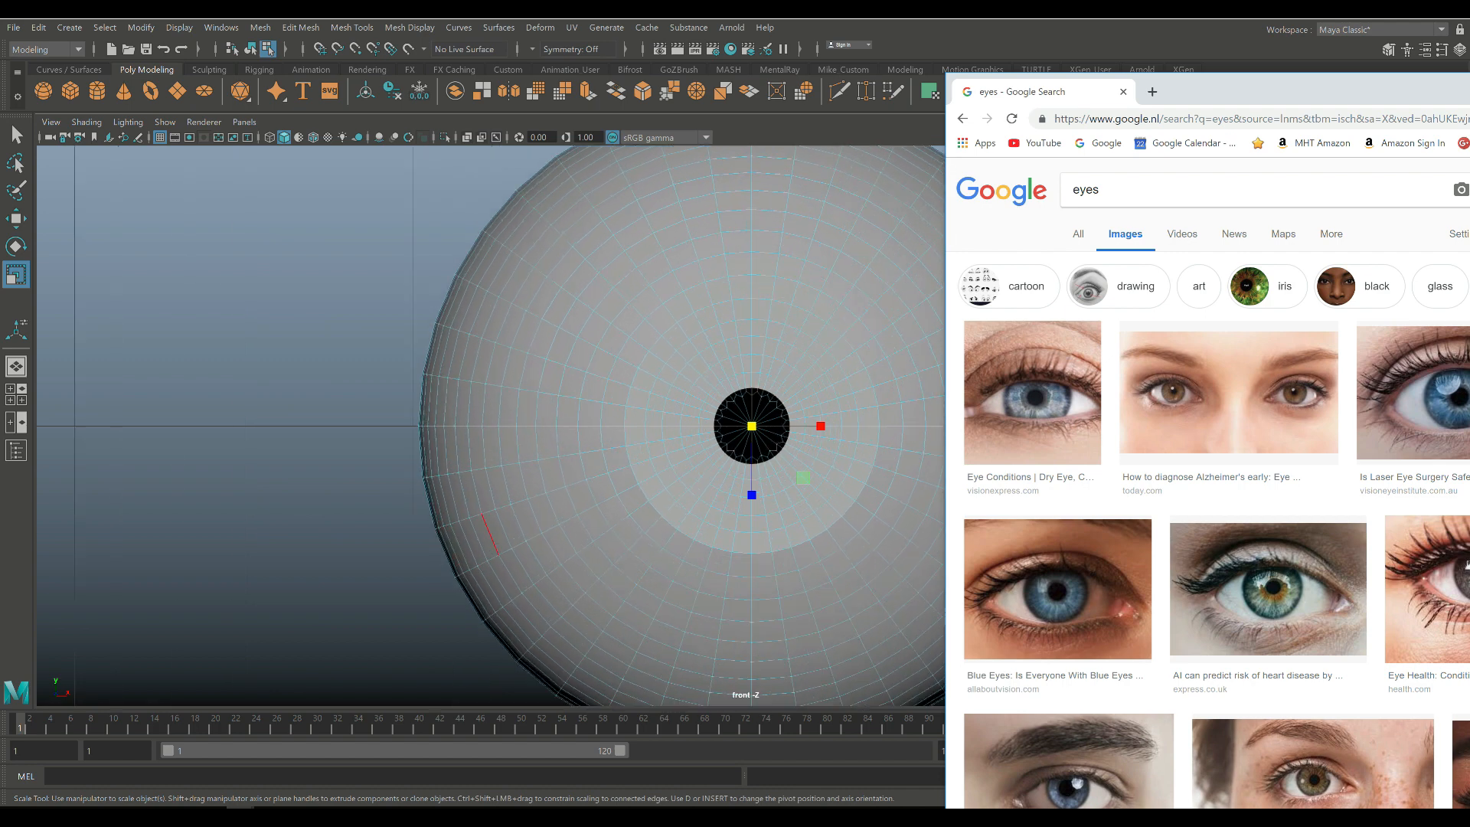
Shrink the front opening into a small pupil hole ringed by a flat iris area
right_click(751, 427)
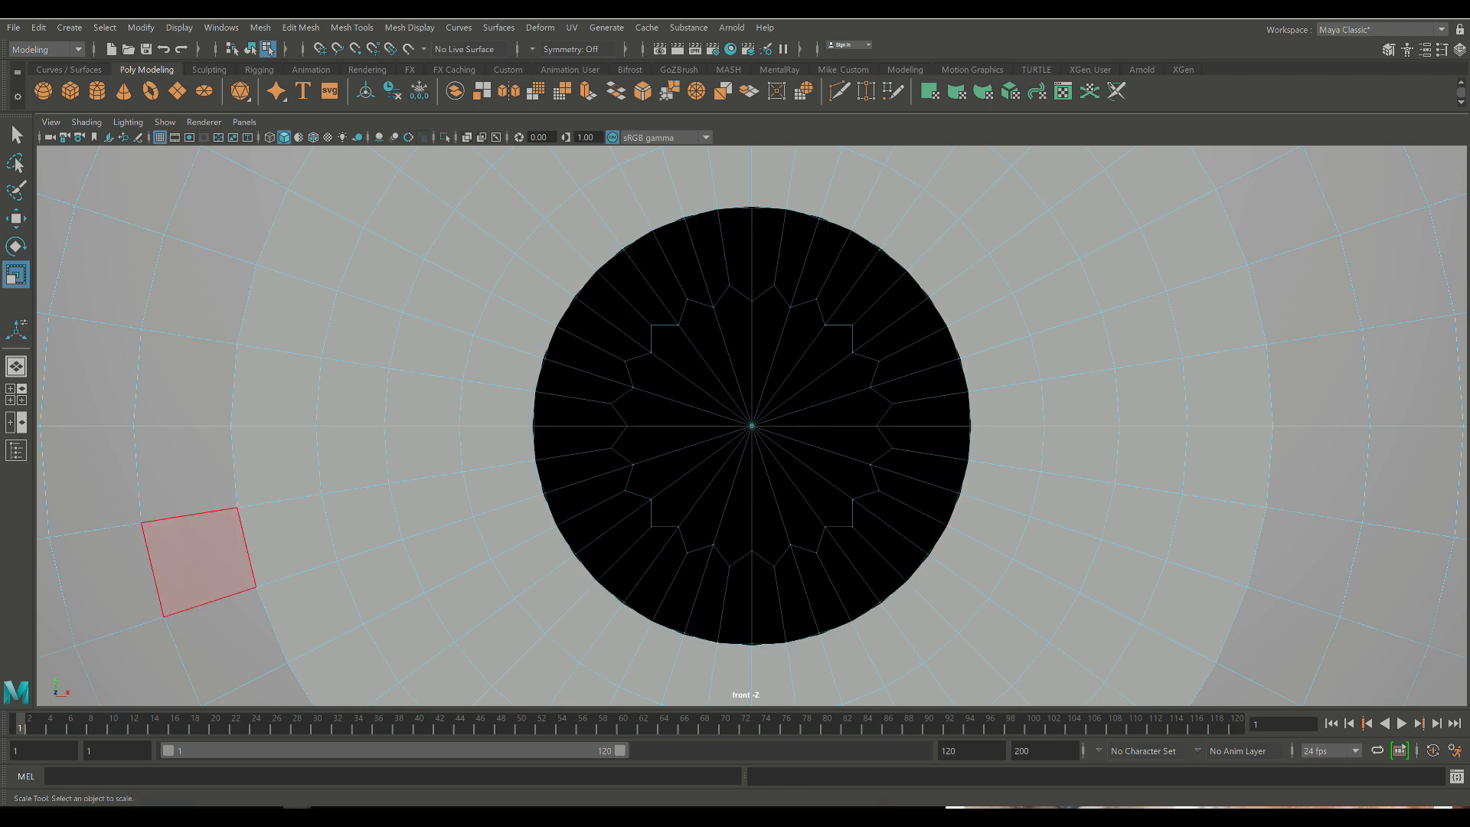
Create a small smoothed sphere, flatten it and fit it over the iris as the cornea
key("space")
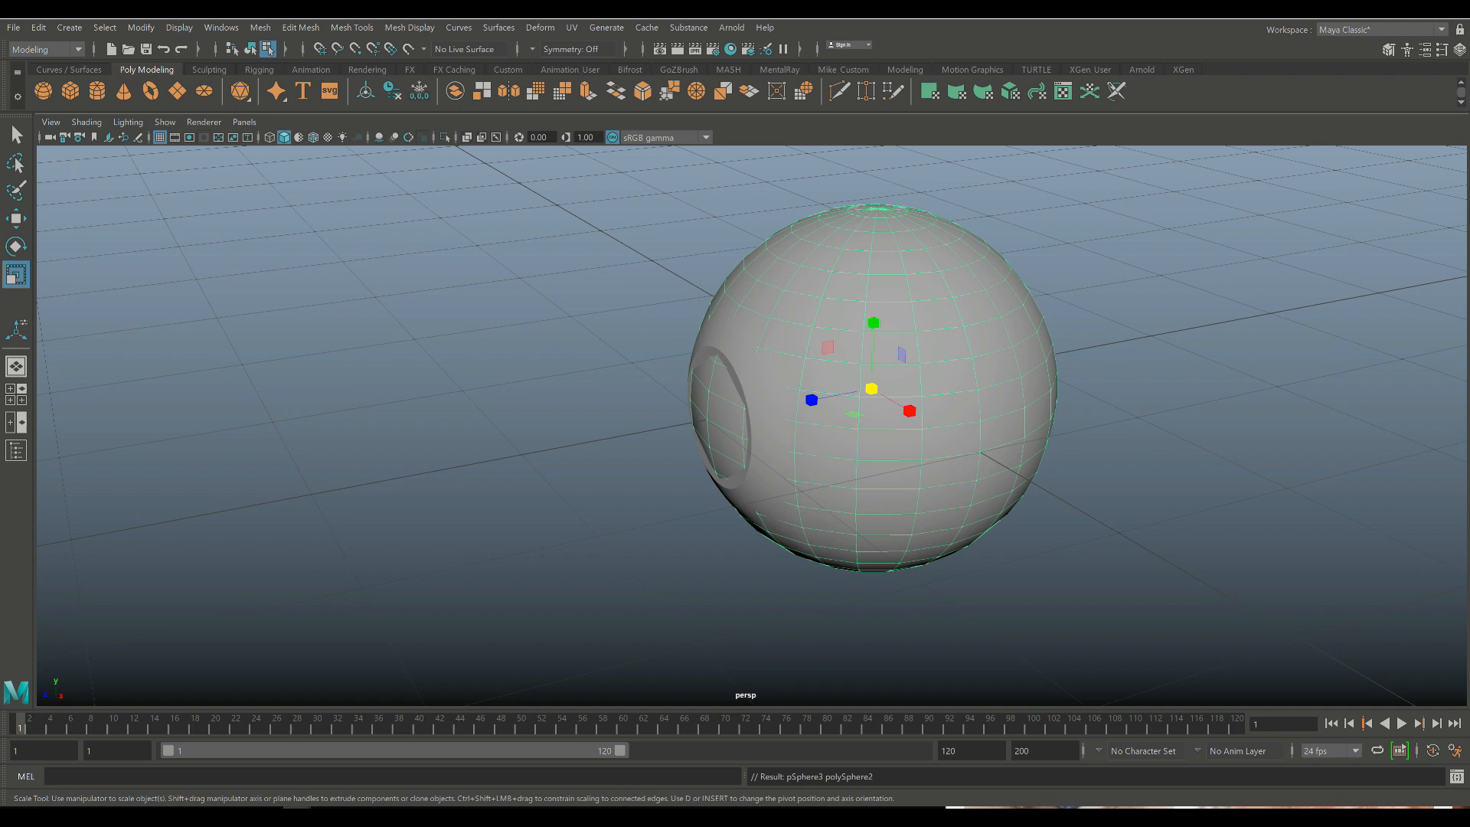
left_click(15, 217)
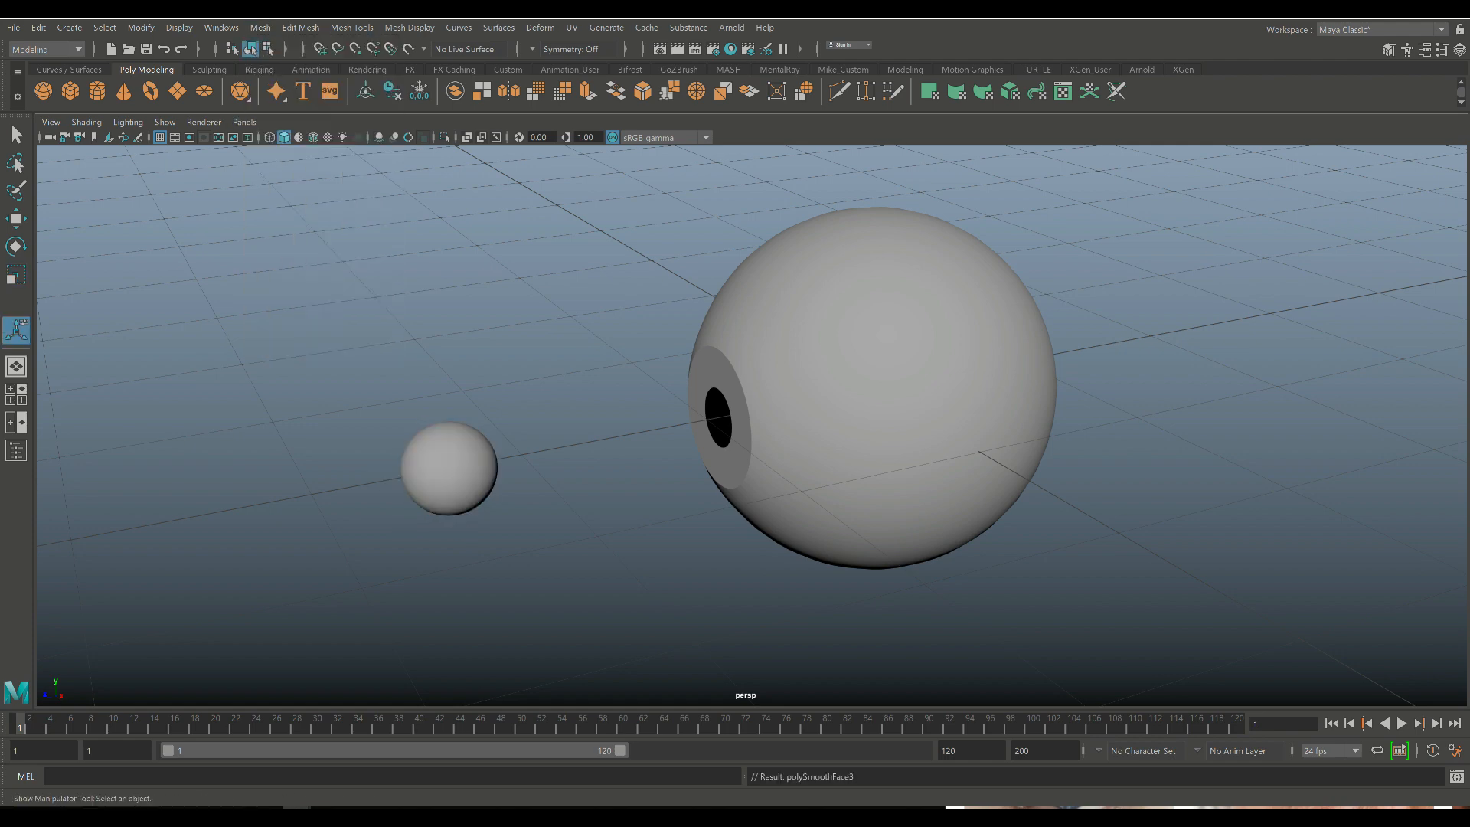
left_click(16, 272)
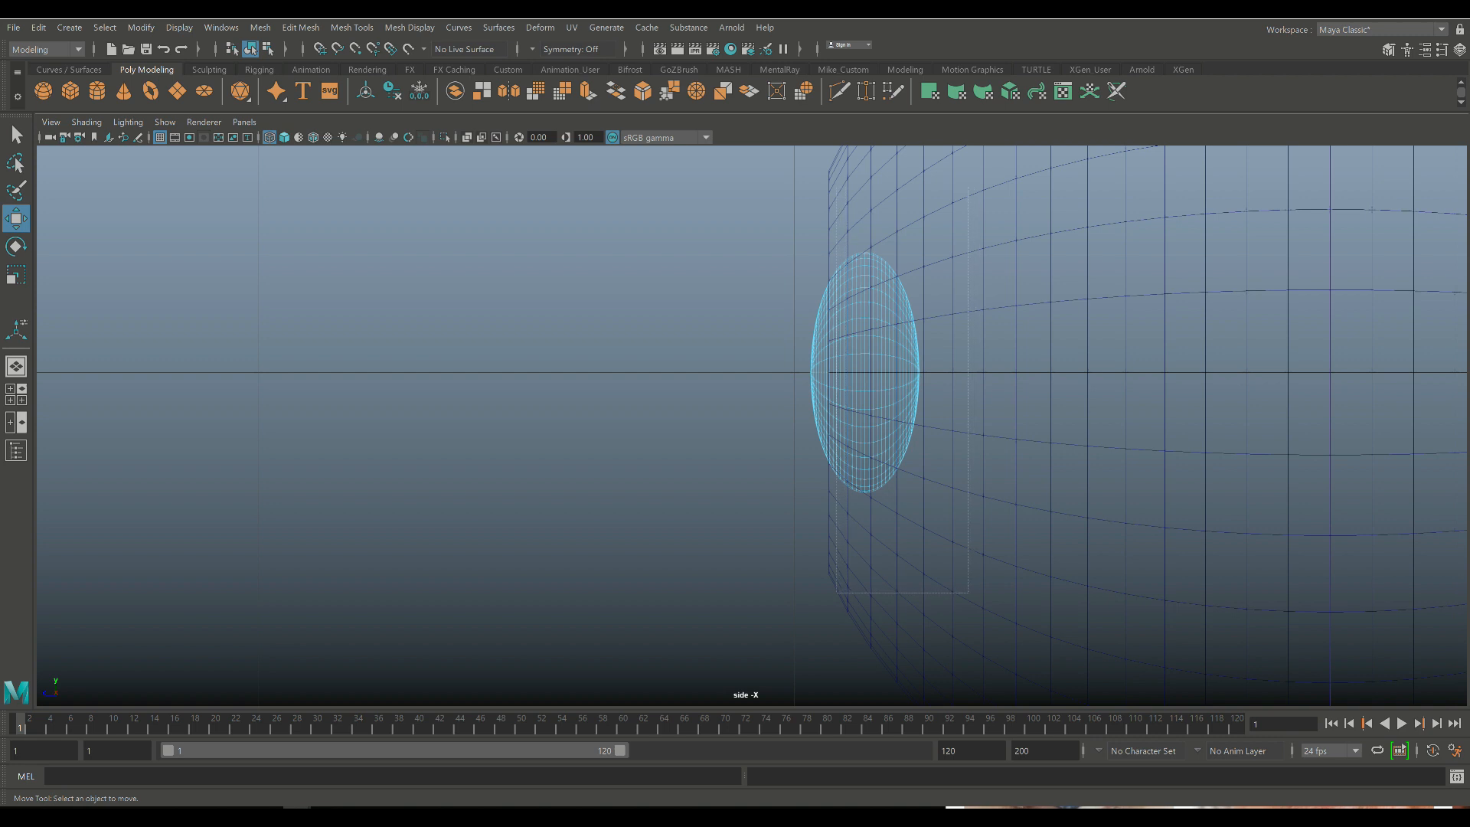
left_click(866, 371)
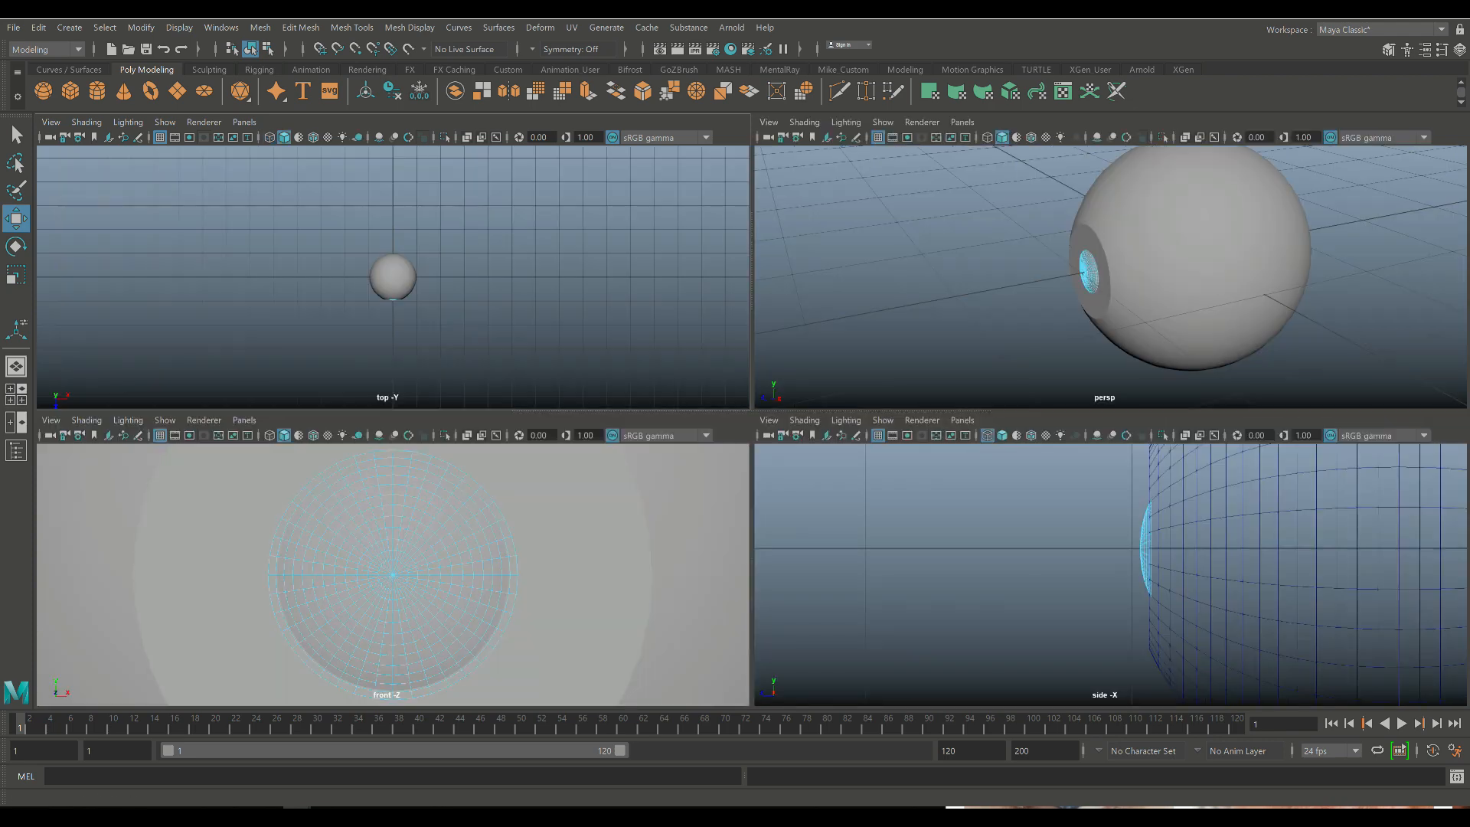
key("space")
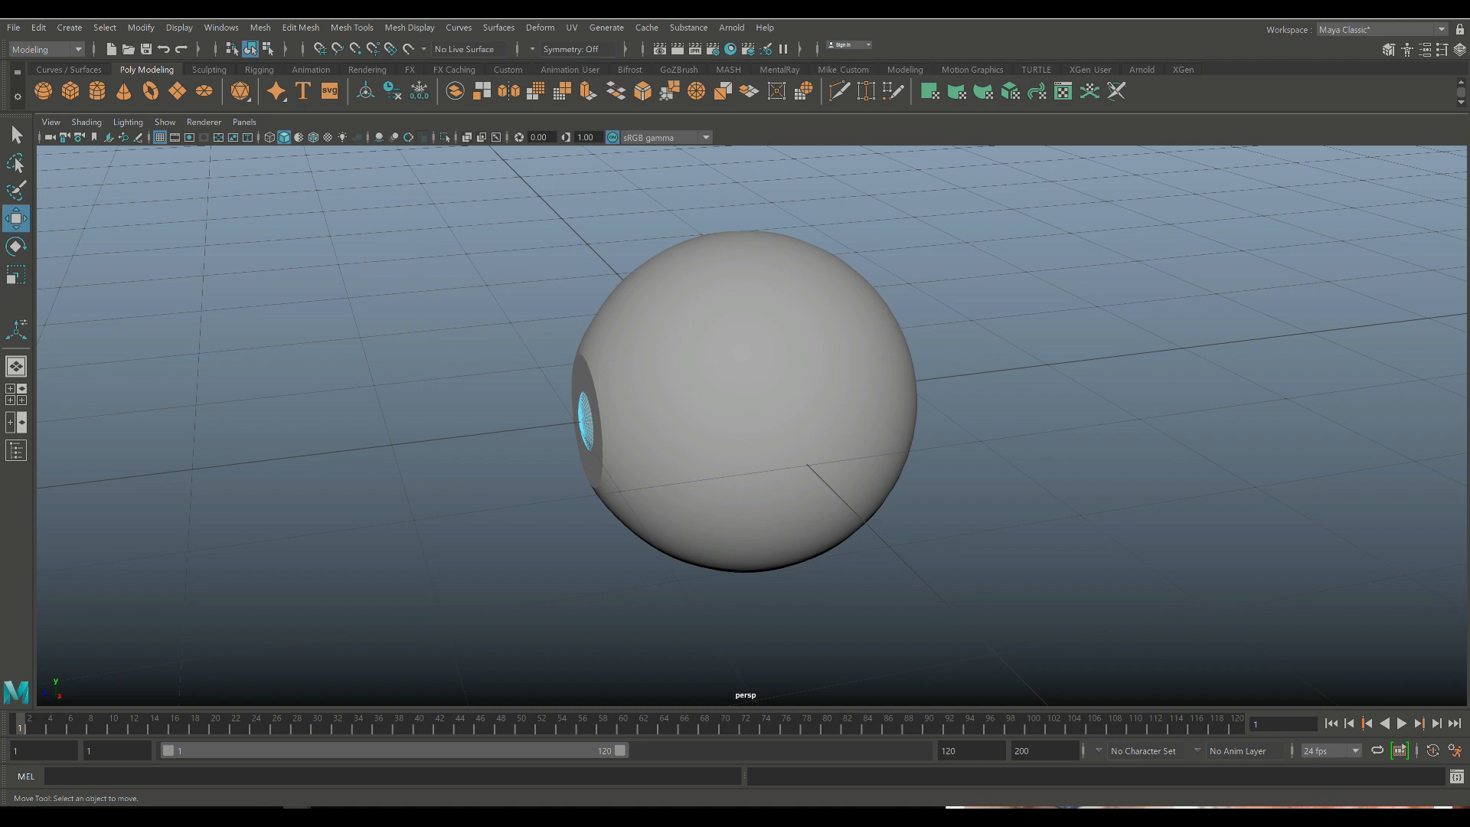
Assign a new red Lambert material to the eyeball sphere in the side view
left_click(744, 402)
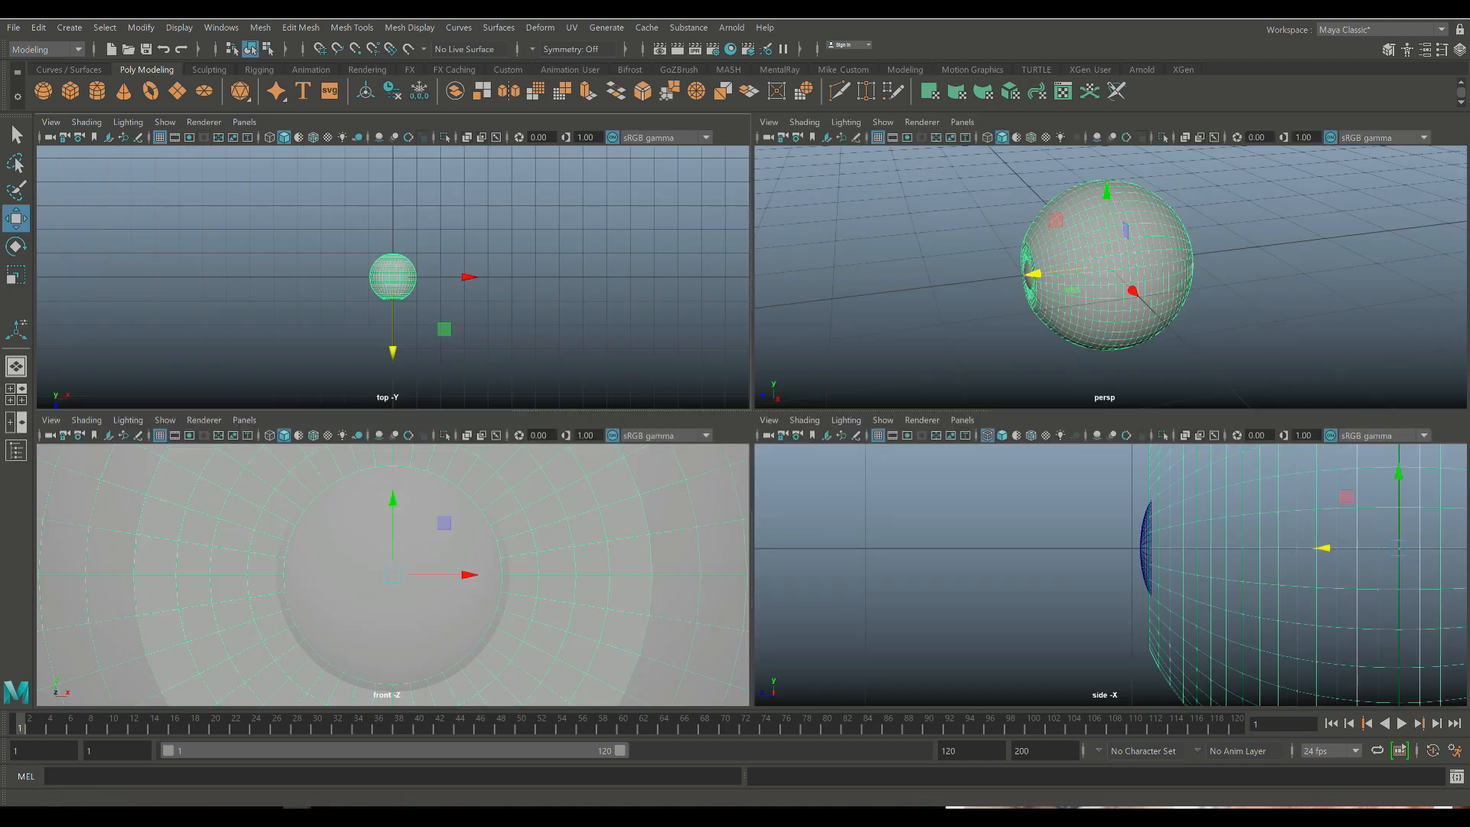
key("space")
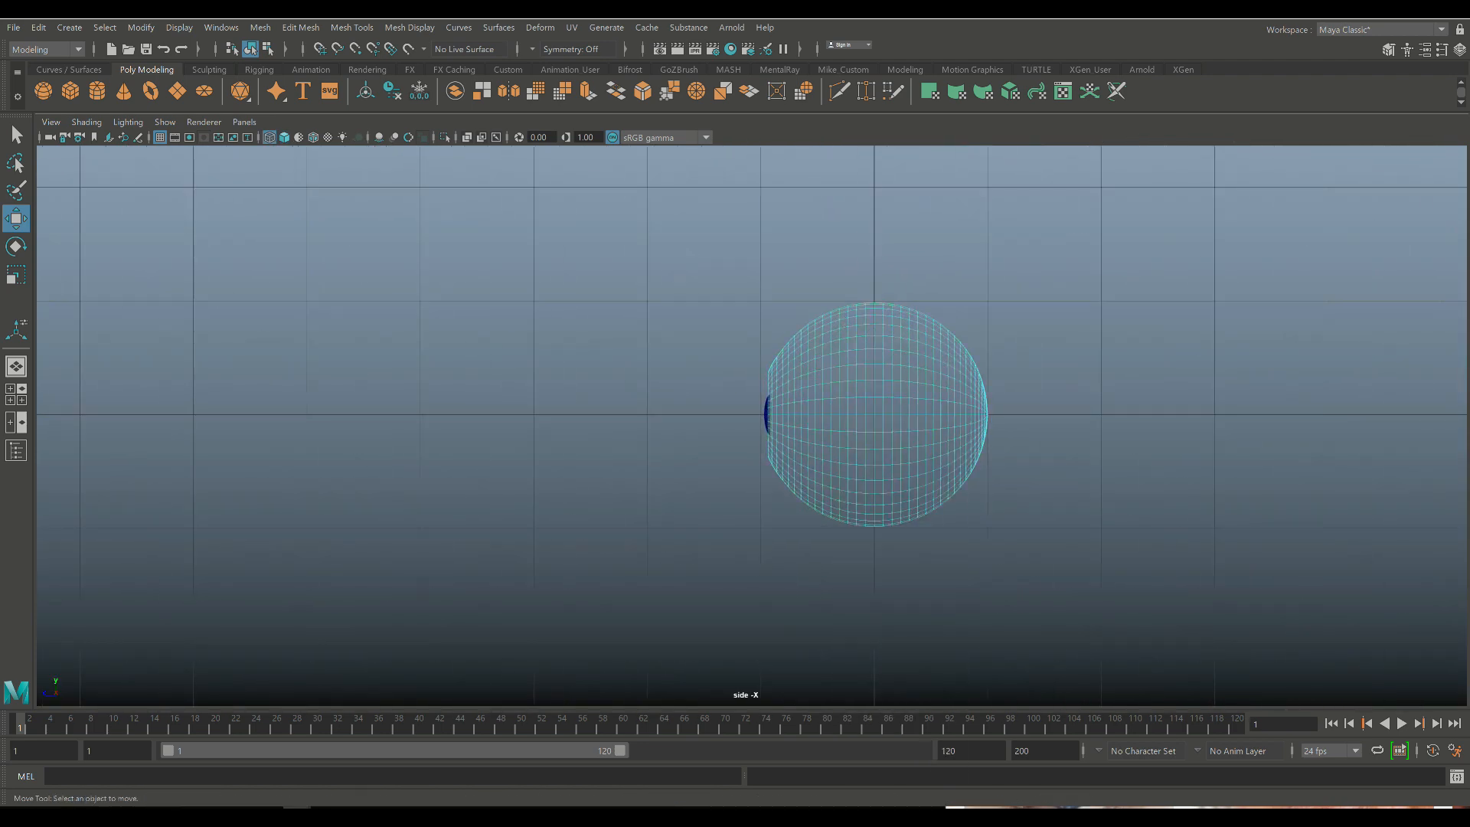
left_click(875, 411)
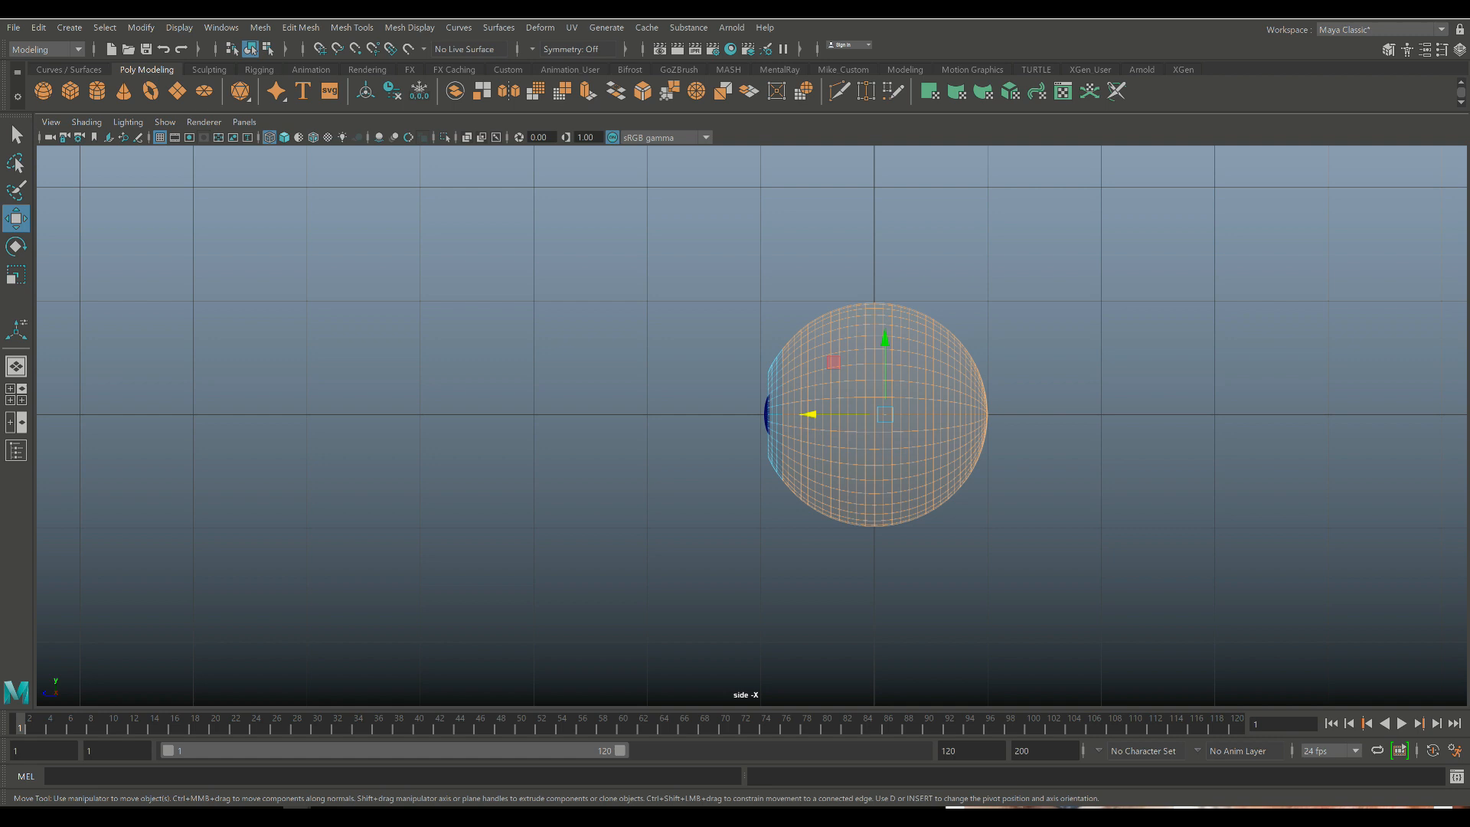
scroll("up", 3)
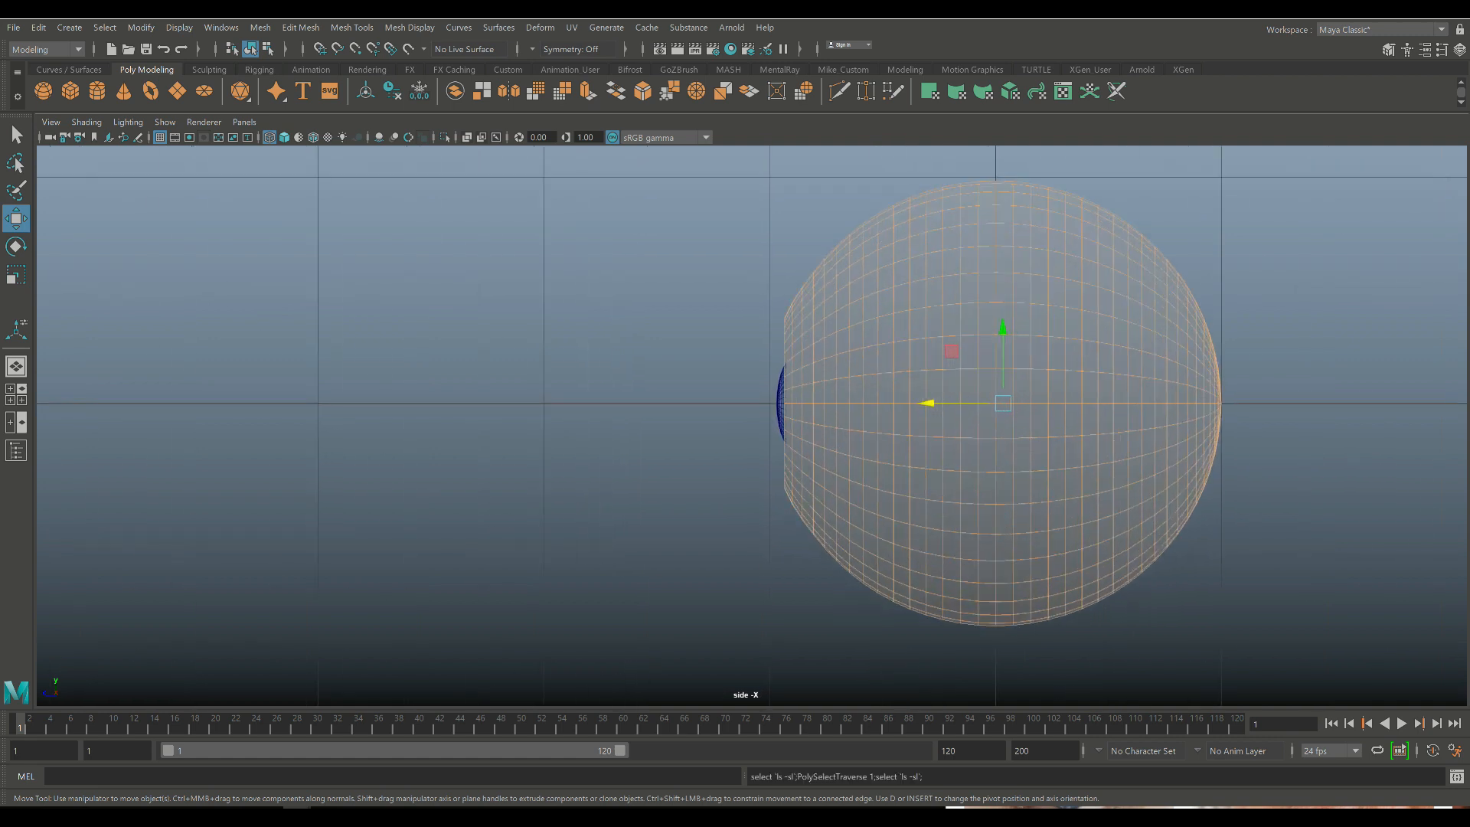
right_click(1002, 403)
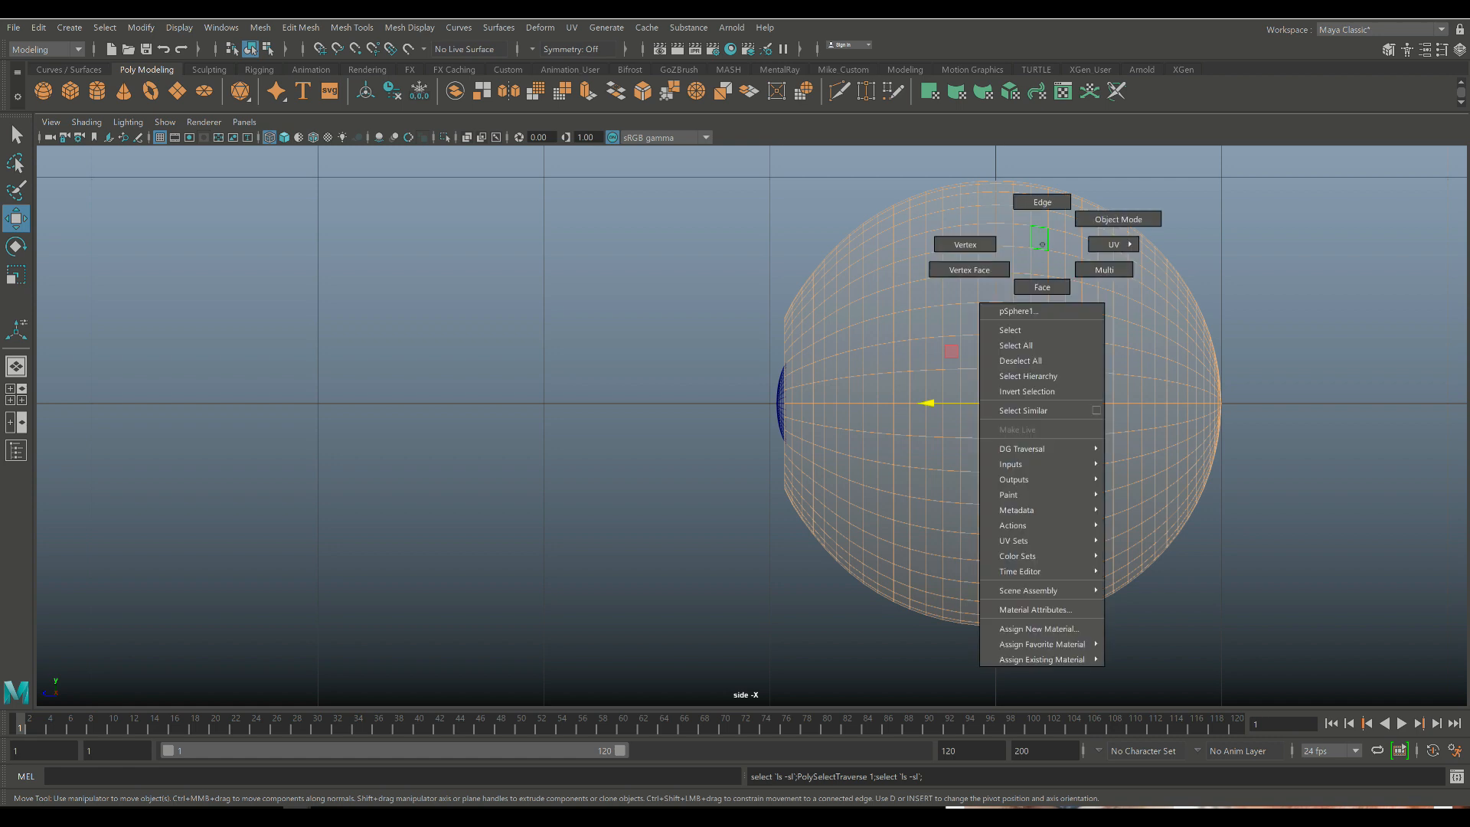
left_click(1036, 628)
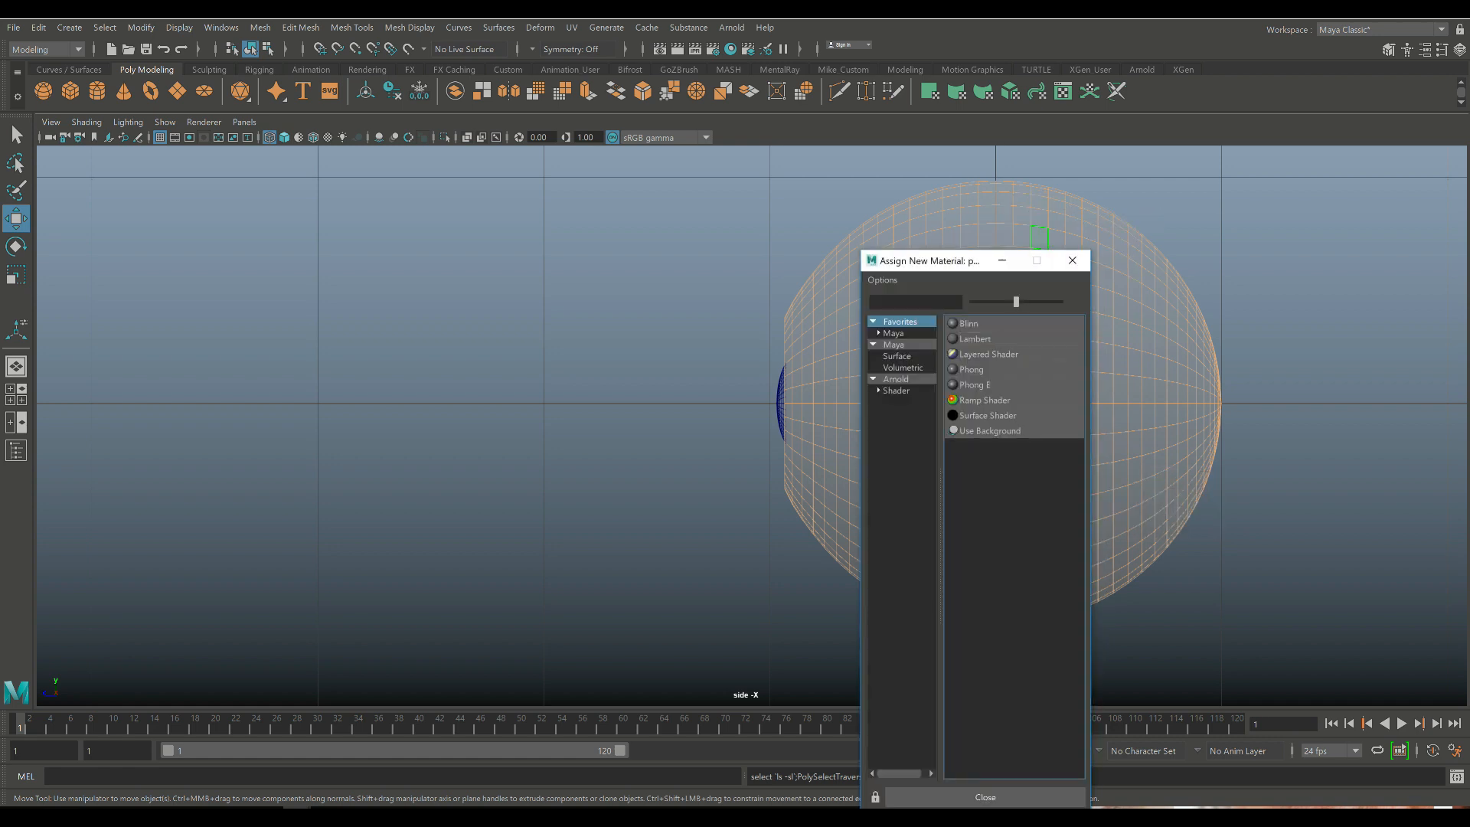
left_click(975, 338)
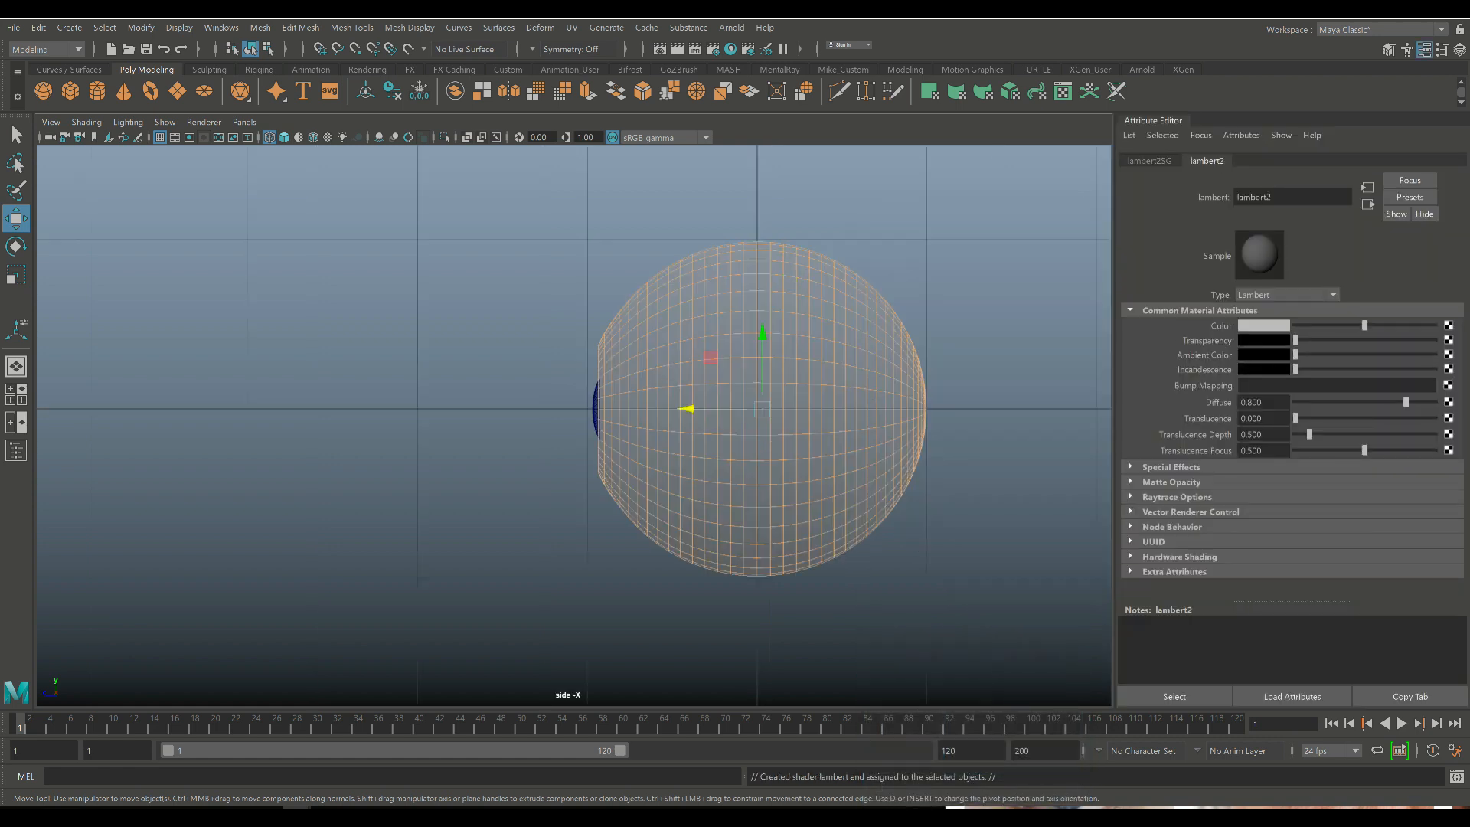
left_click(1263, 324)
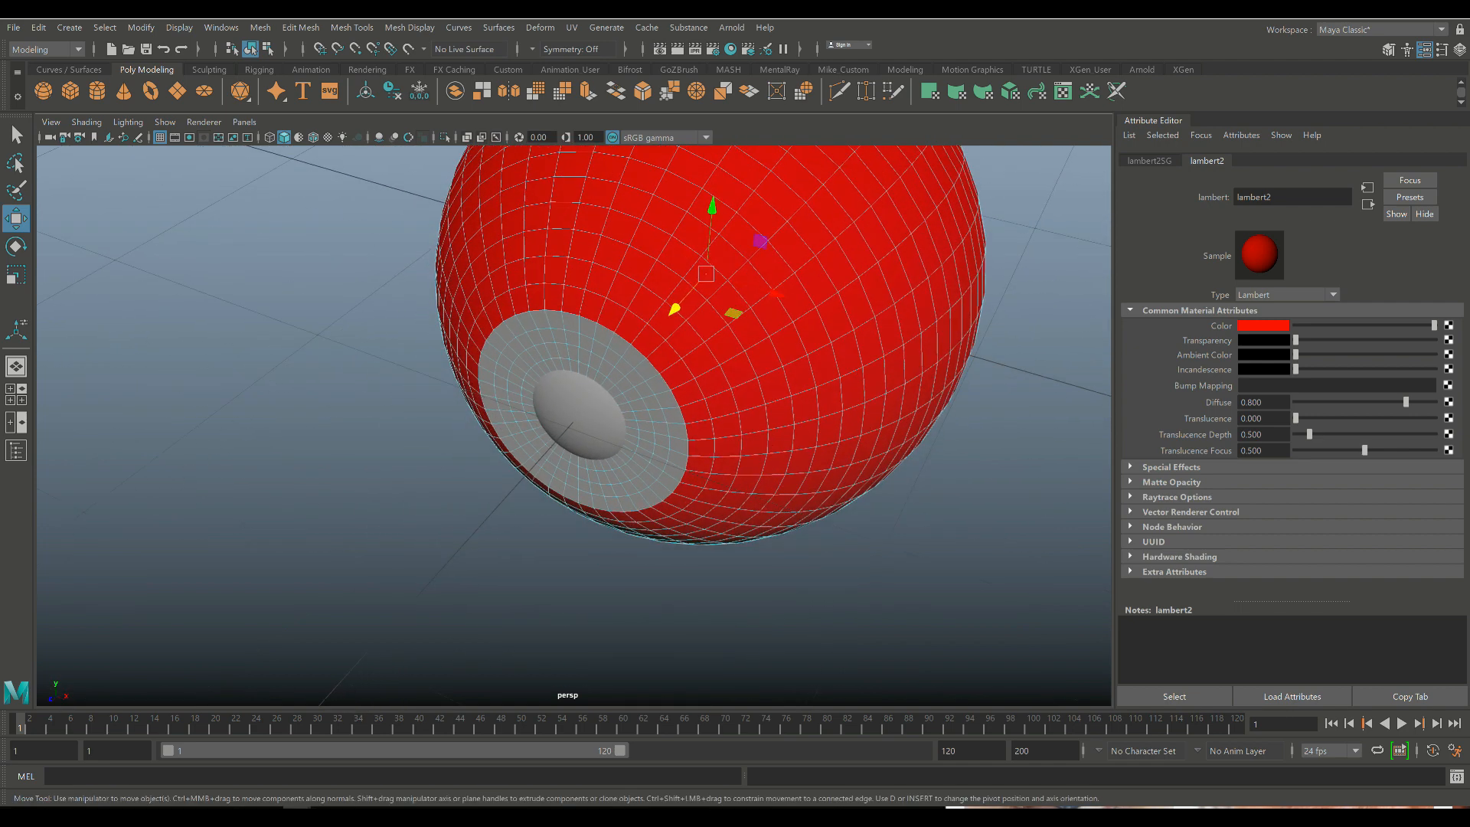
Give the iris its own blue Lambert material and bring up the outer sphere's material attributes
right_click(538, 422)
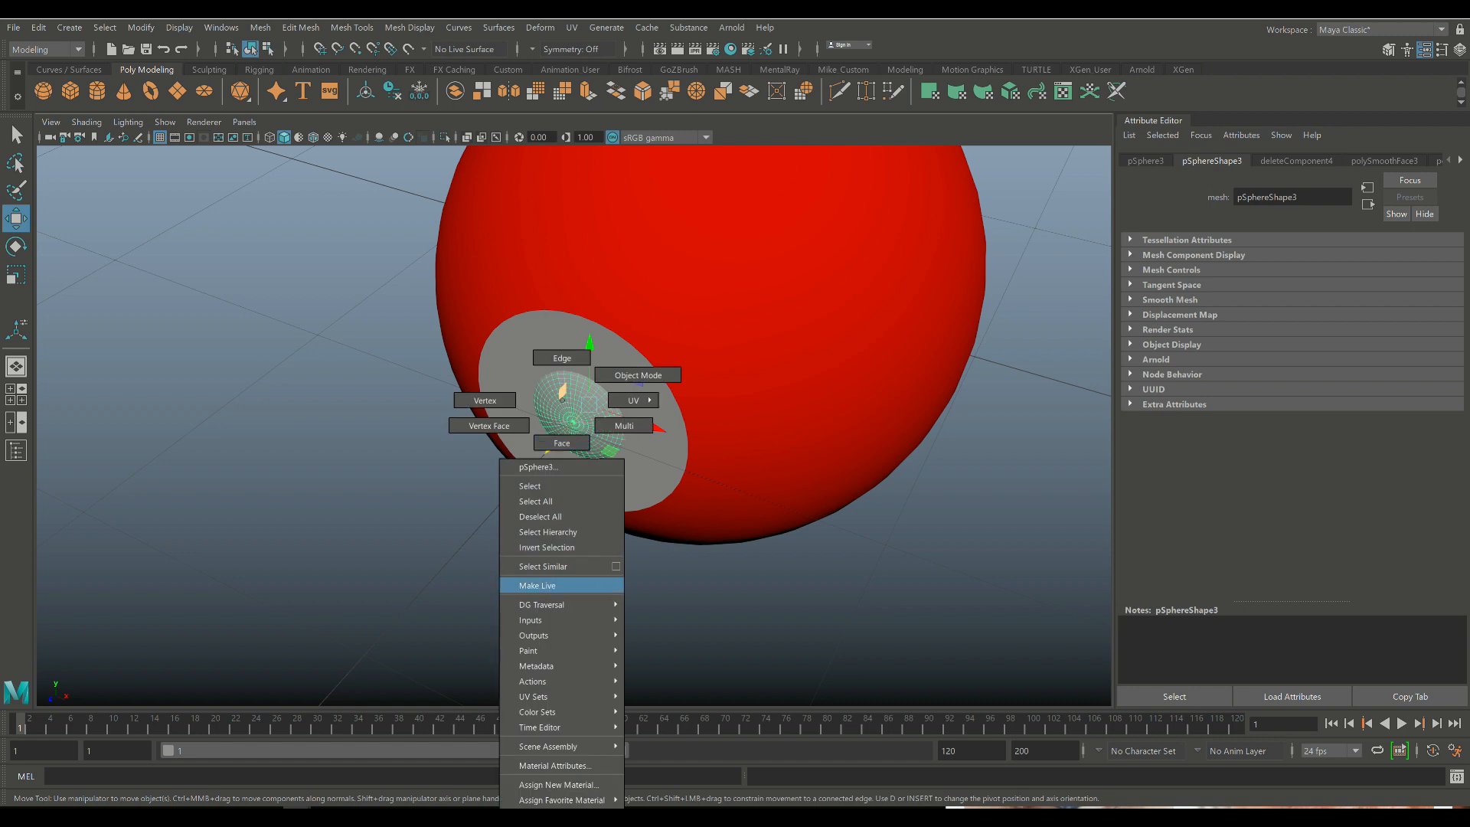
left_click(557, 784)
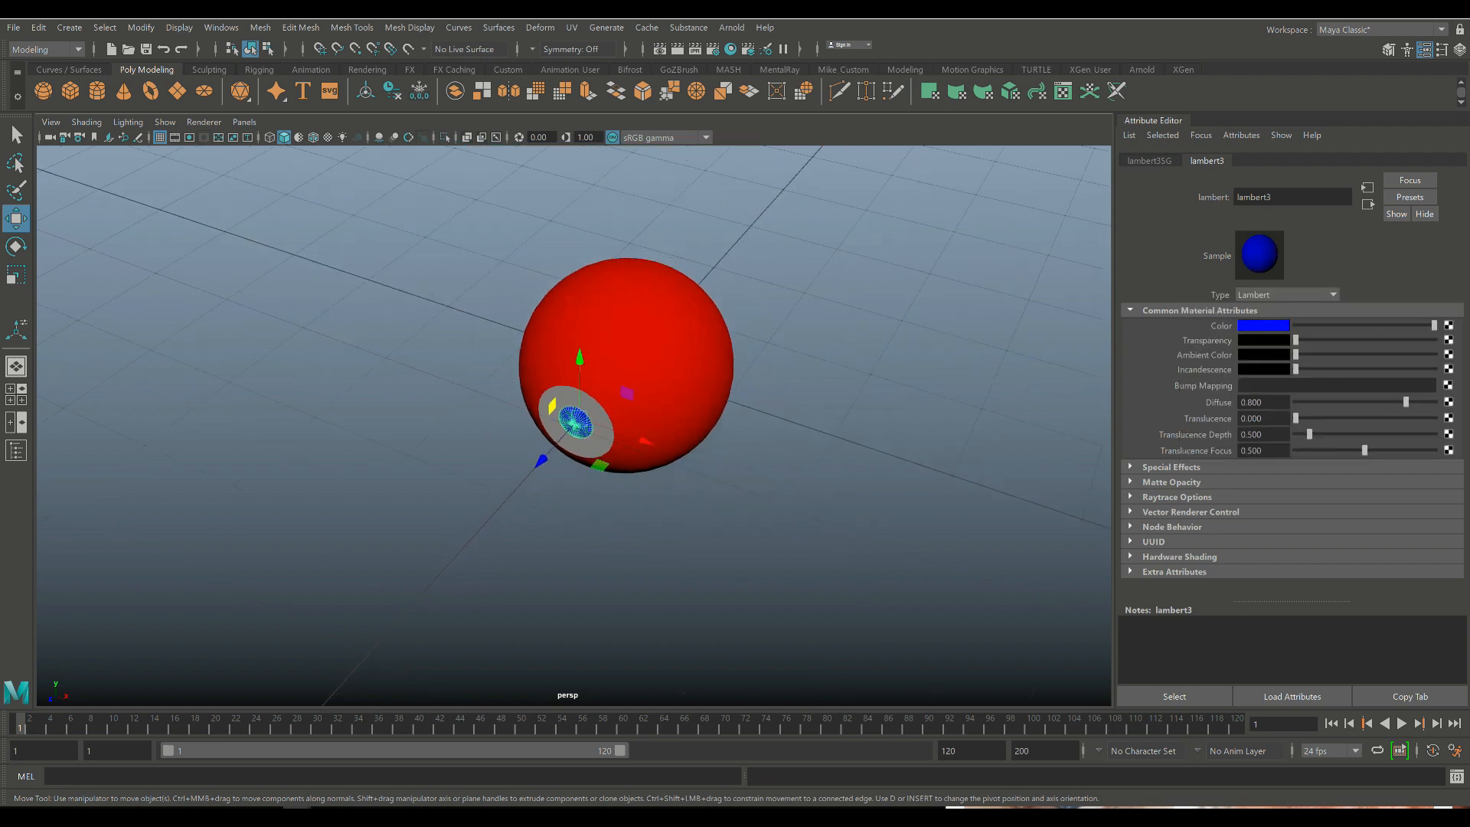
left_click(177, 26)
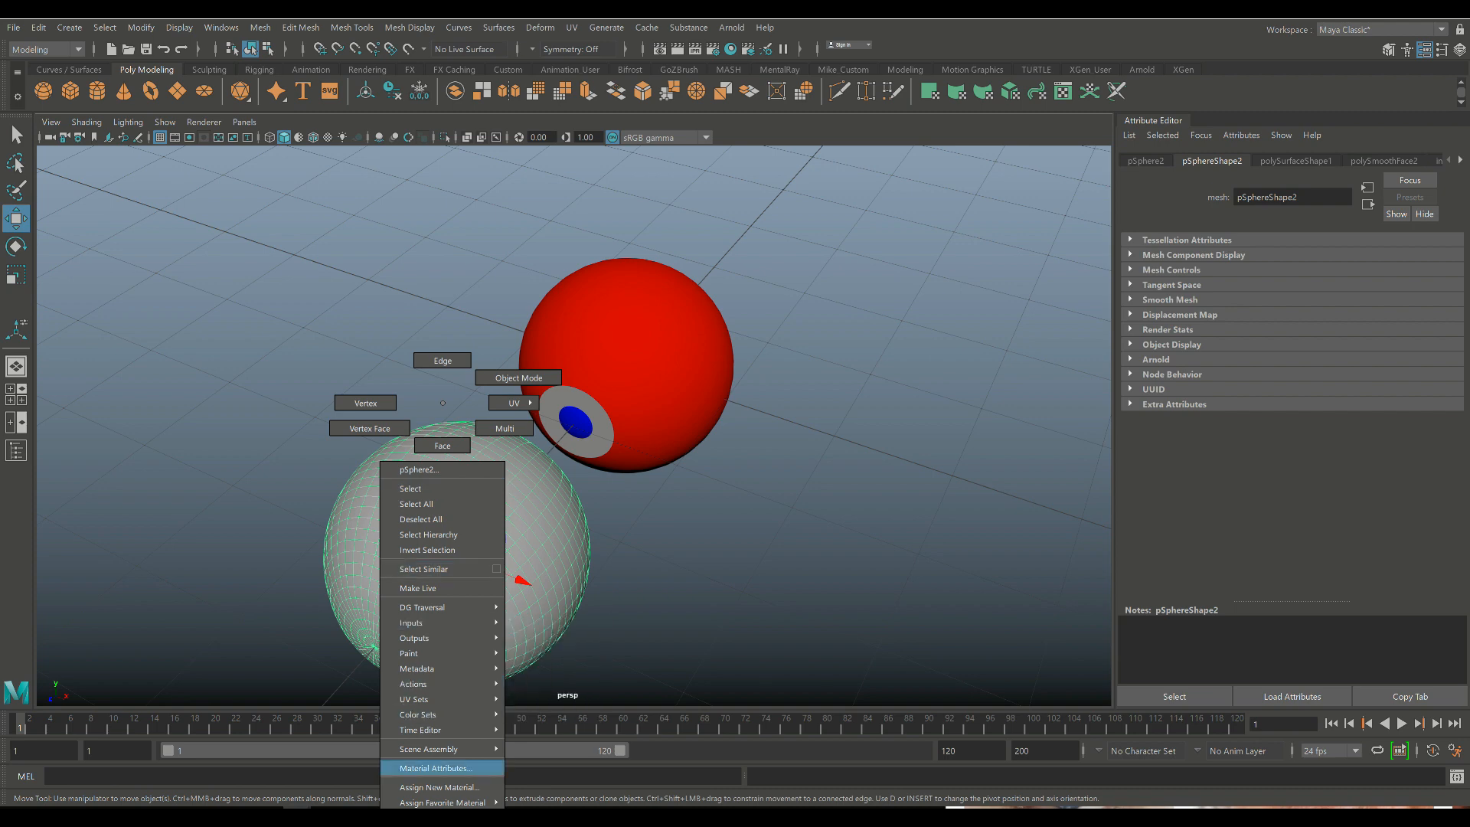
left_click(440, 786)
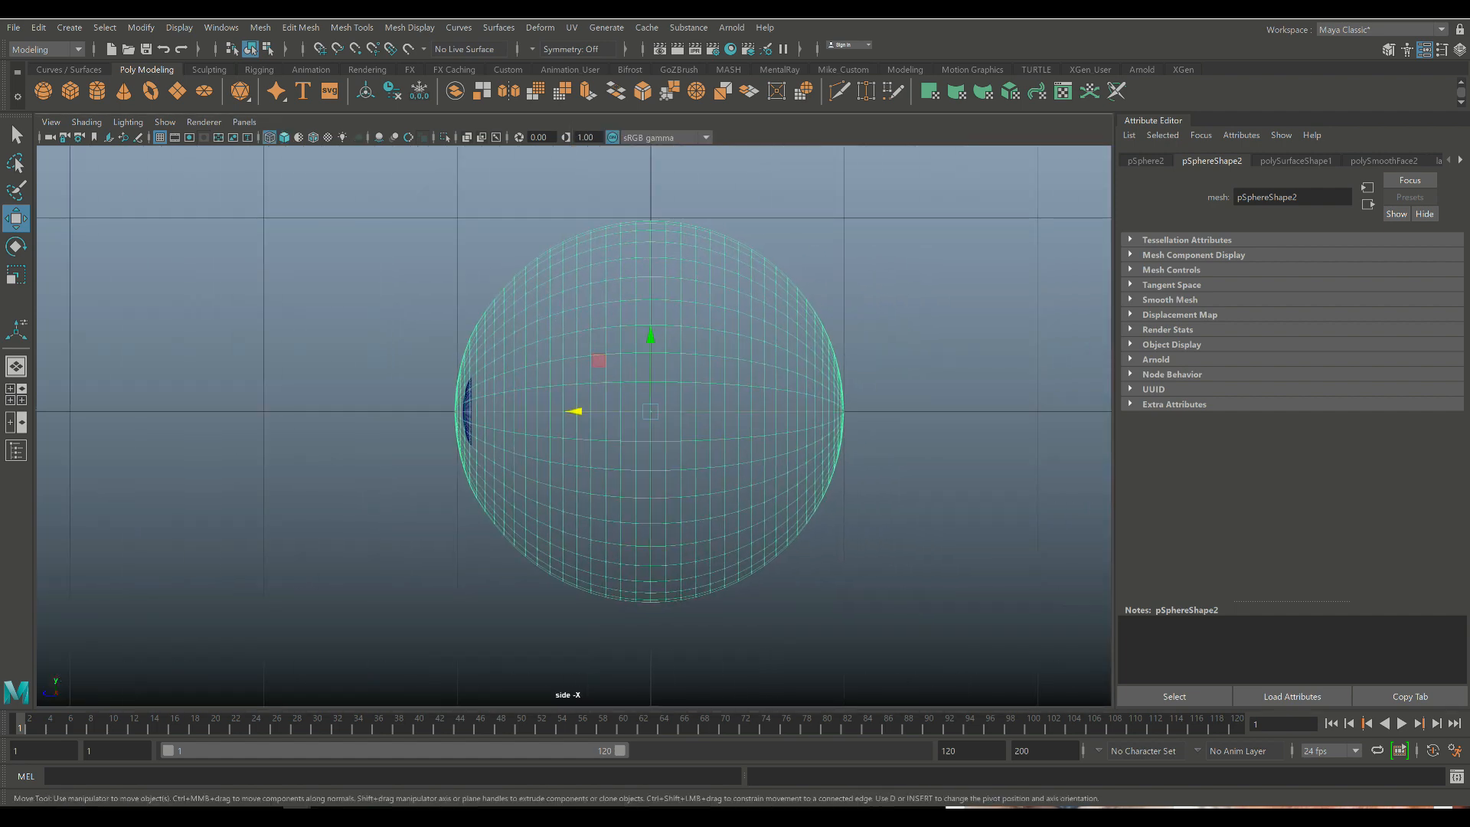
Move the yellow outer sphere so it fully encloses the red sphere and iris
left_click(15, 272)
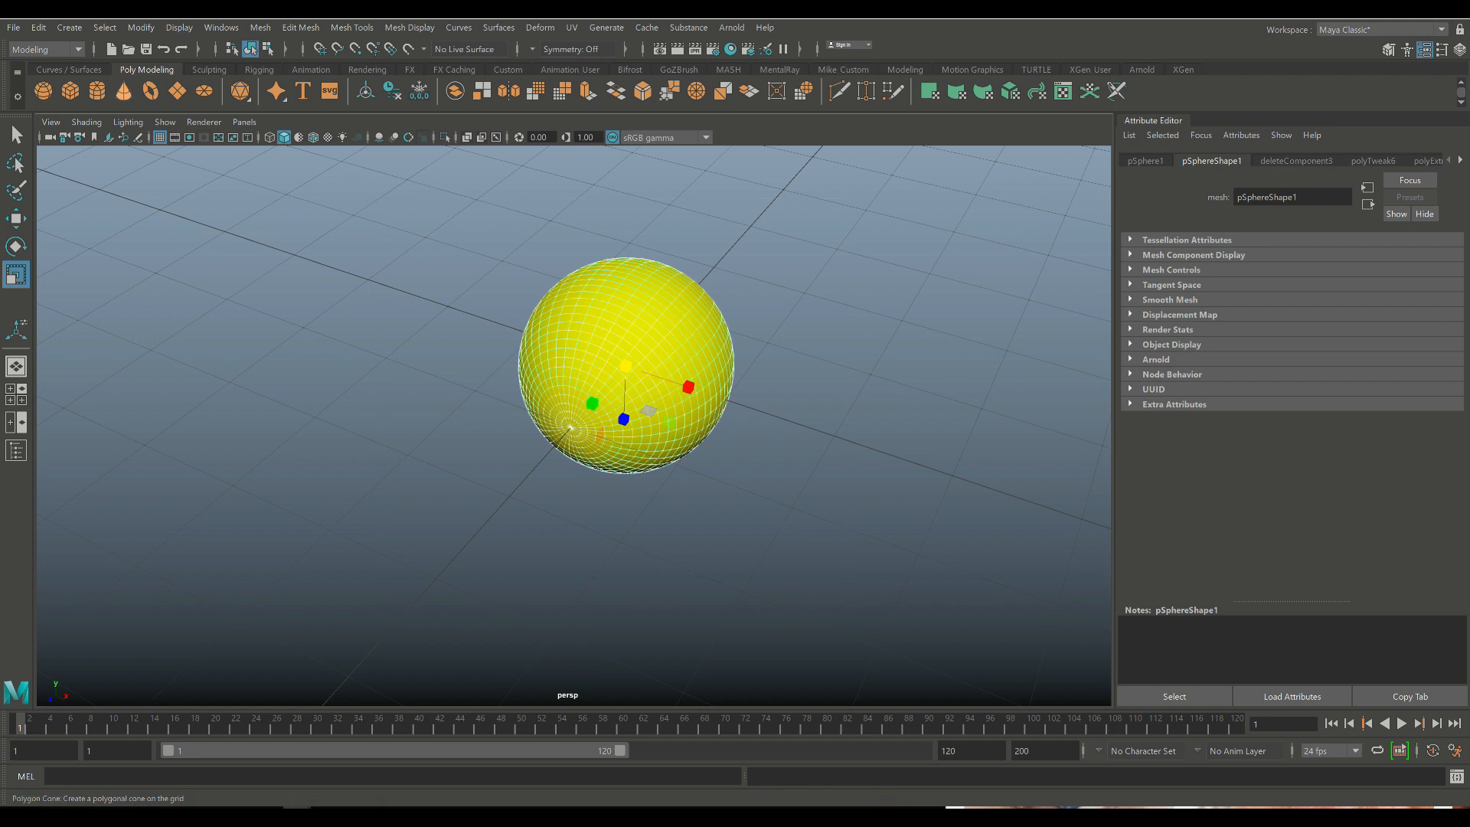
Freeze transformations and export the eyeball as EyeballOBJ.obj to the desktop, replacing the old file
left_click(37, 27)
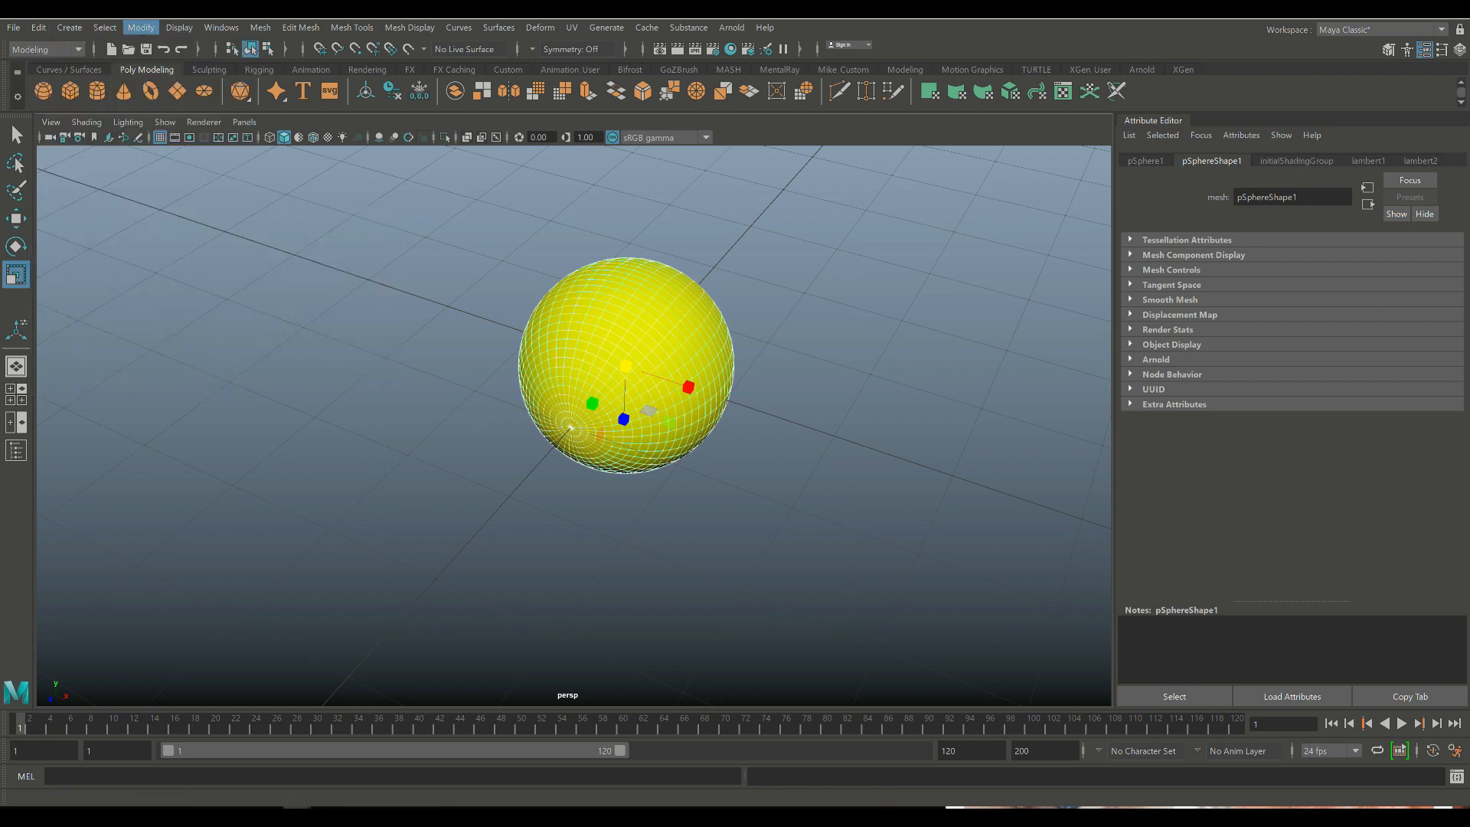
left_click(139, 26)
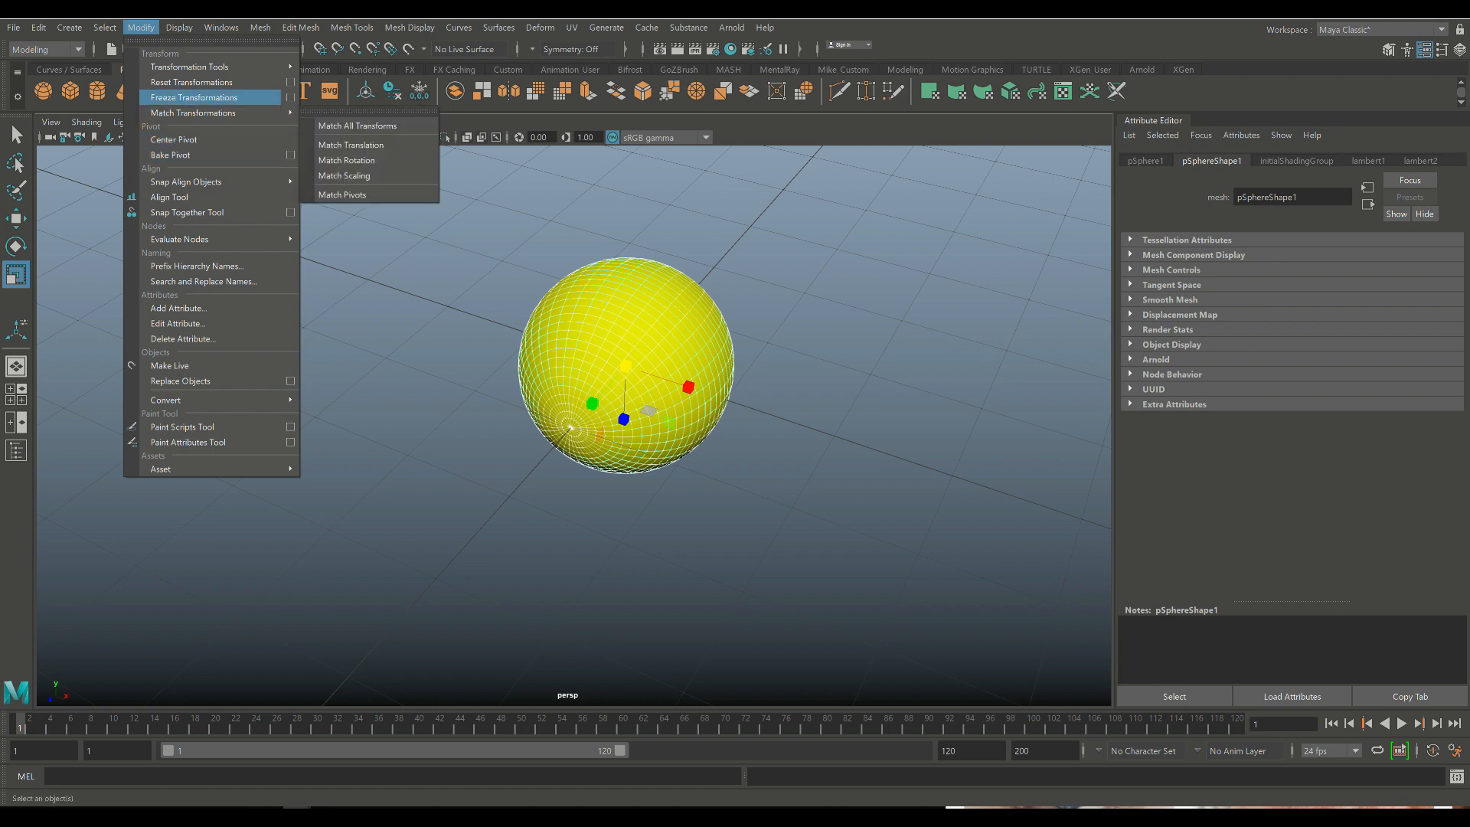
left_click(193, 98)
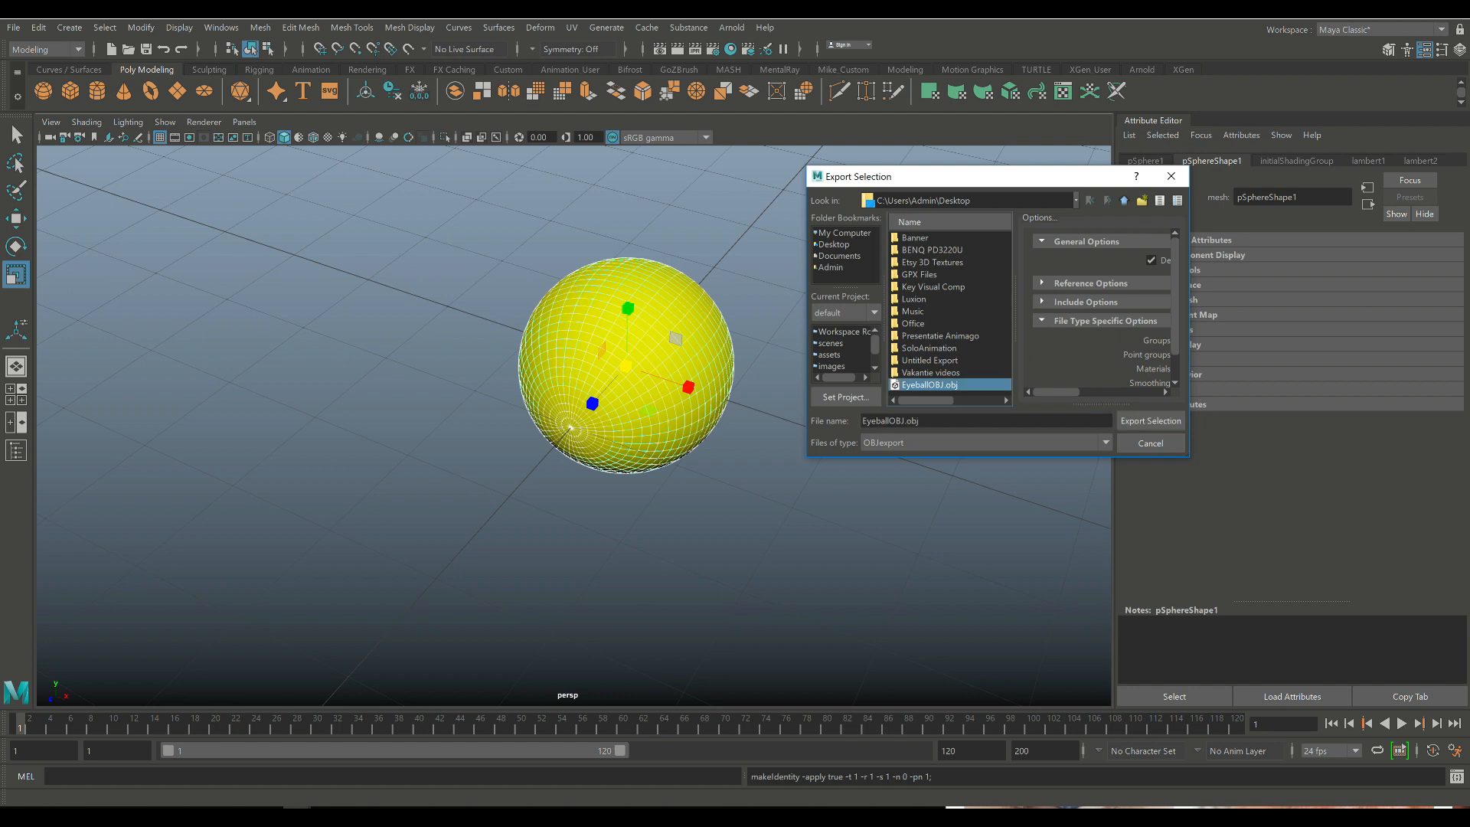
left_click(1150, 419)
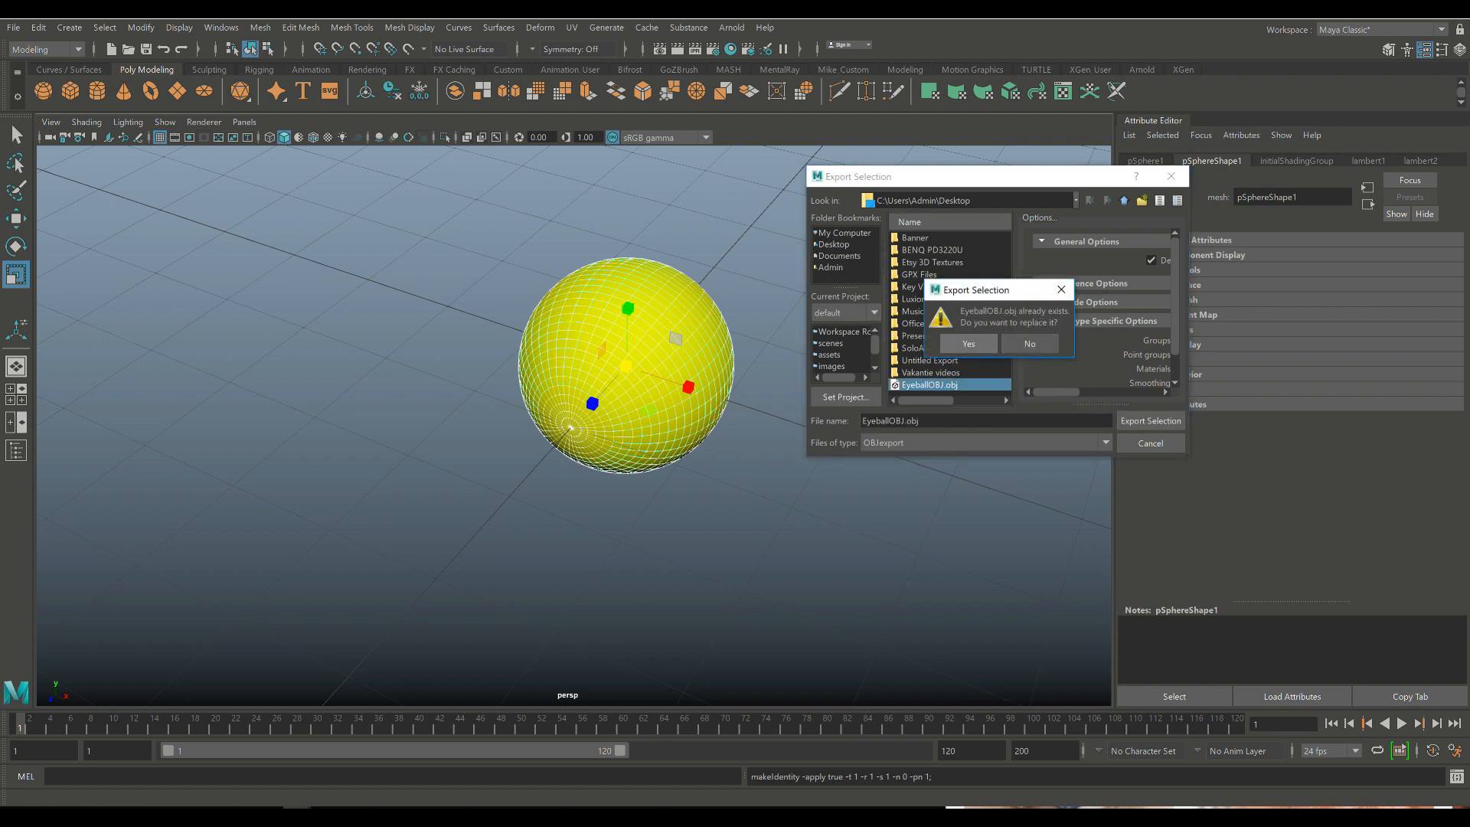
left_click(966, 343)
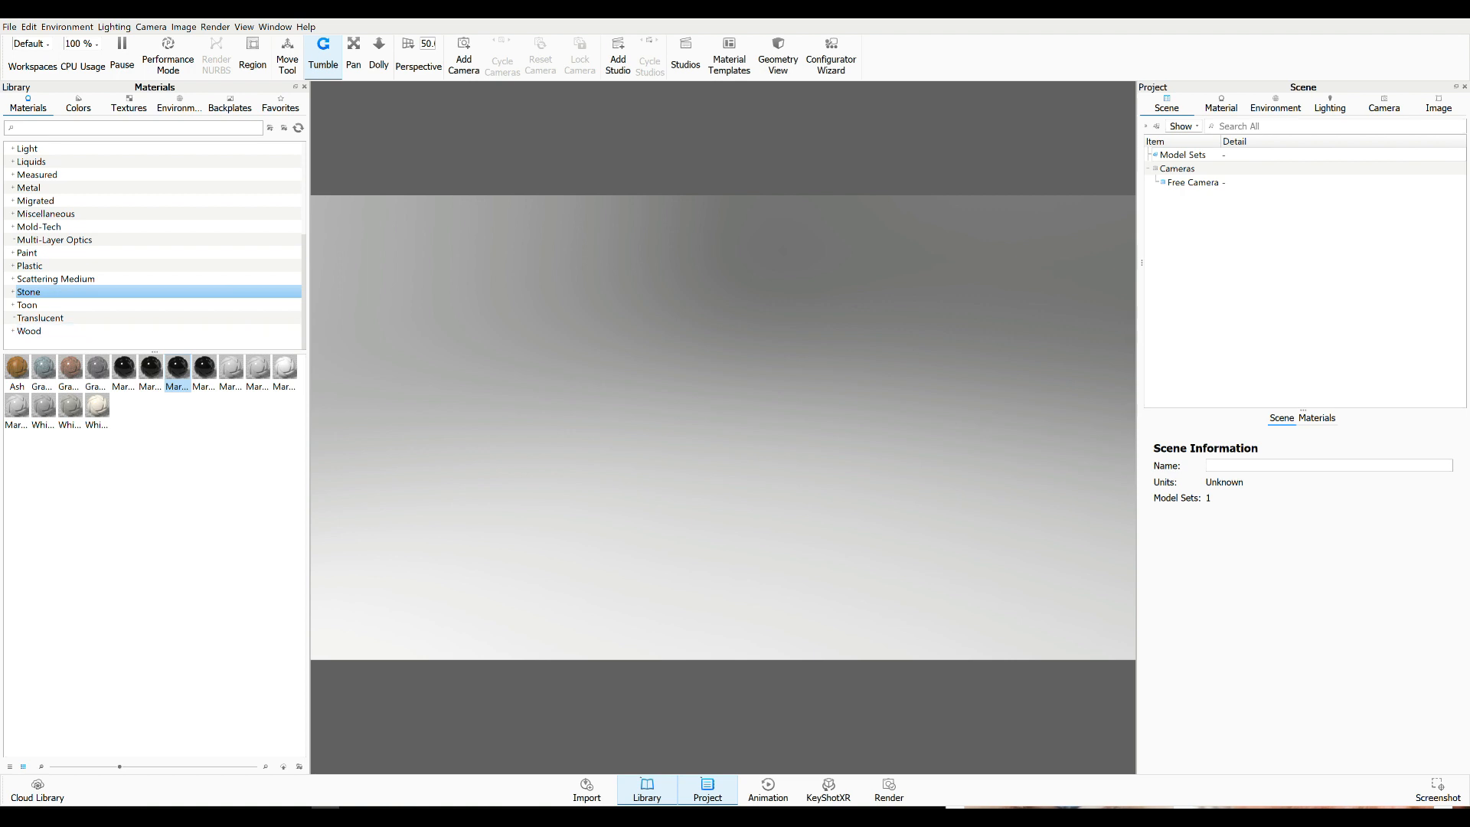
Import the EyeballOBJ model from the desktop into the KeyShot scene
left_click(9, 26)
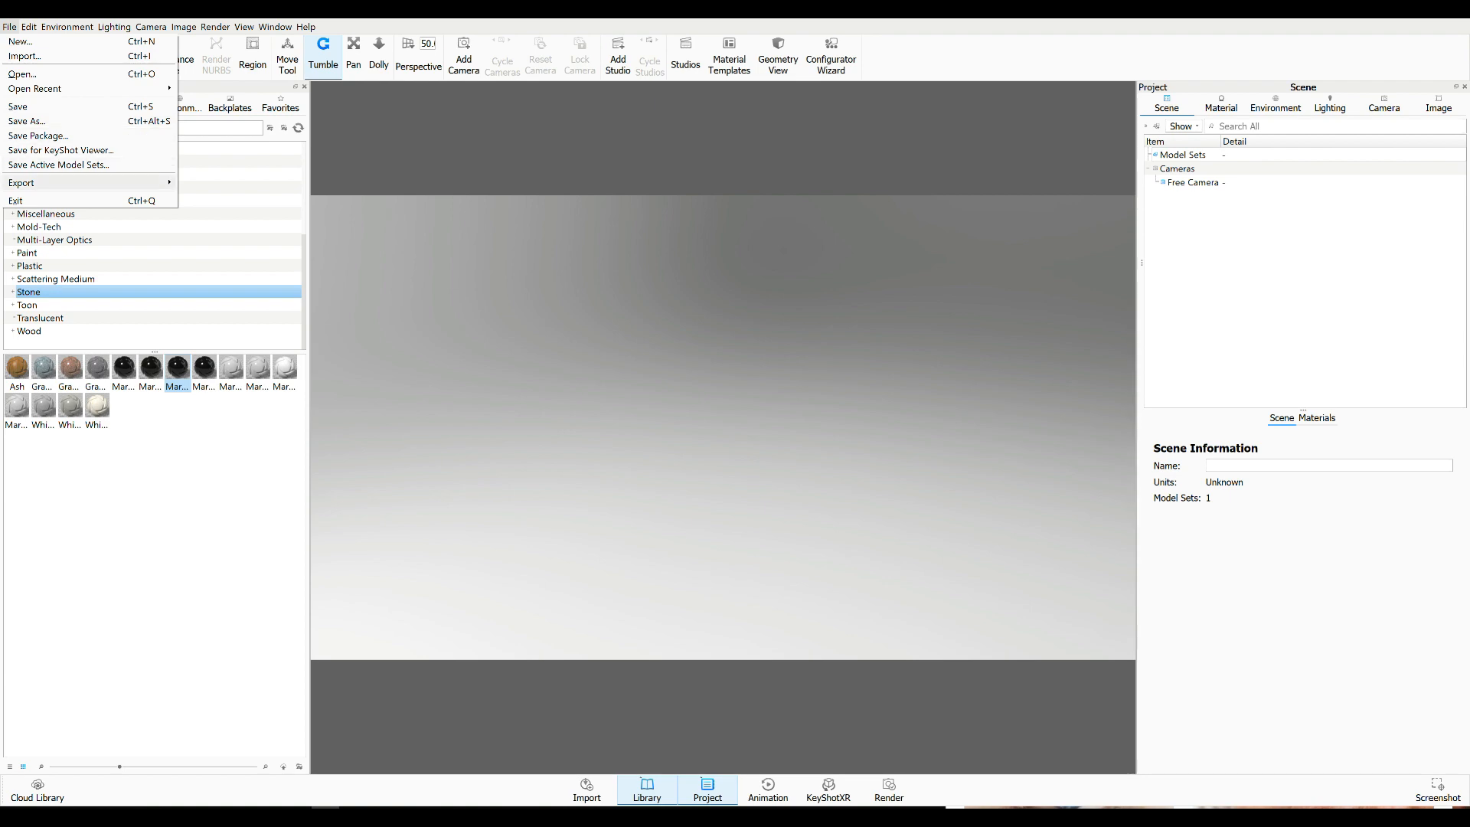
left_click(24, 55)
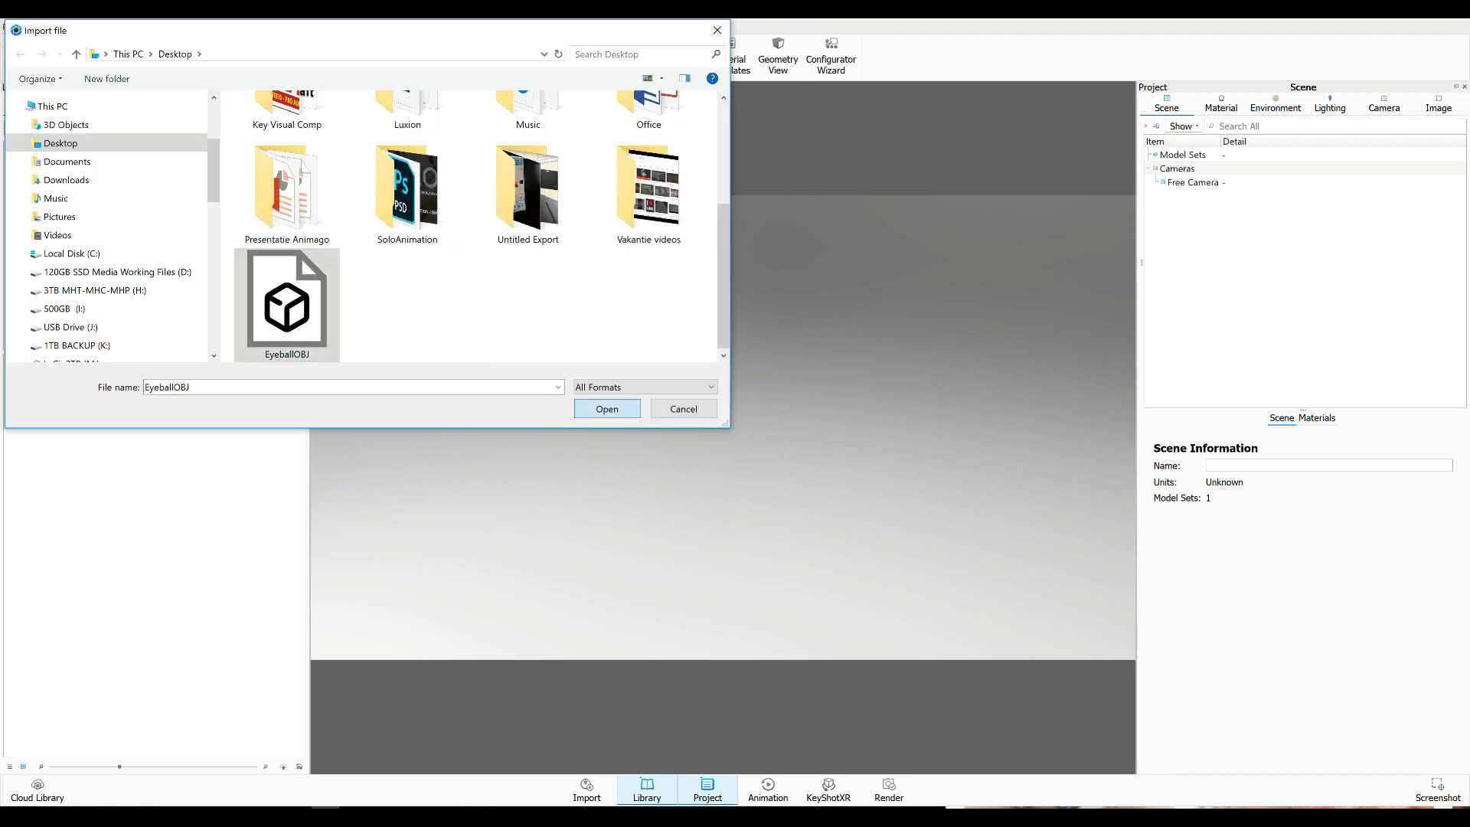
left_click(606, 409)
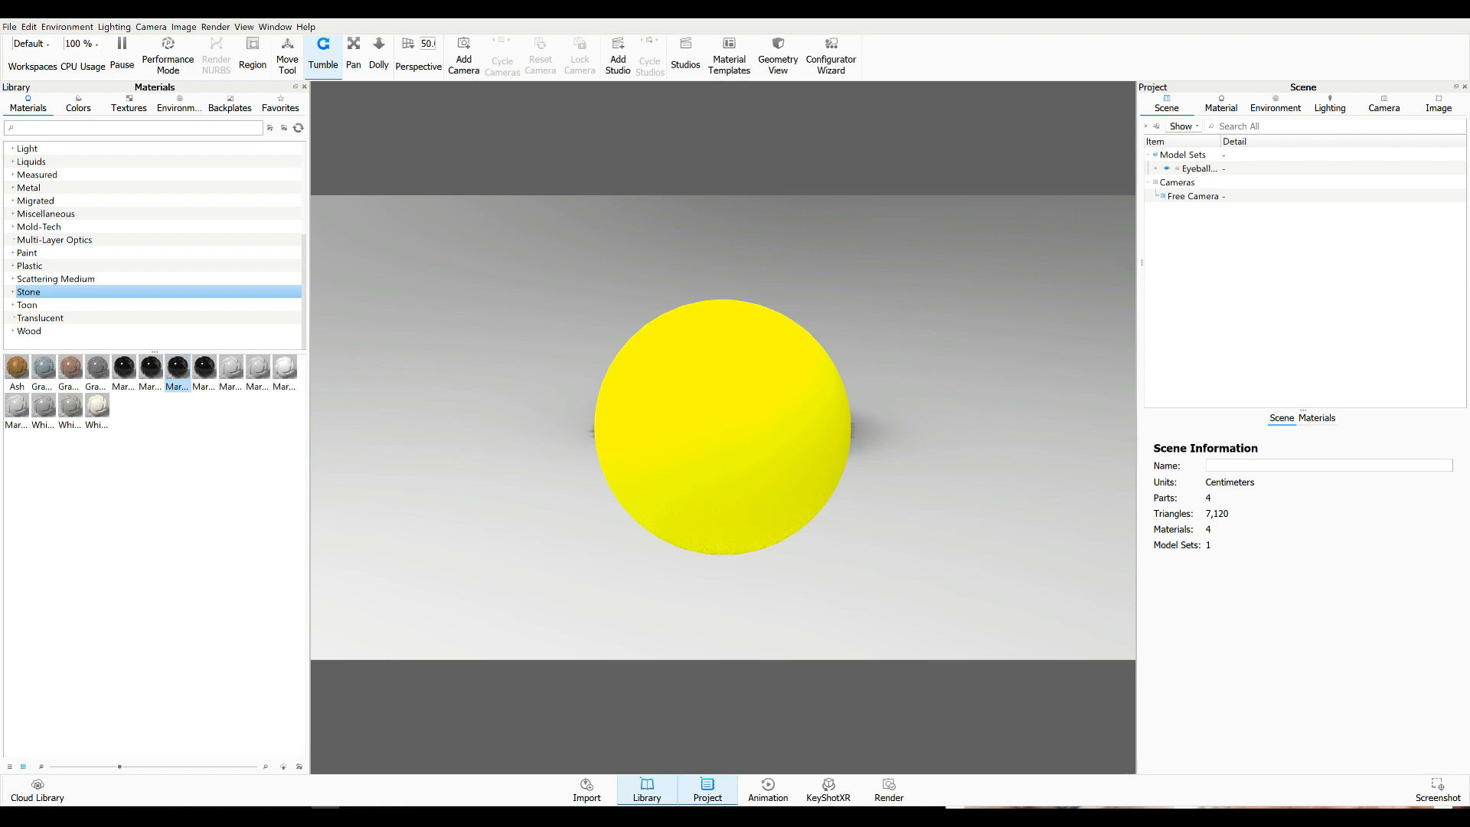
Set the Eyeball model set's Translation Y to 1.1 so it floats above the ground
left_click(1200, 168)
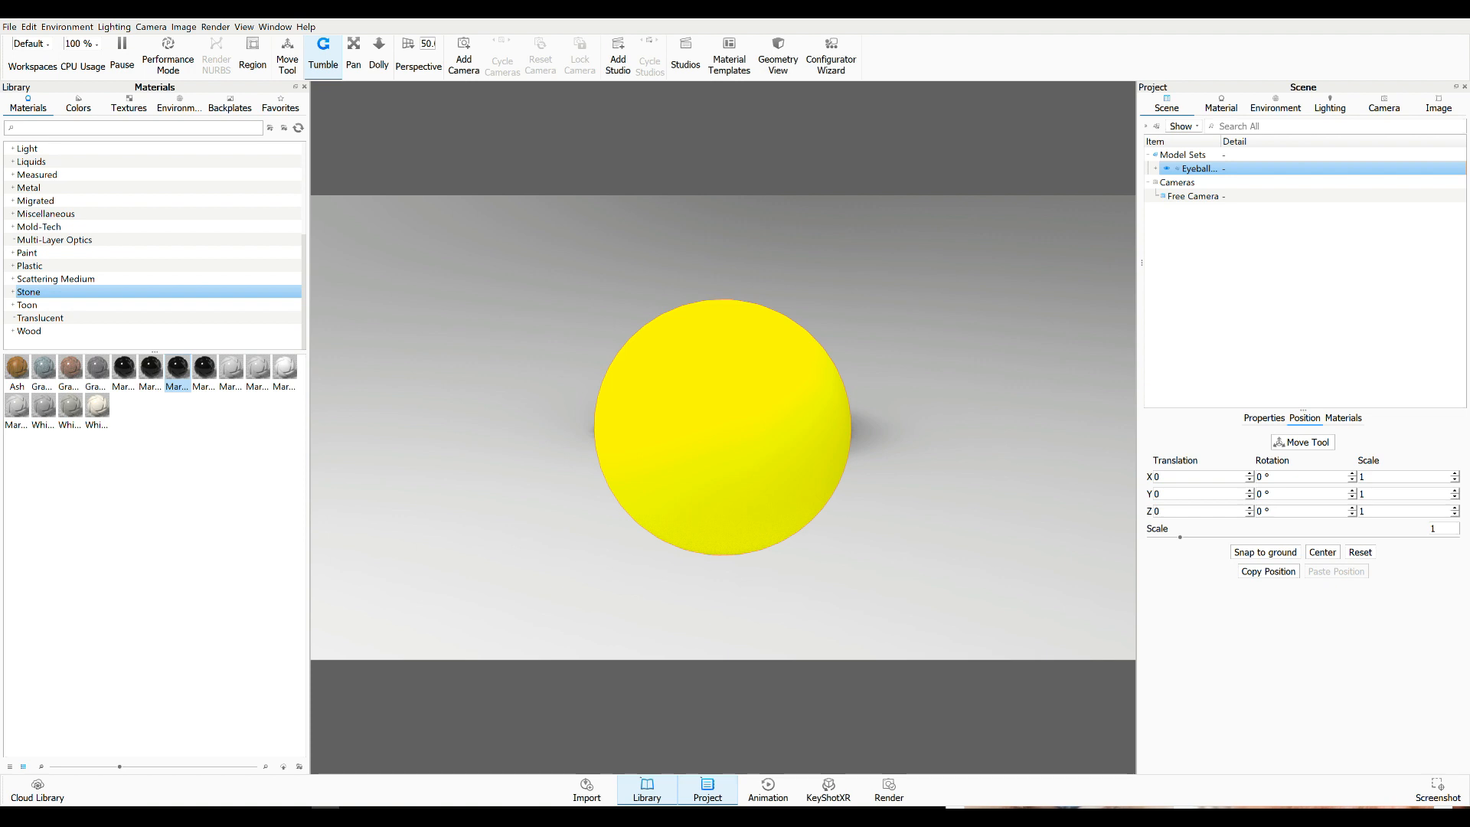
type("0.4")
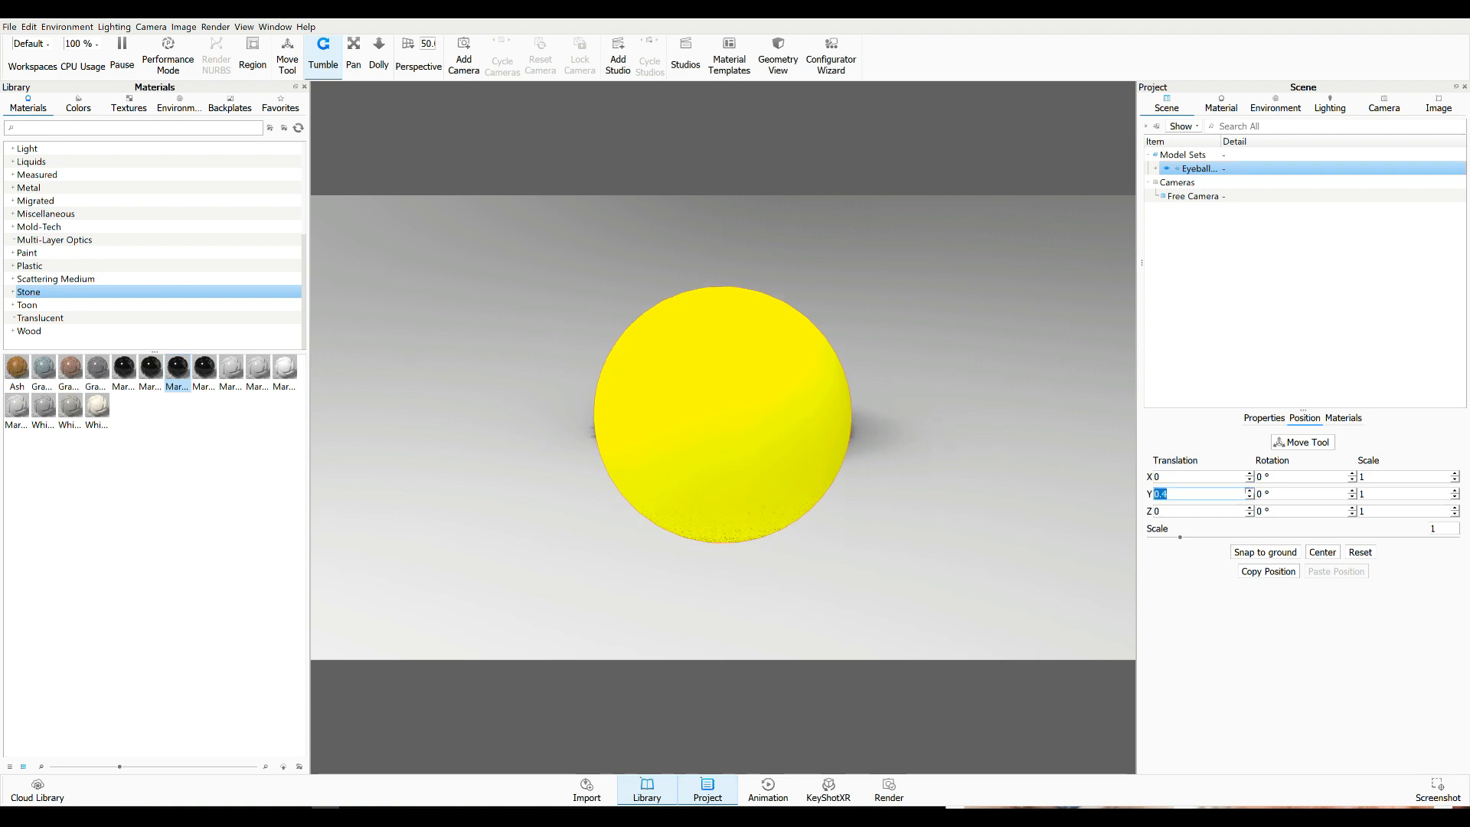
type("1.1")
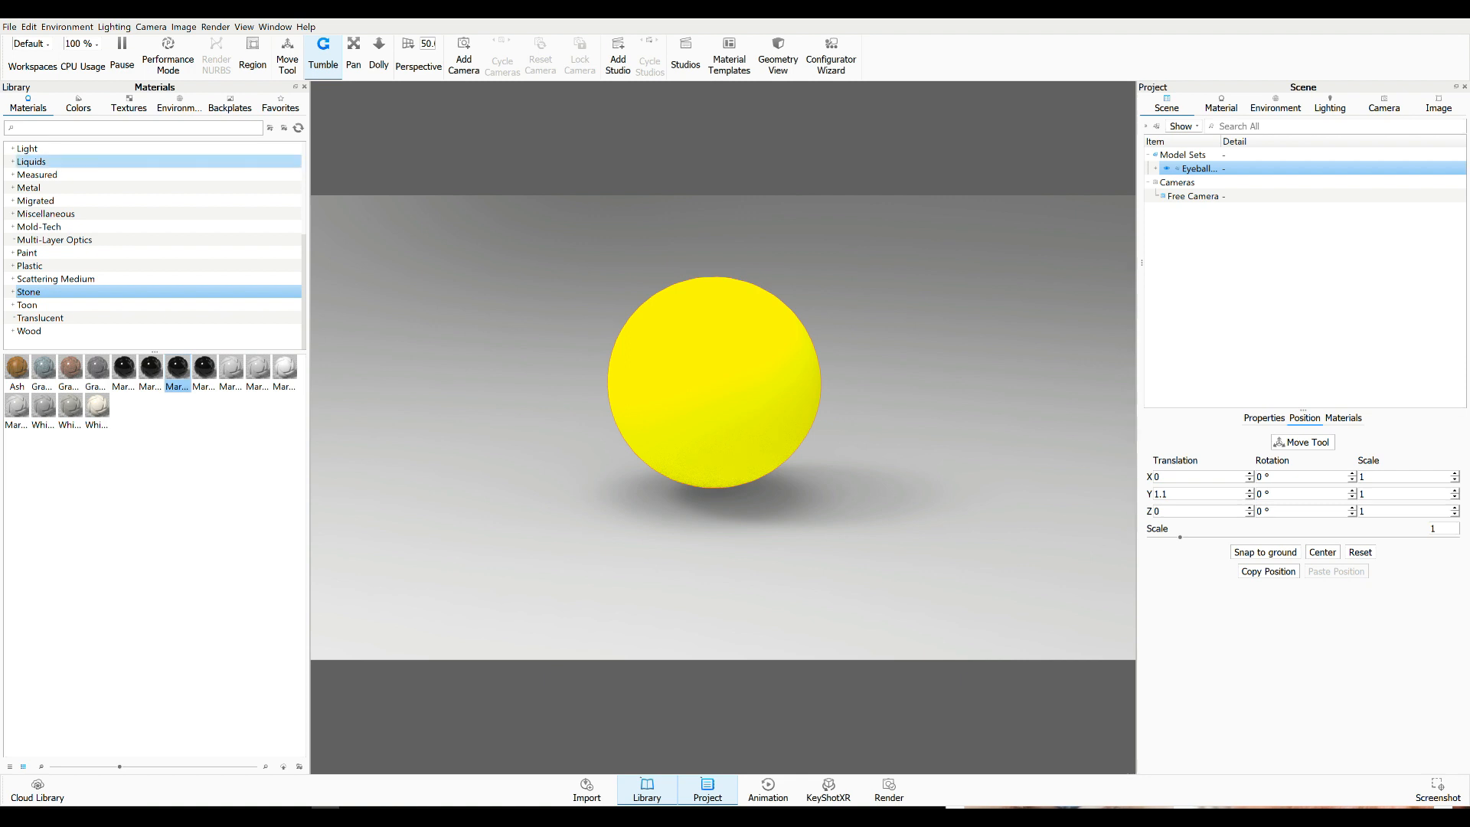
Show the Glass category in the material library for the outer sphere
left_click(36, 174)
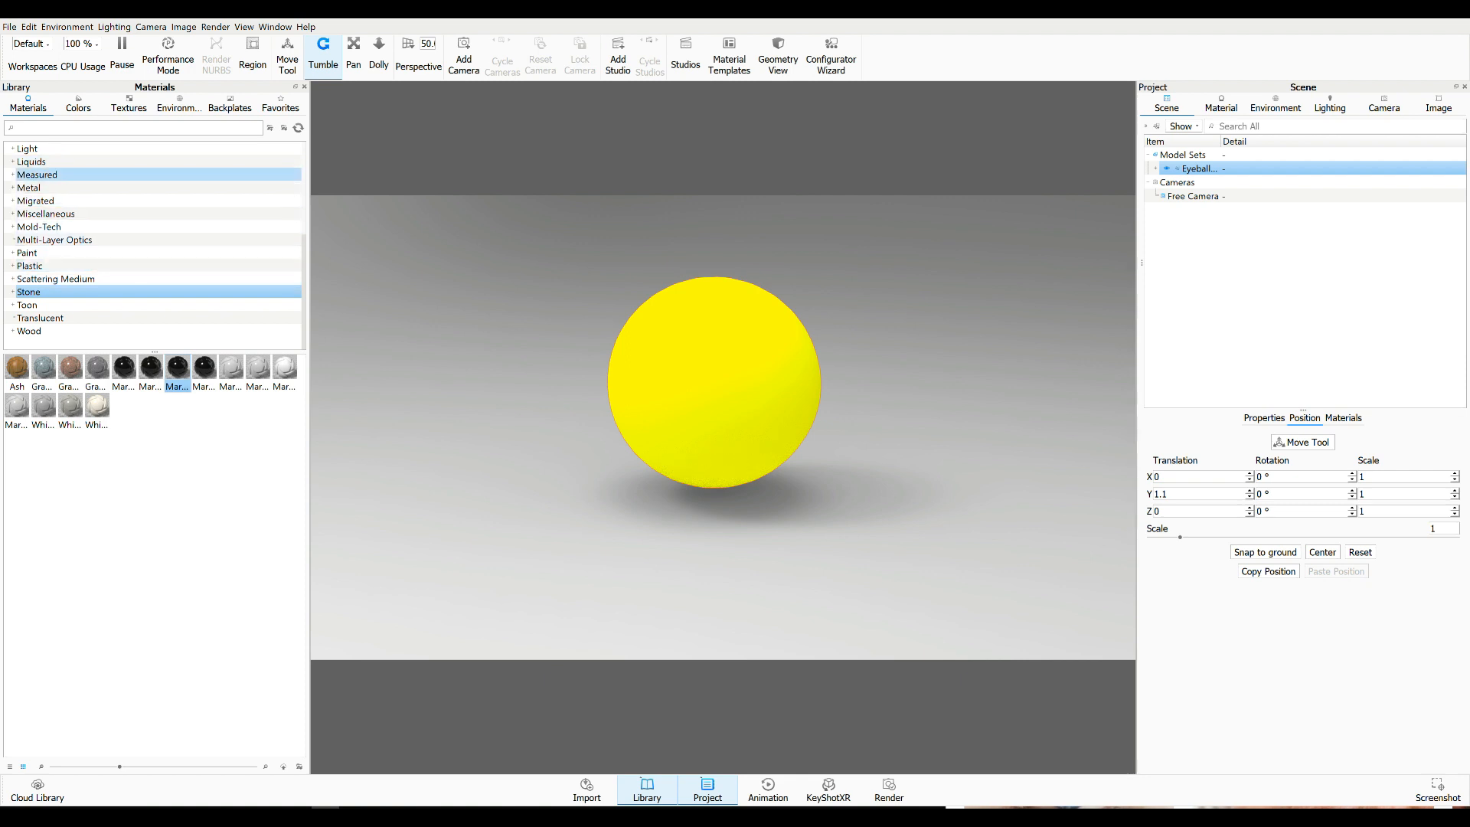
left_click(27, 160)
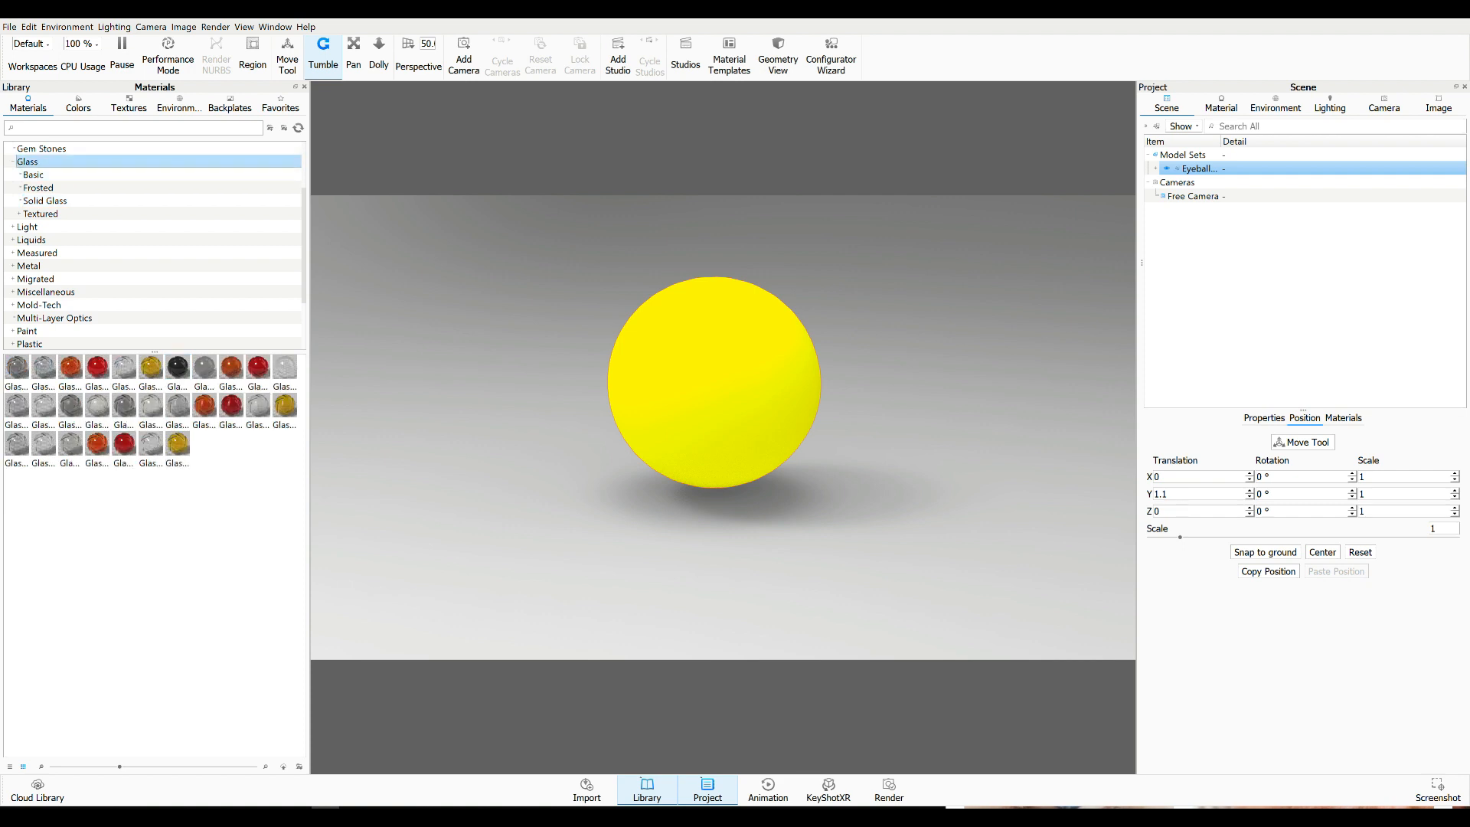
mouse_move(283, 366)
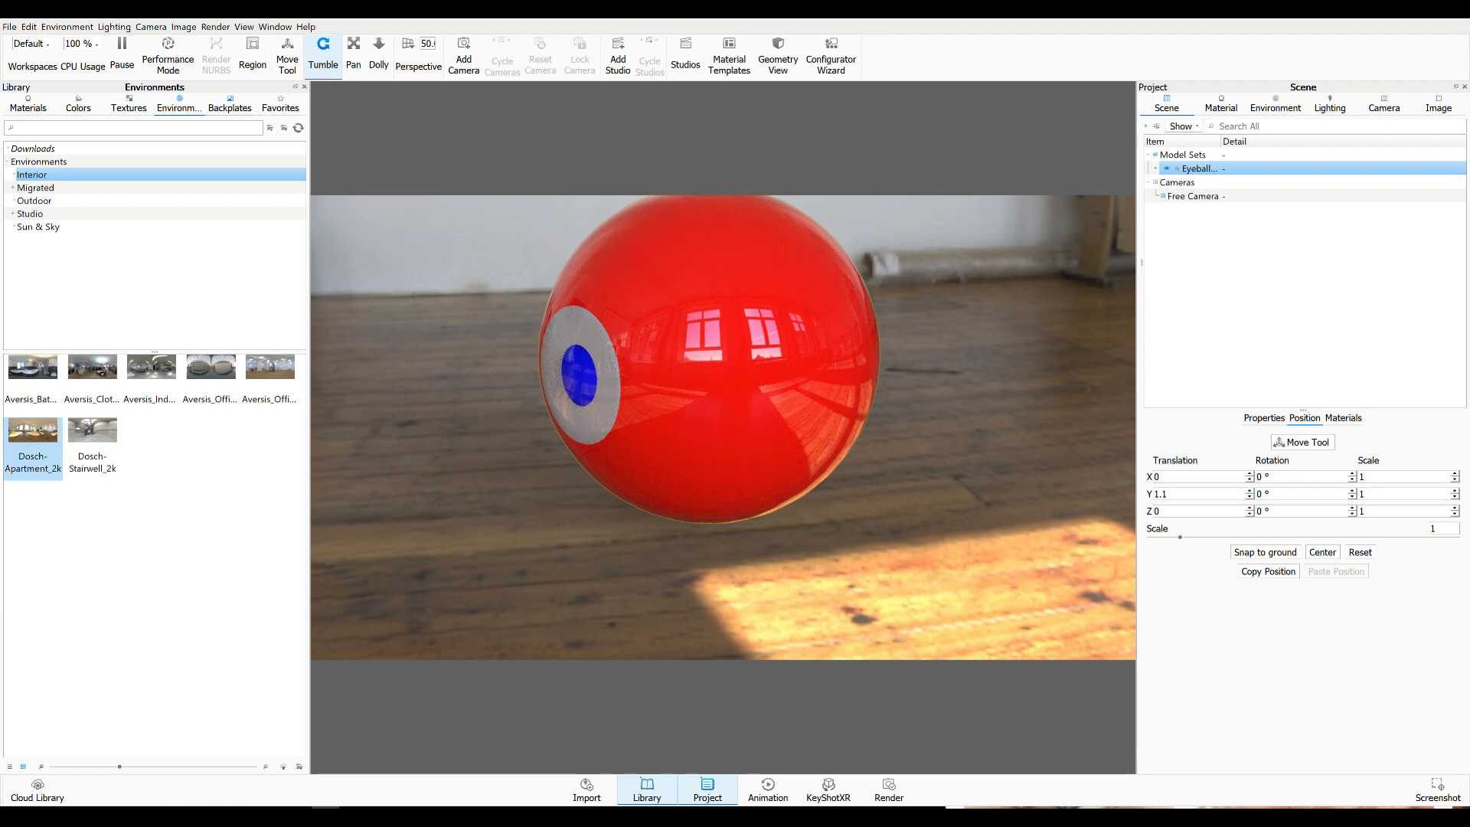
Apply Marble White Advanced Translucent to the eyeball and Marble Black Basic to the pupil from Stone materials
left_click(229, 104)
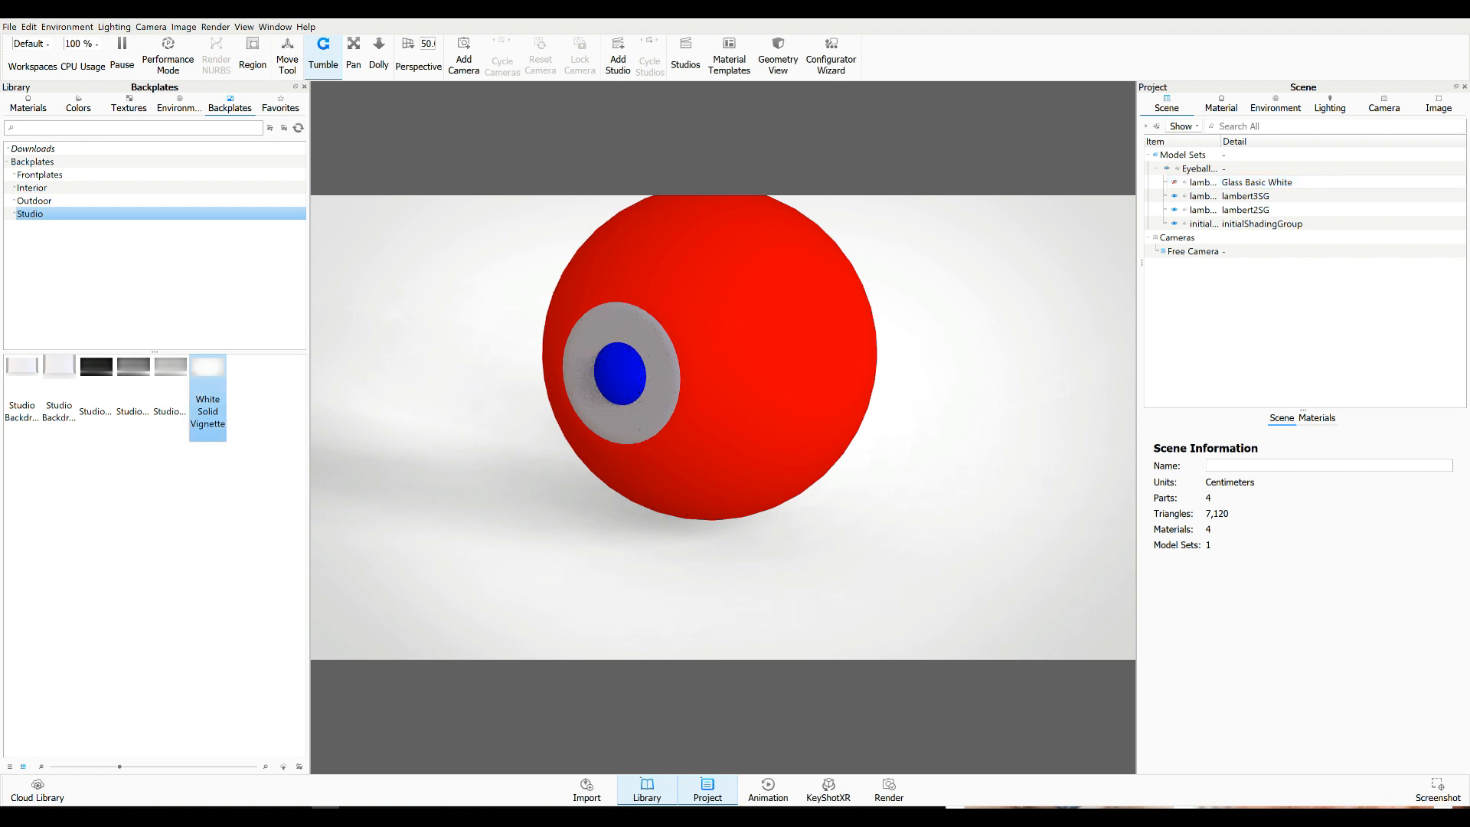
left_click(28, 103)
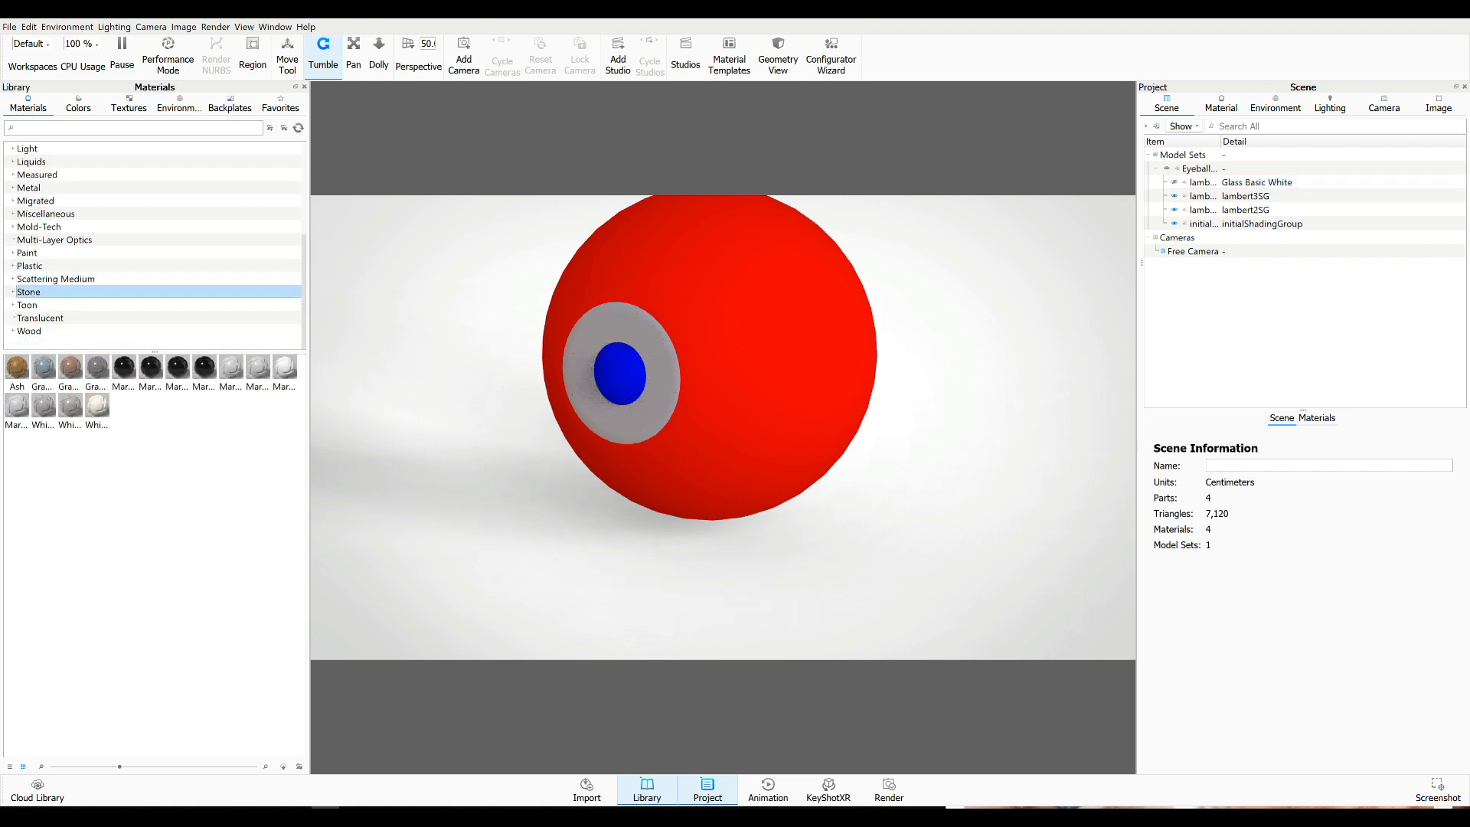
left_click(285, 366)
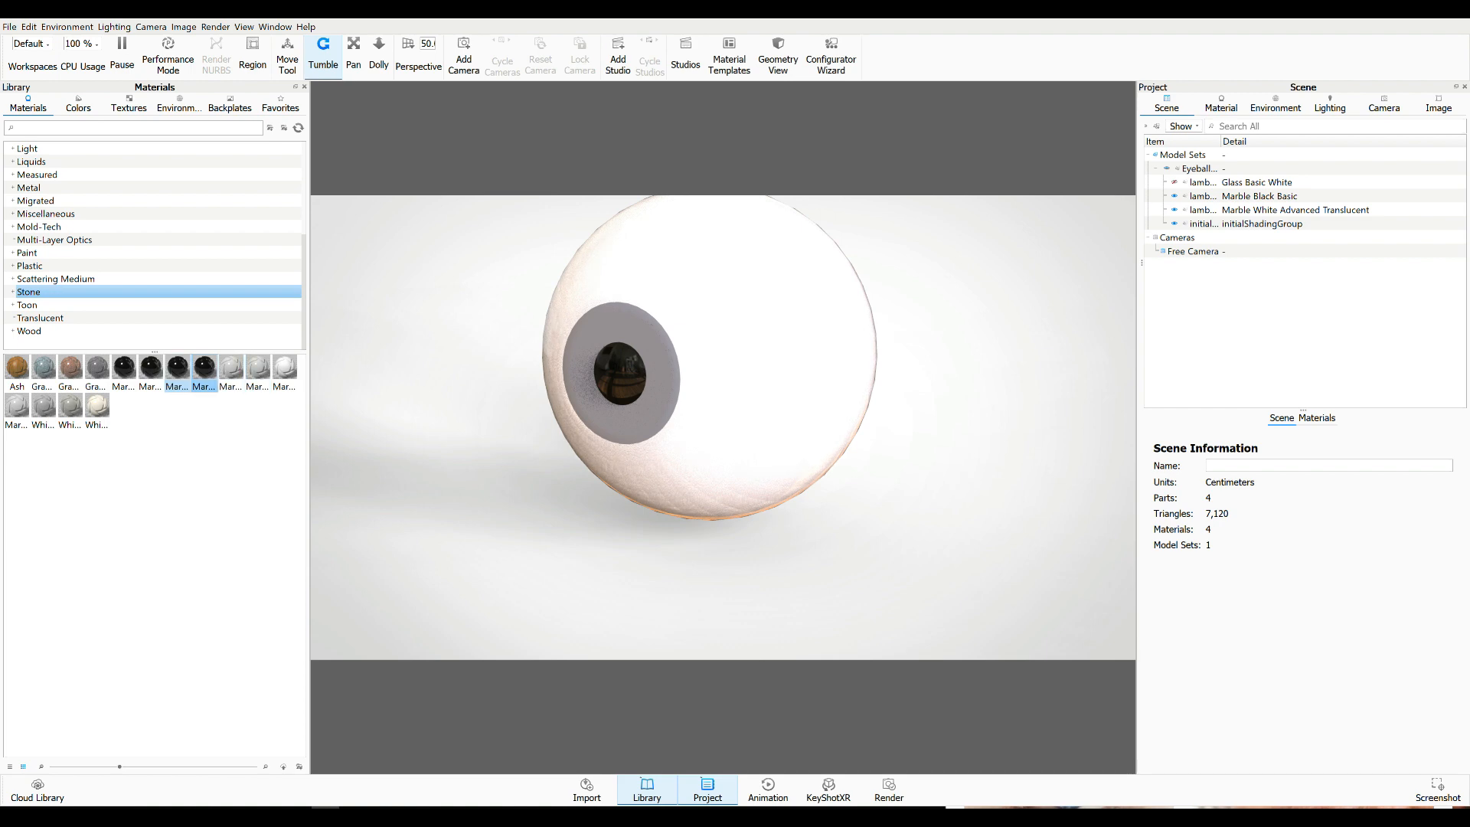
Load eye-texture-iris-sbsar-01.jpg as the initialShadingGroup diffuse texture and widen it to fill the disc
left_click(1270, 224)
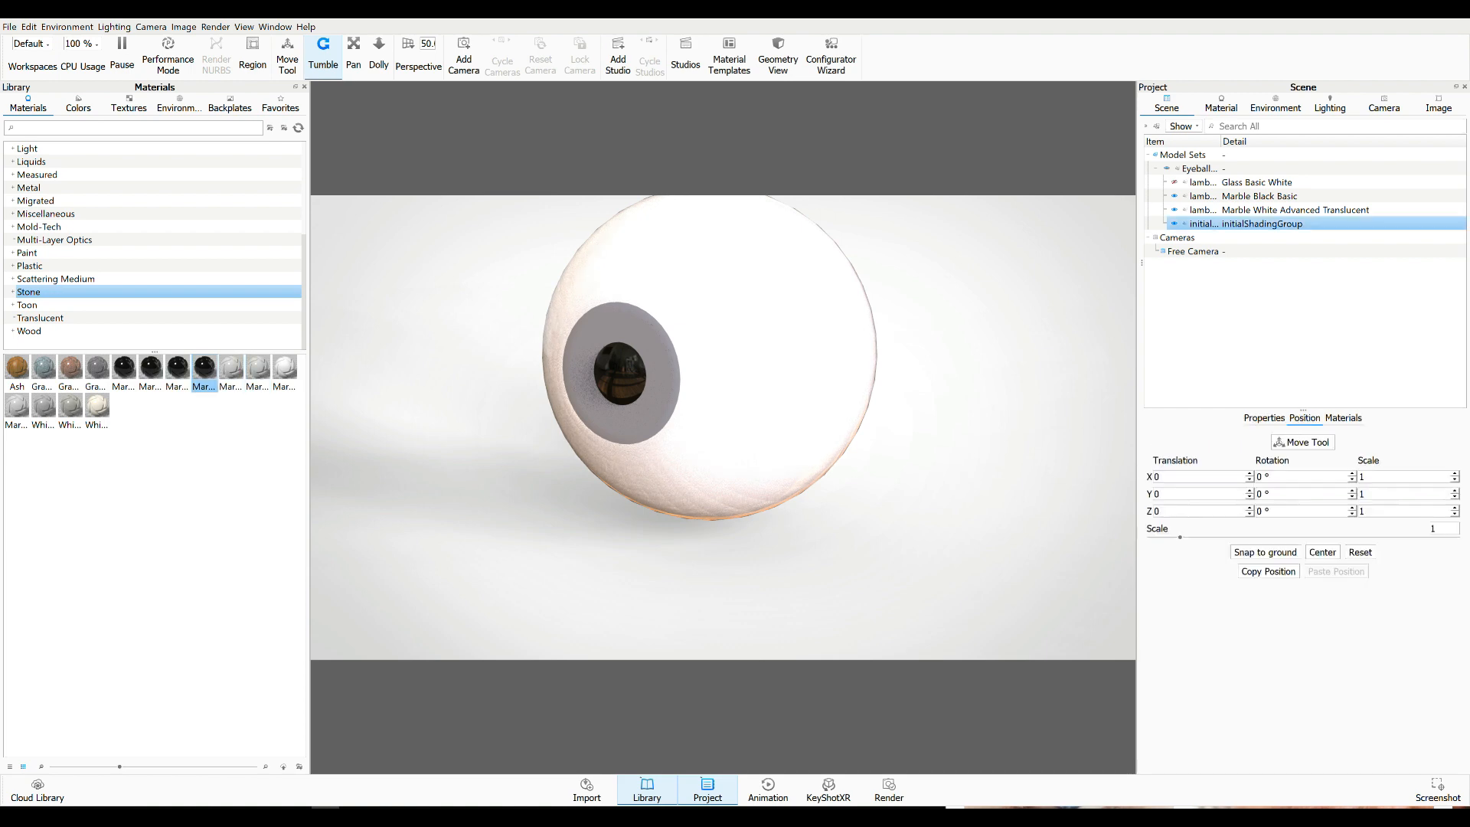
left_click(1220, 107)
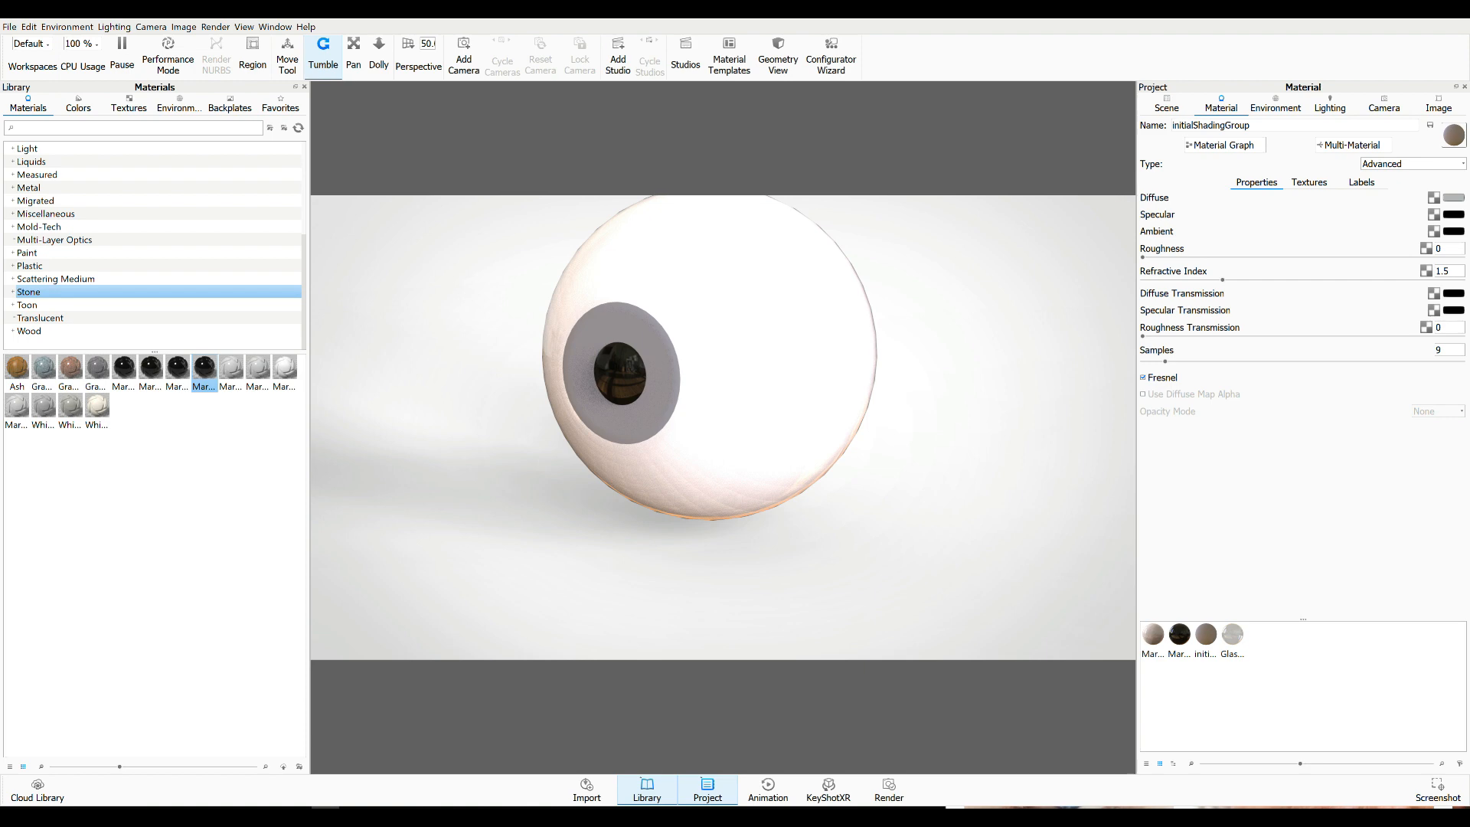
left_click(1309, 182)
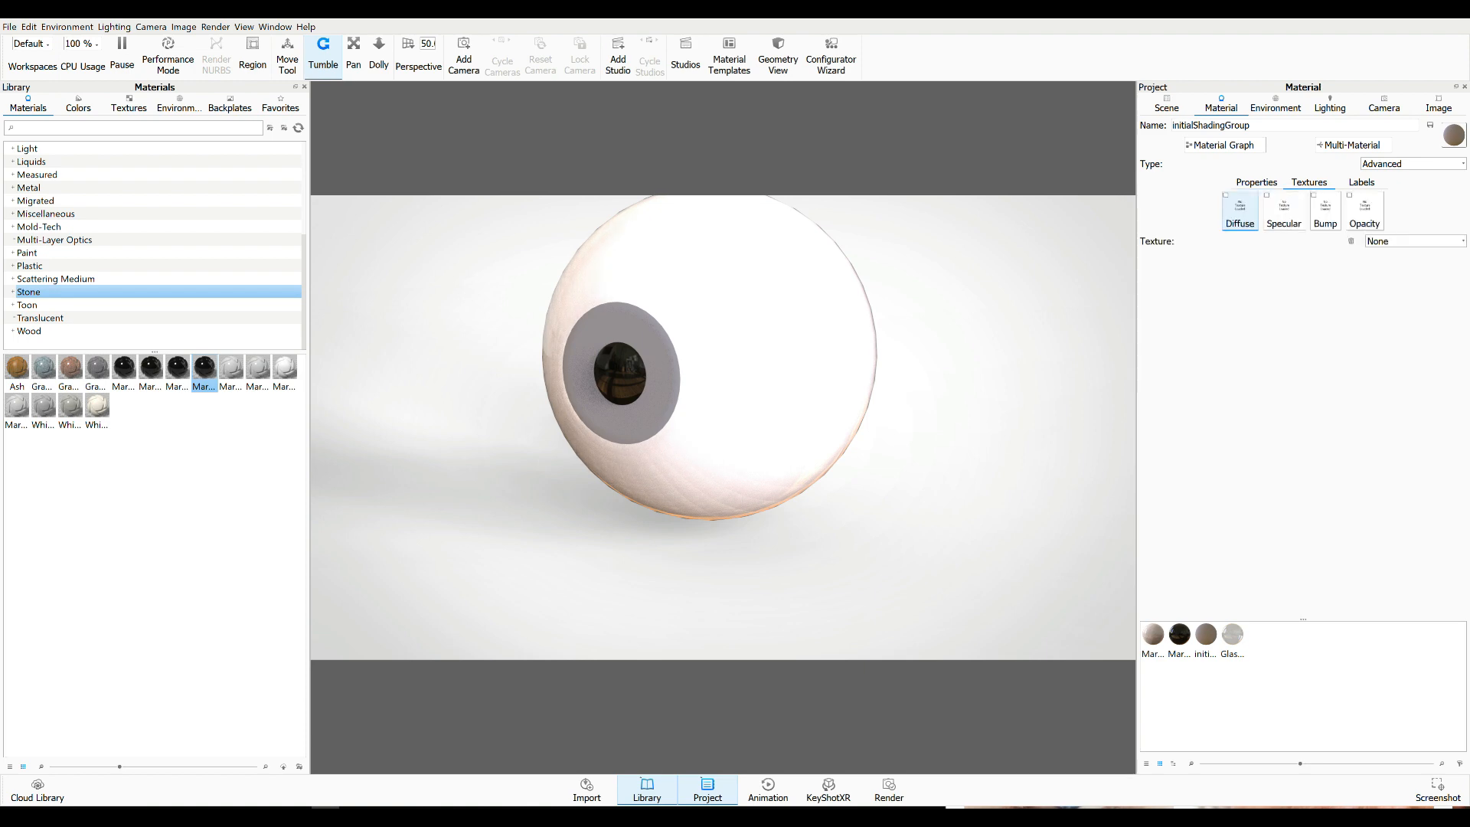
left_click(1238, 207)
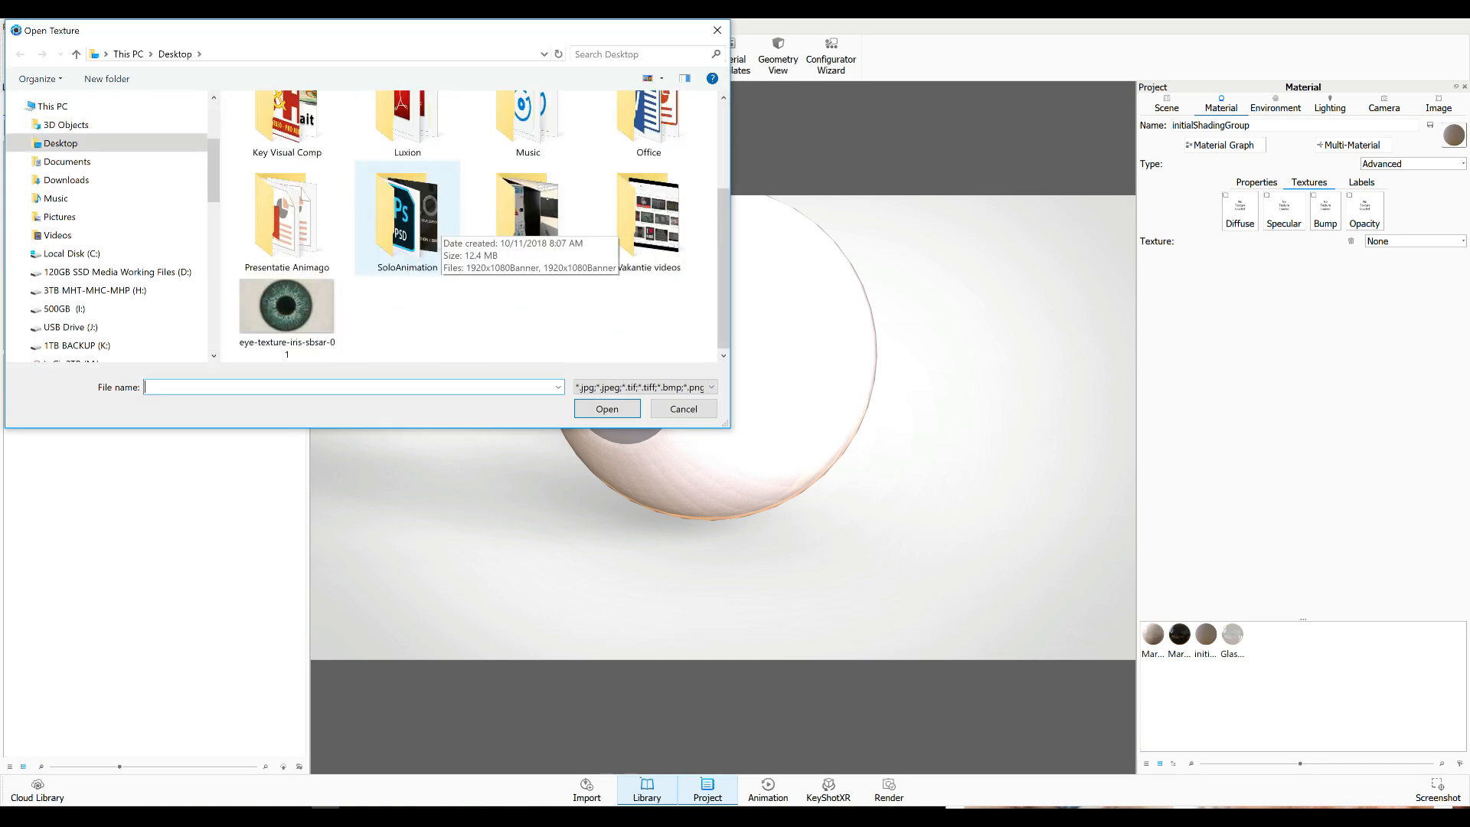
left_click(286, 301)
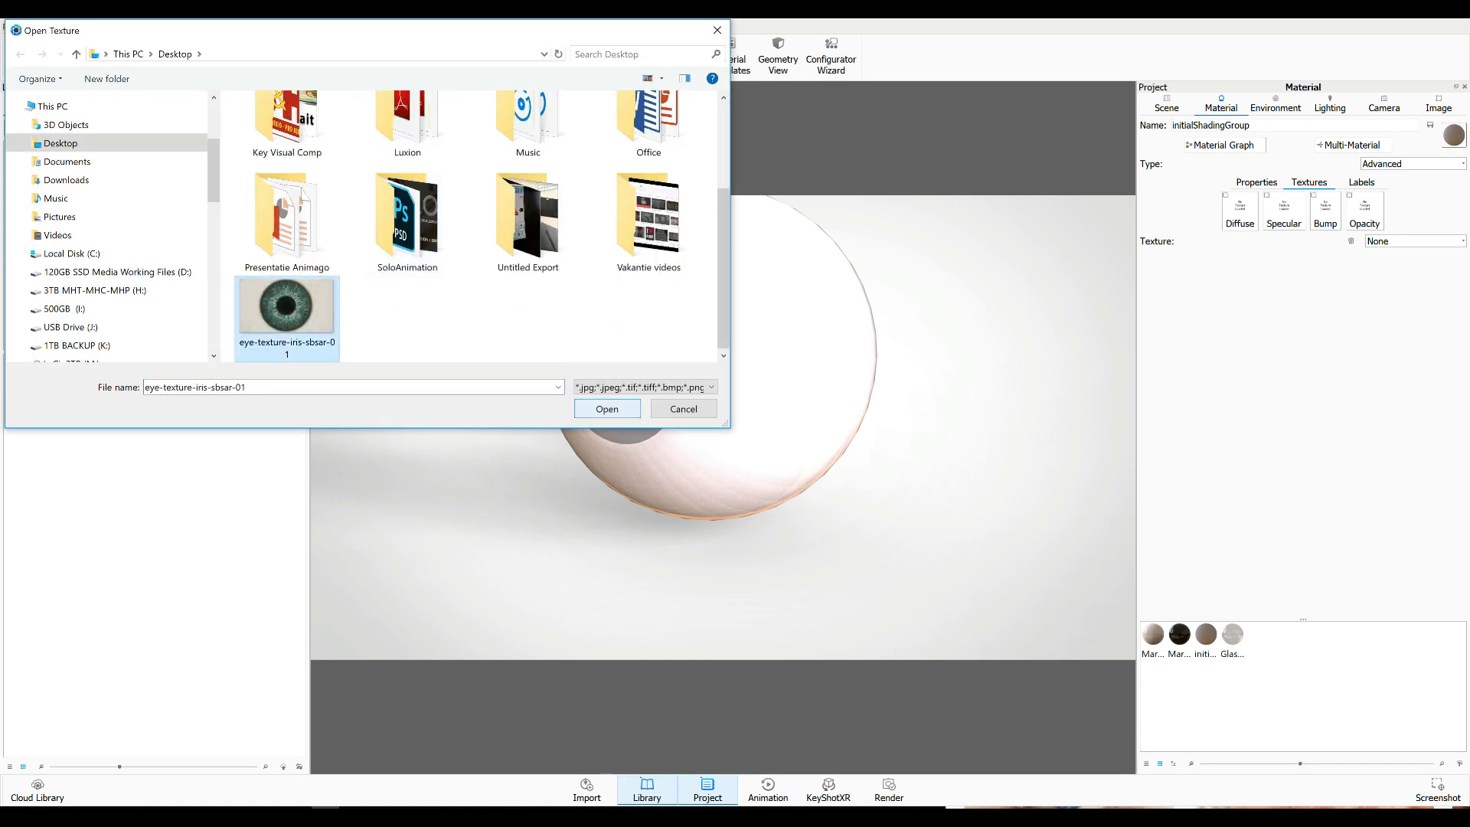
left_click(606, 409)
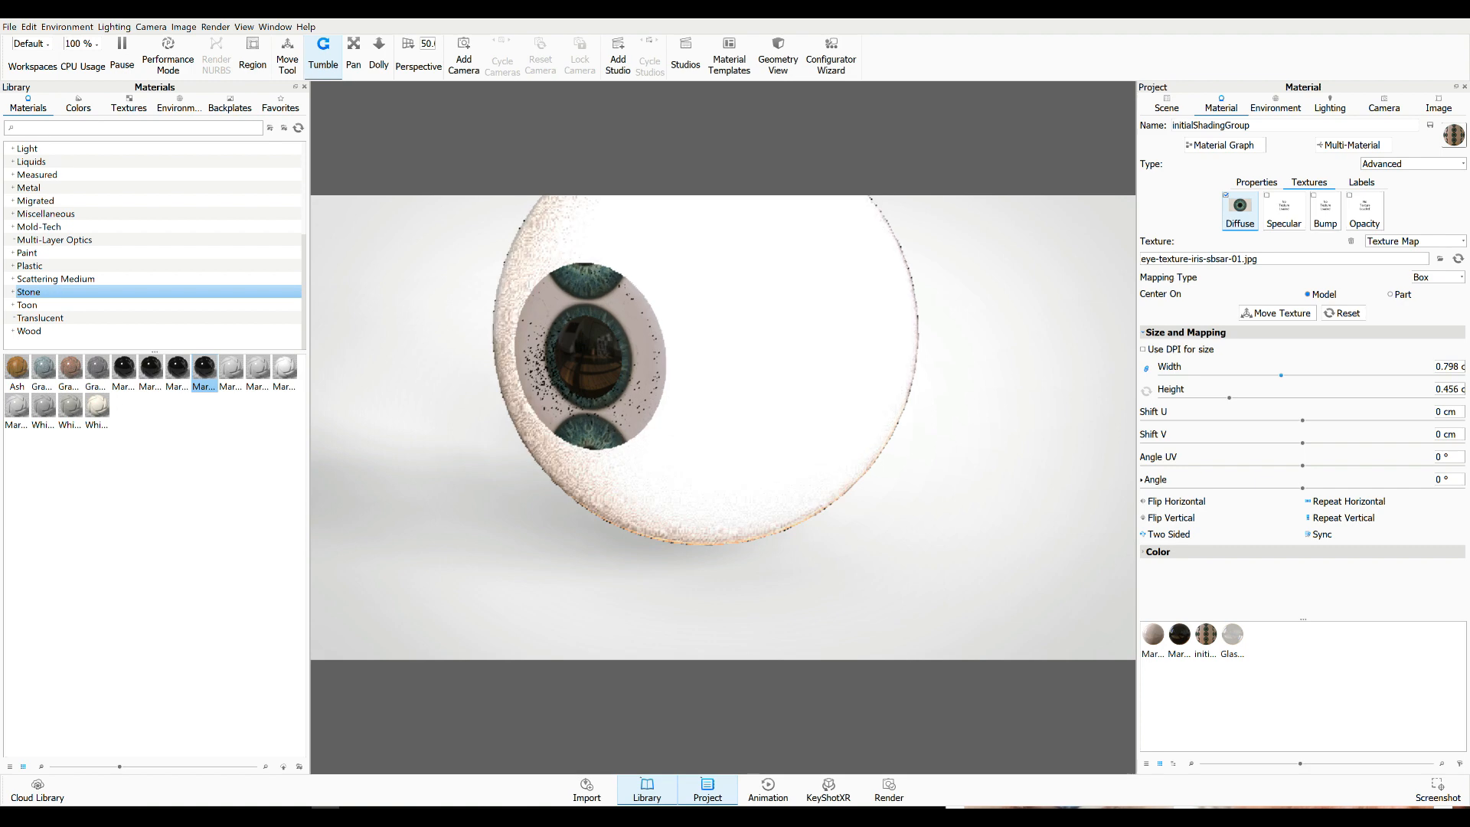
left_click_drag(1279, 375, 1354, 375)
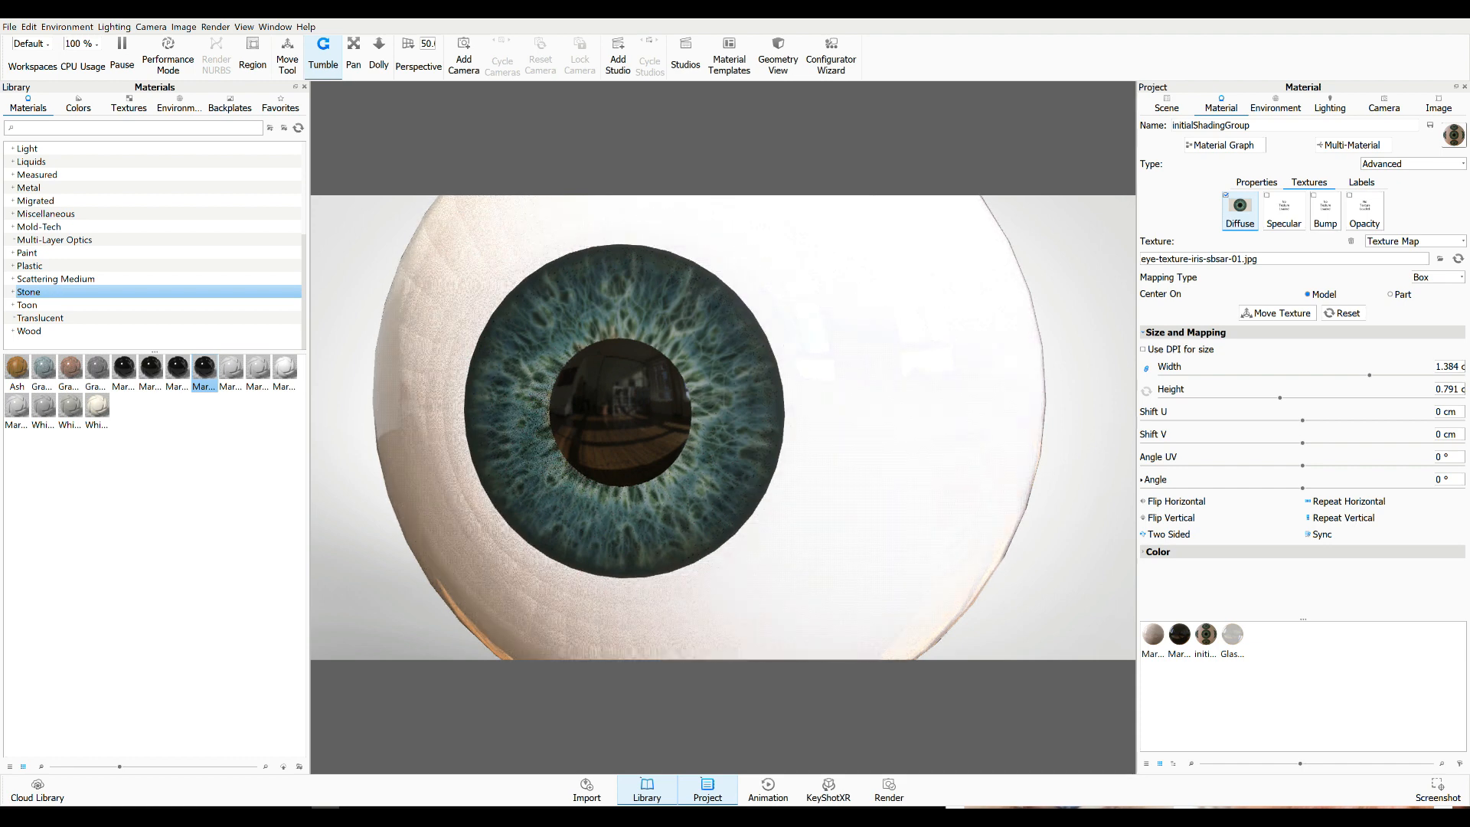
Compare the Performance, Basic, Product and Jewelry lighting presets on the eyeball
left_click(1437, 103)
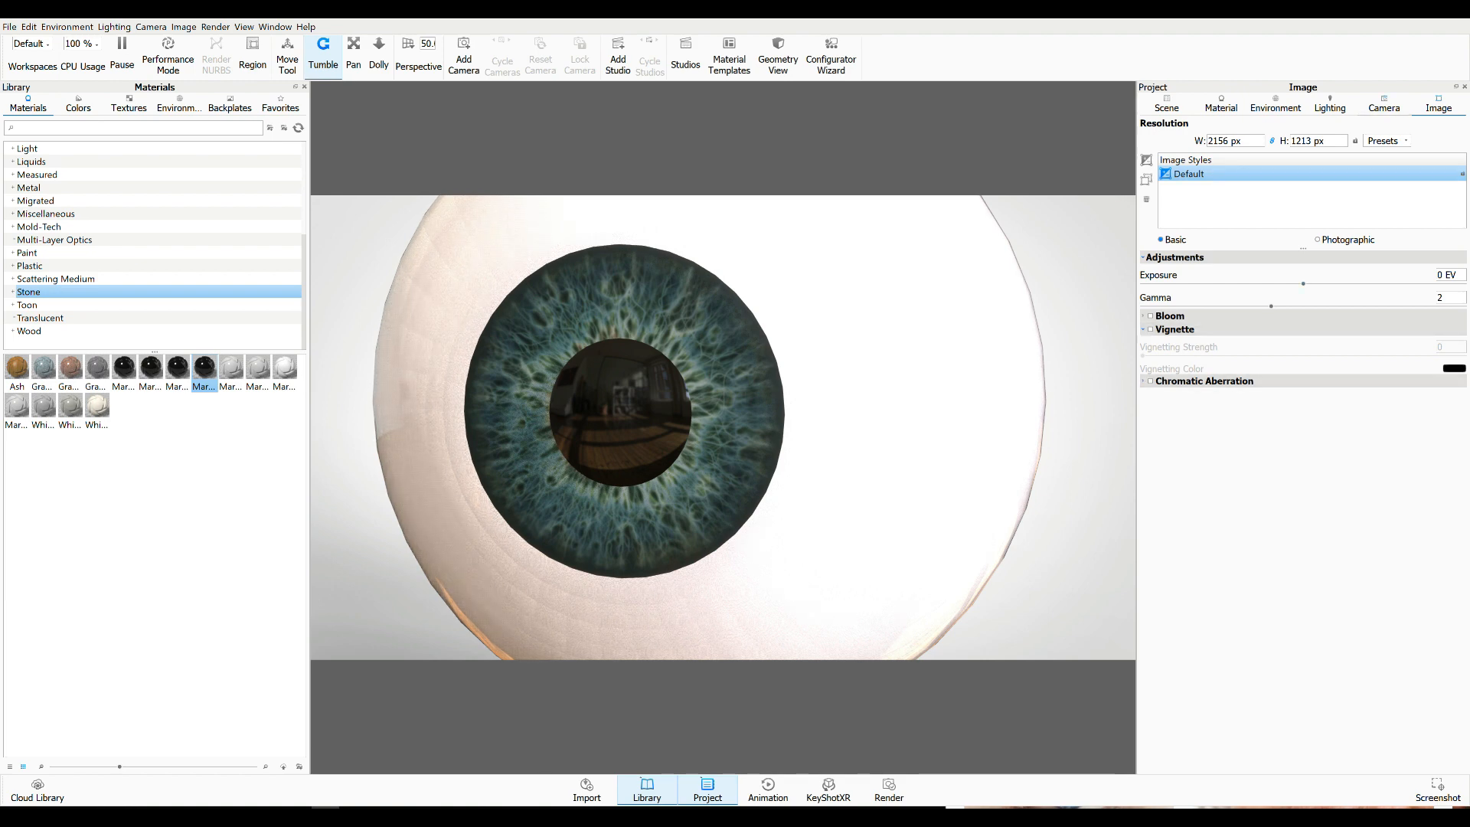
left_click(1384, 103)
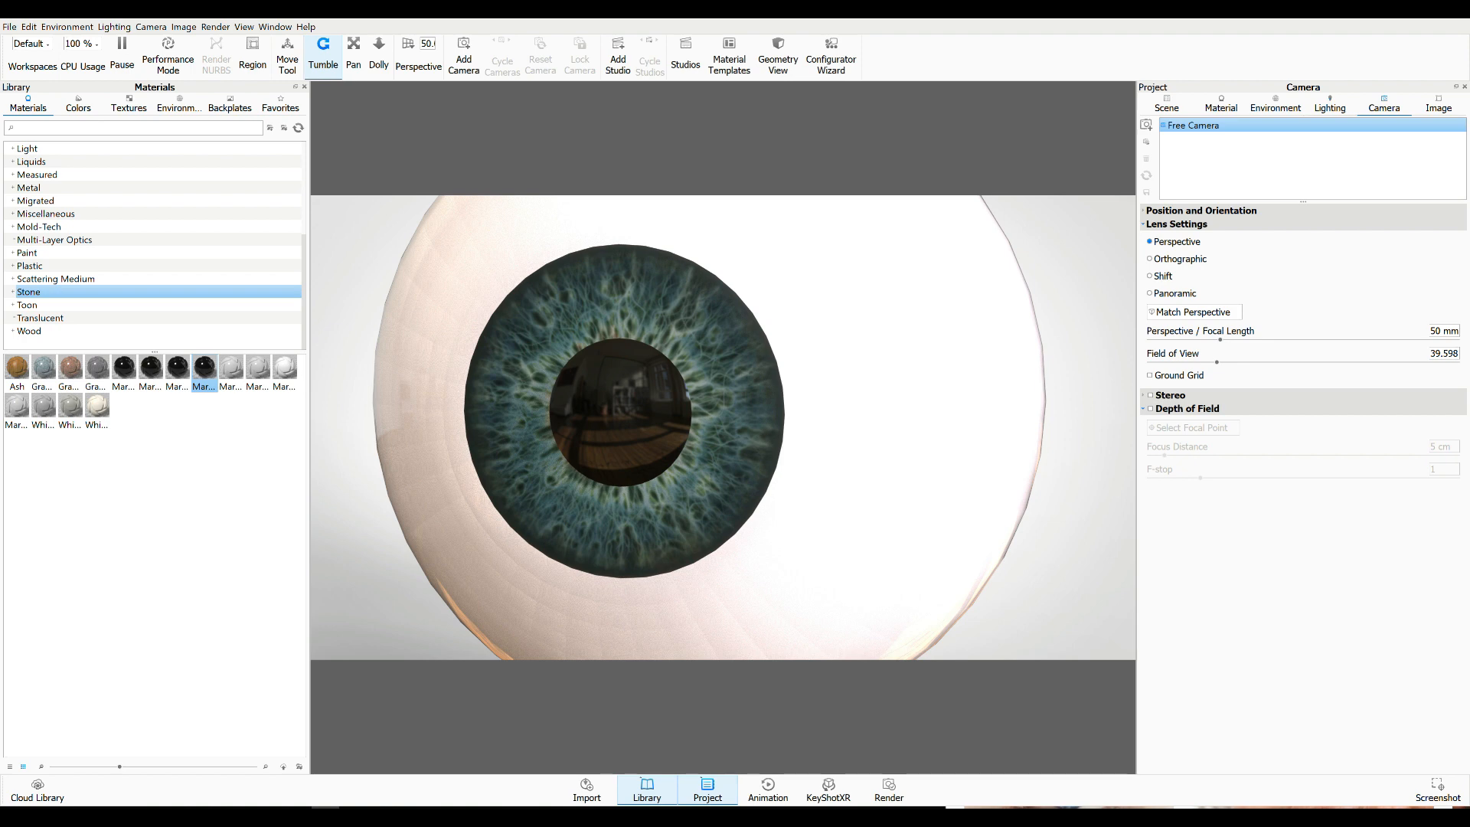
left_click(1329, 107)
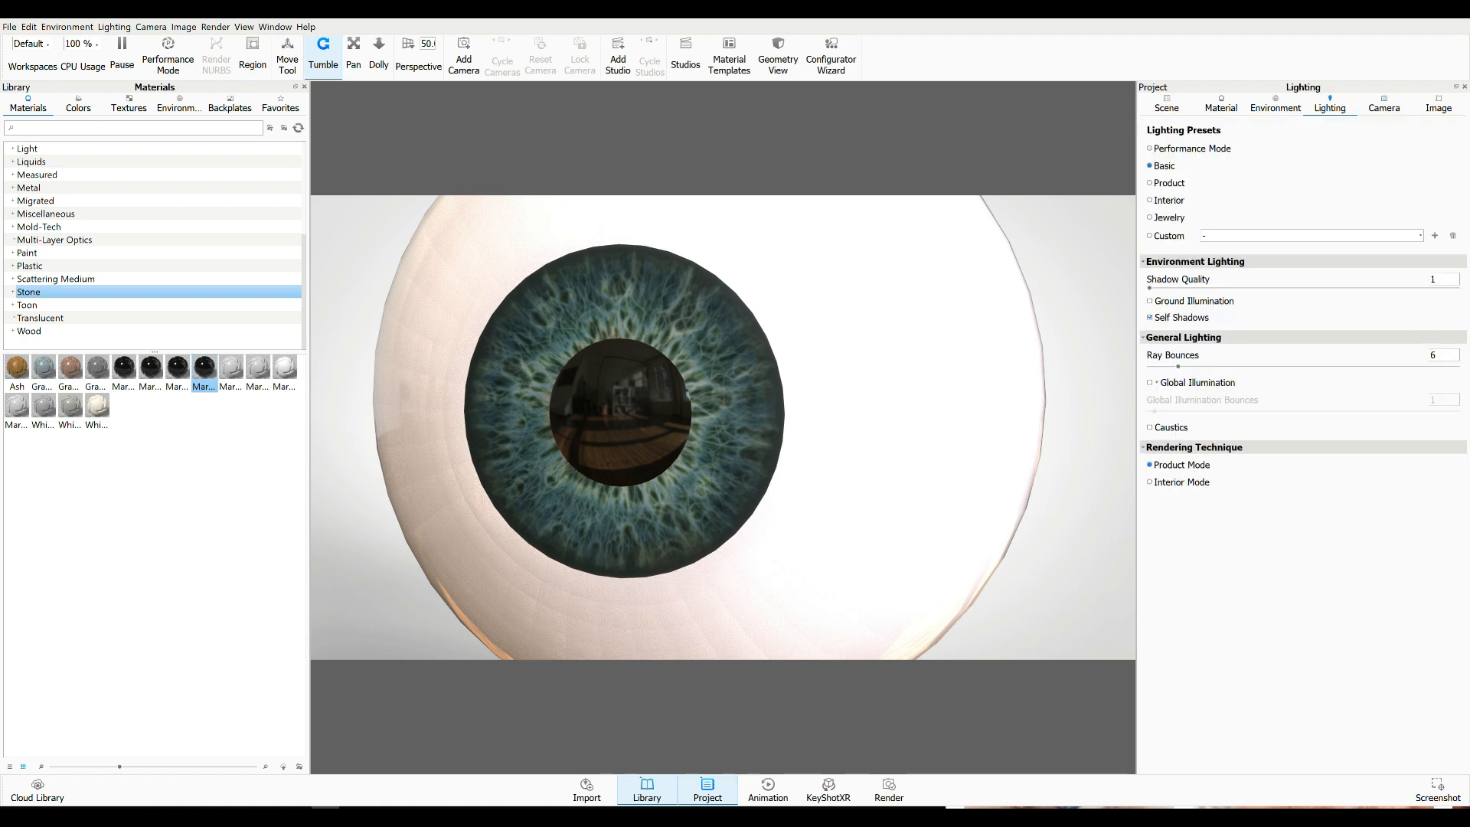
left_click(1193, 149)
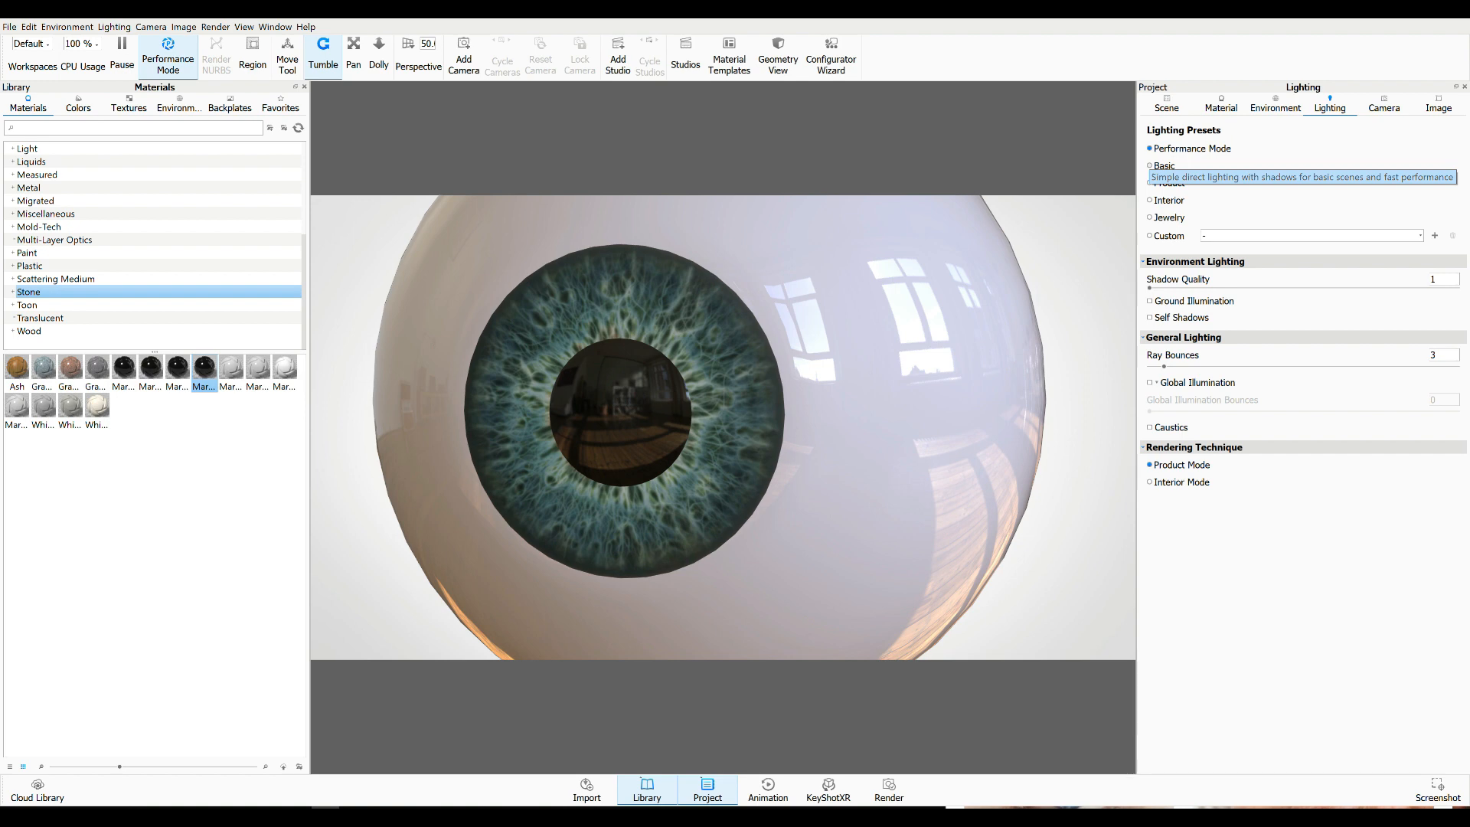
left_click(1149, 165)
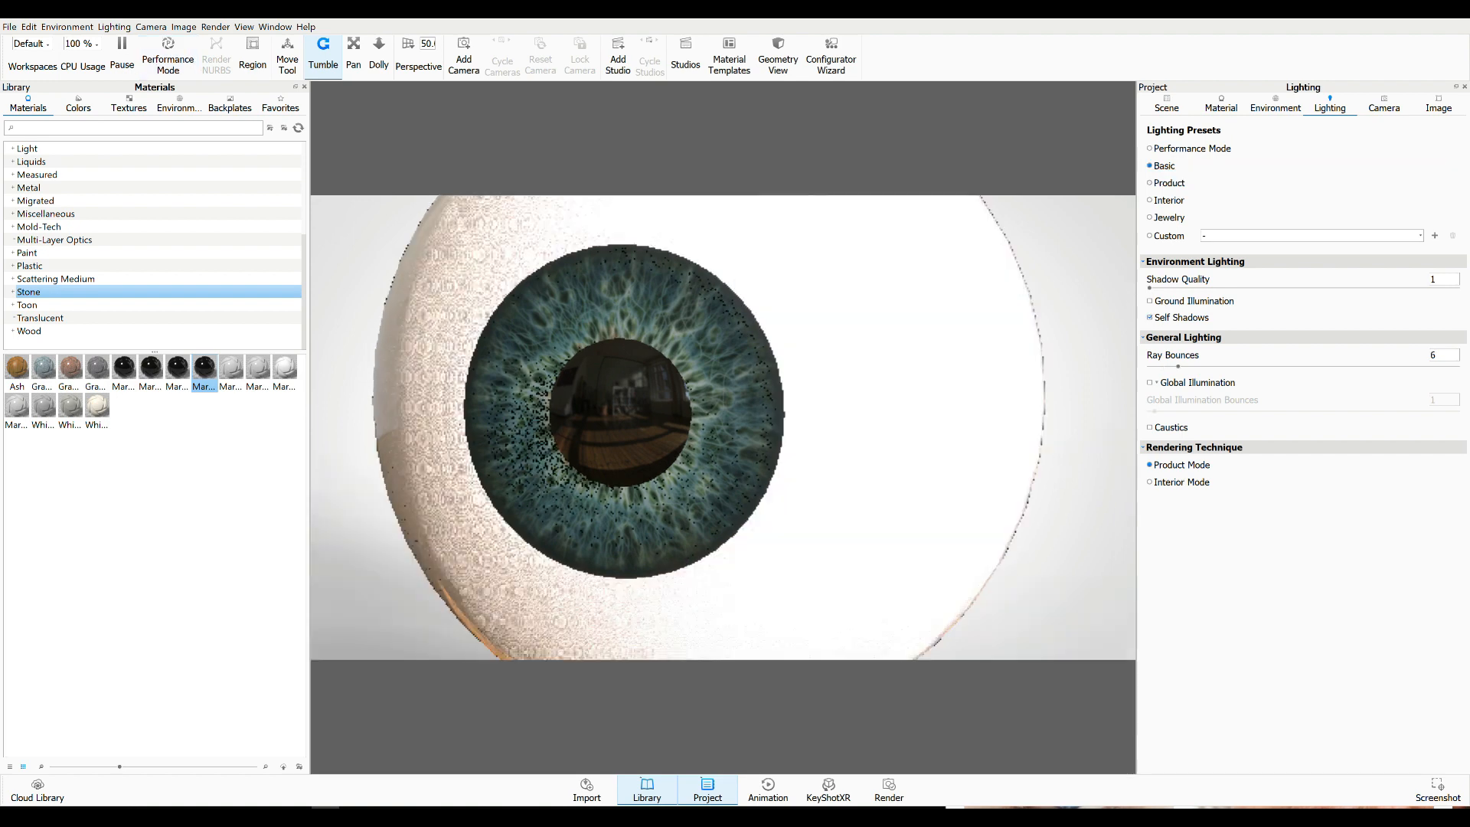
left_click(1168, 182)
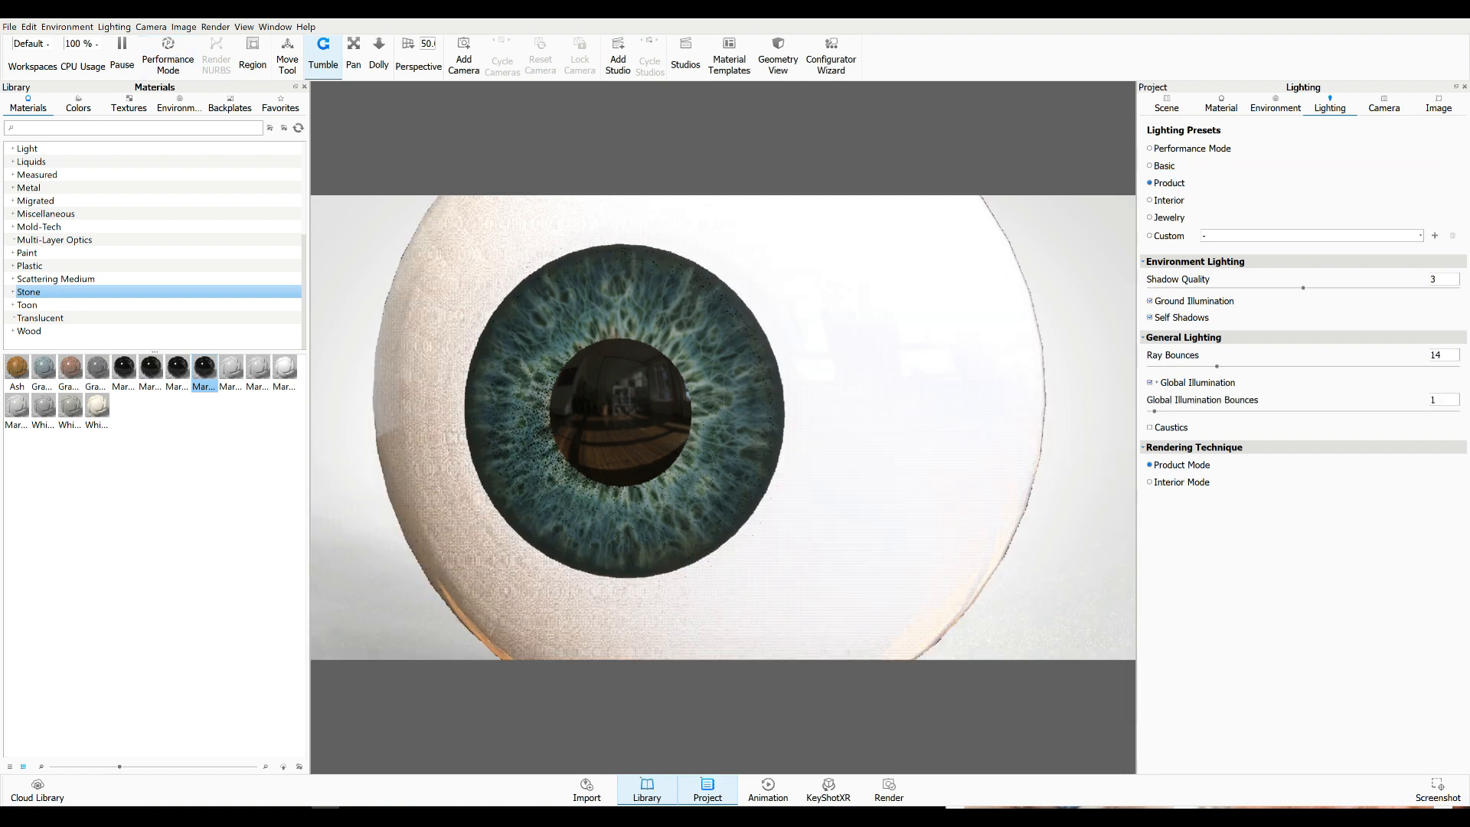
left_click(1150, 217)
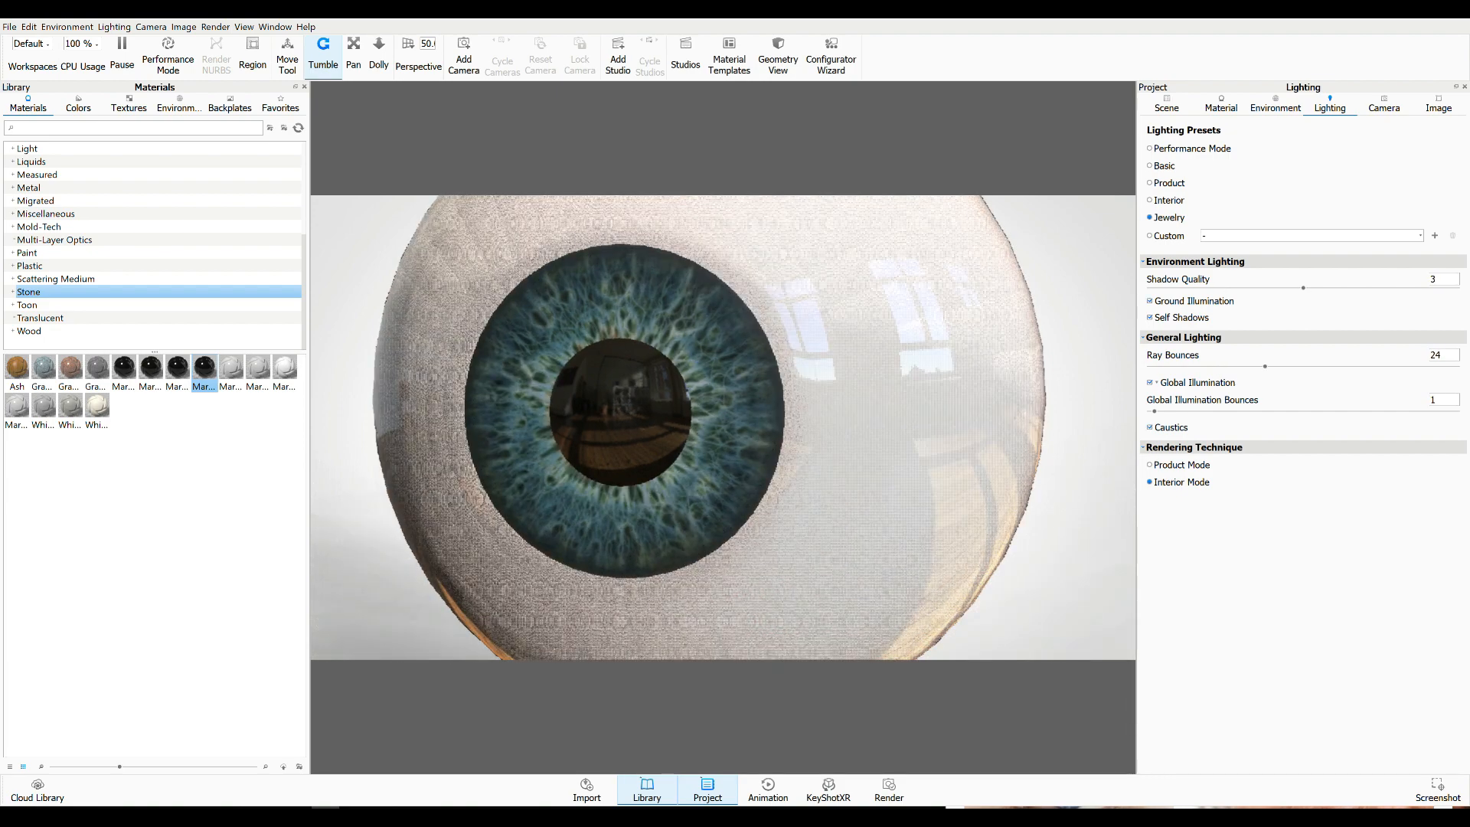
Lower shadow quality to about 1 and settle on the Performance Mode lighting preset
left_click(1191, 149)
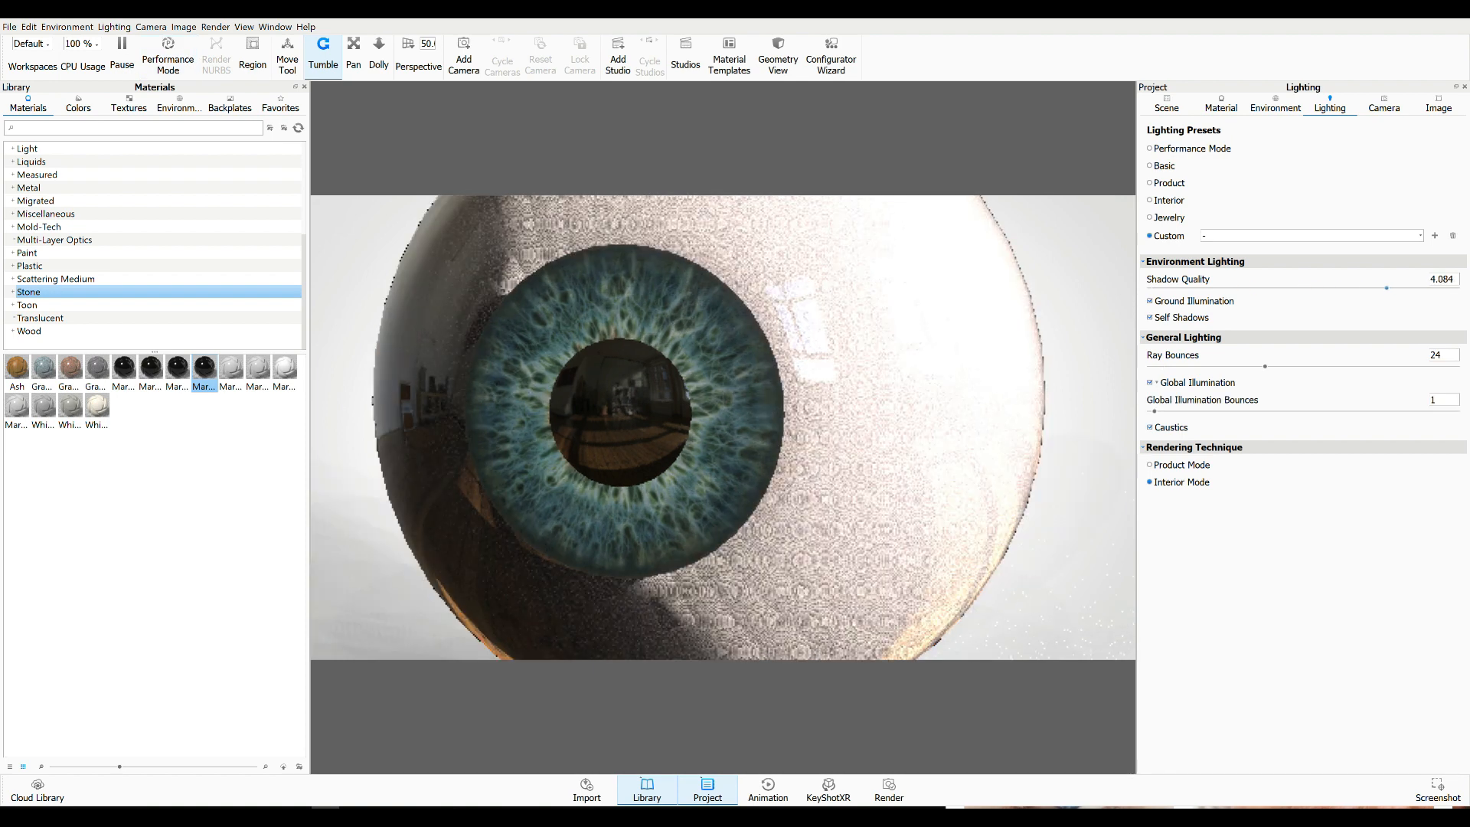
left_click_drag(1360, 286, 1306, 286)
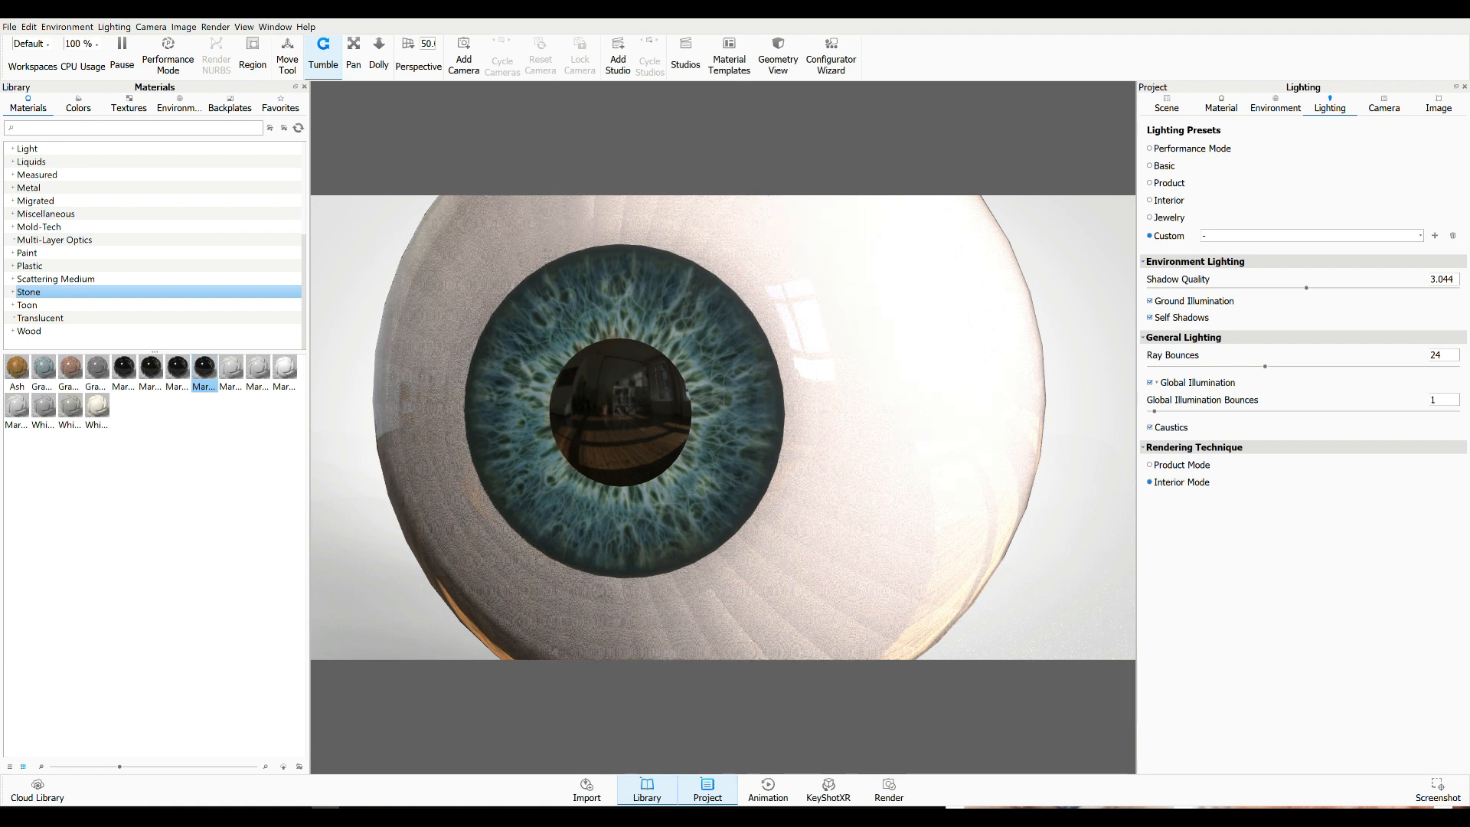
left_click_drag(1306, 287, 1256, 286)
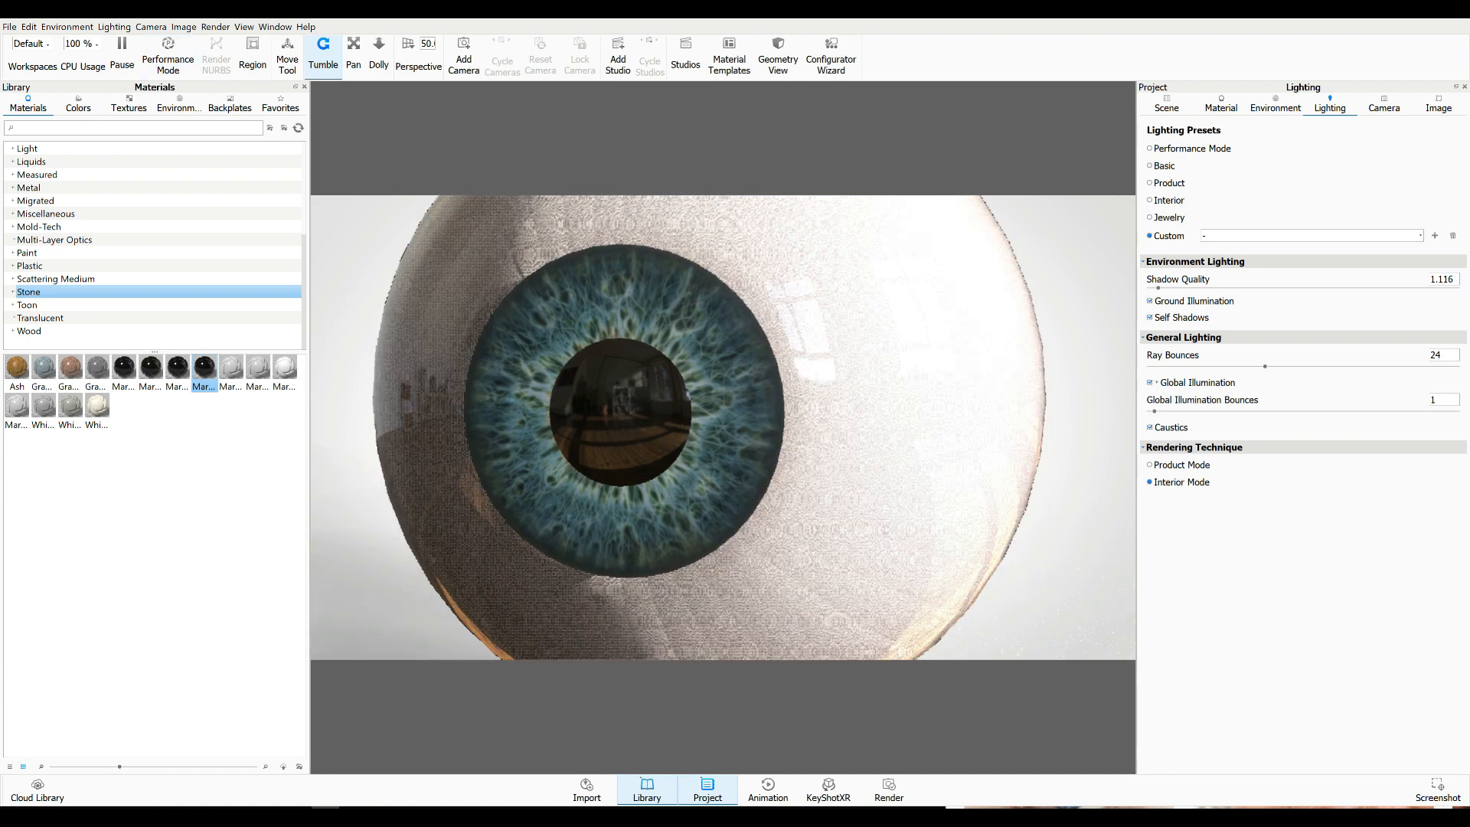
left_click(1150, 148)
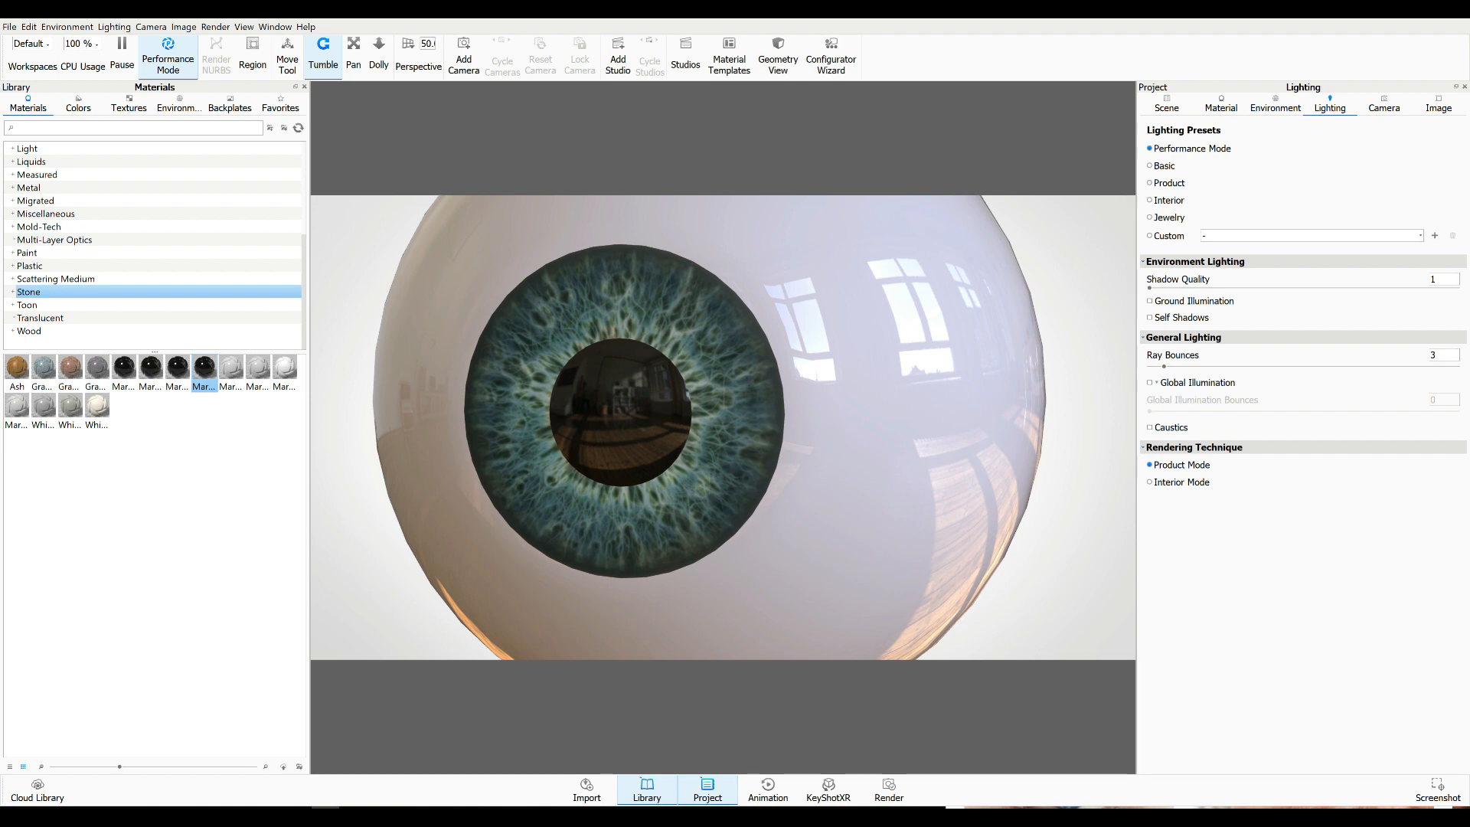
Slightly raise the HDRI environment brightness and contrast
left_click(1276, 101)
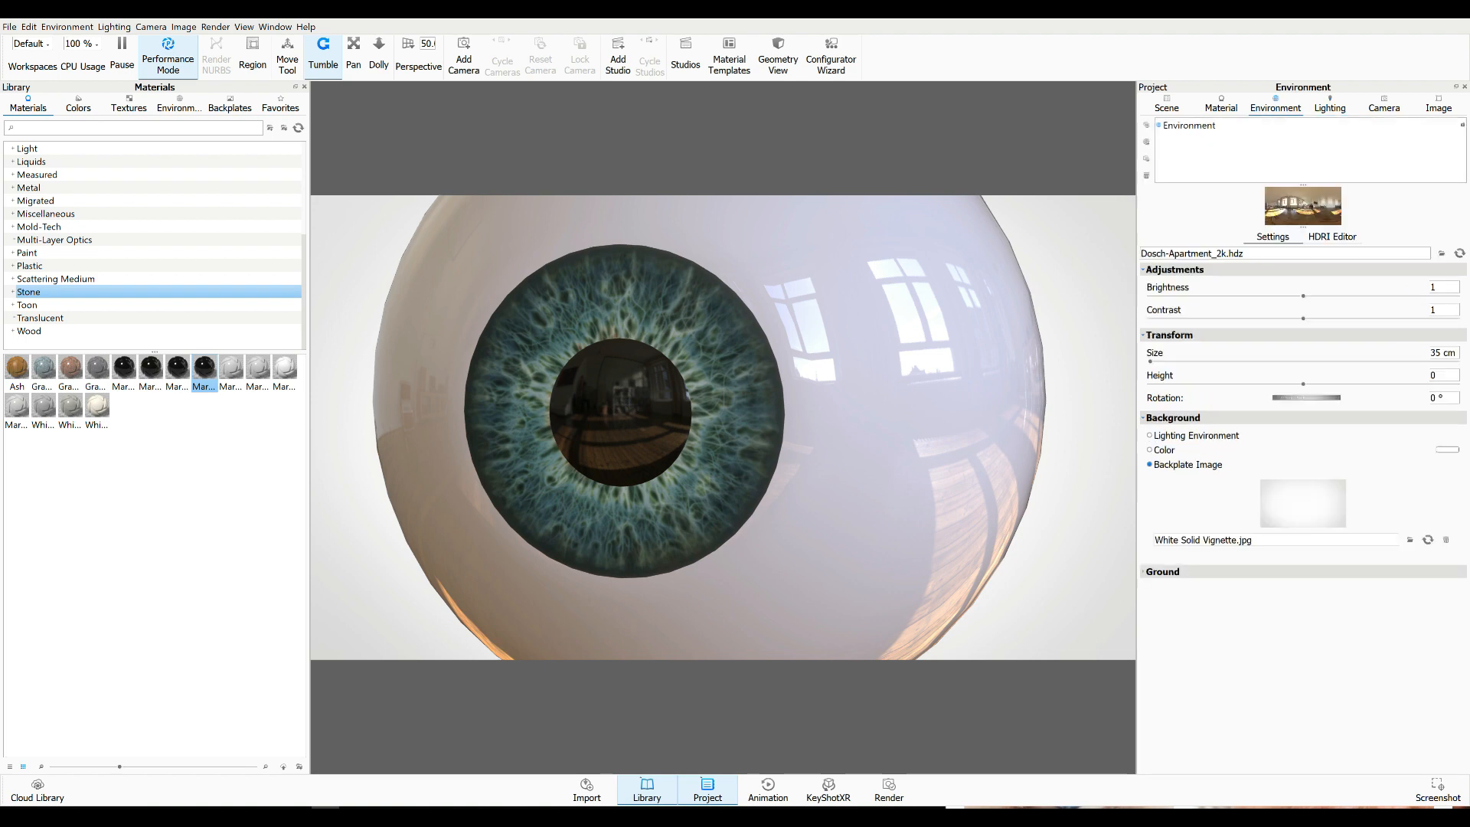
left_click_drag(1303, 295, 1310, 295)
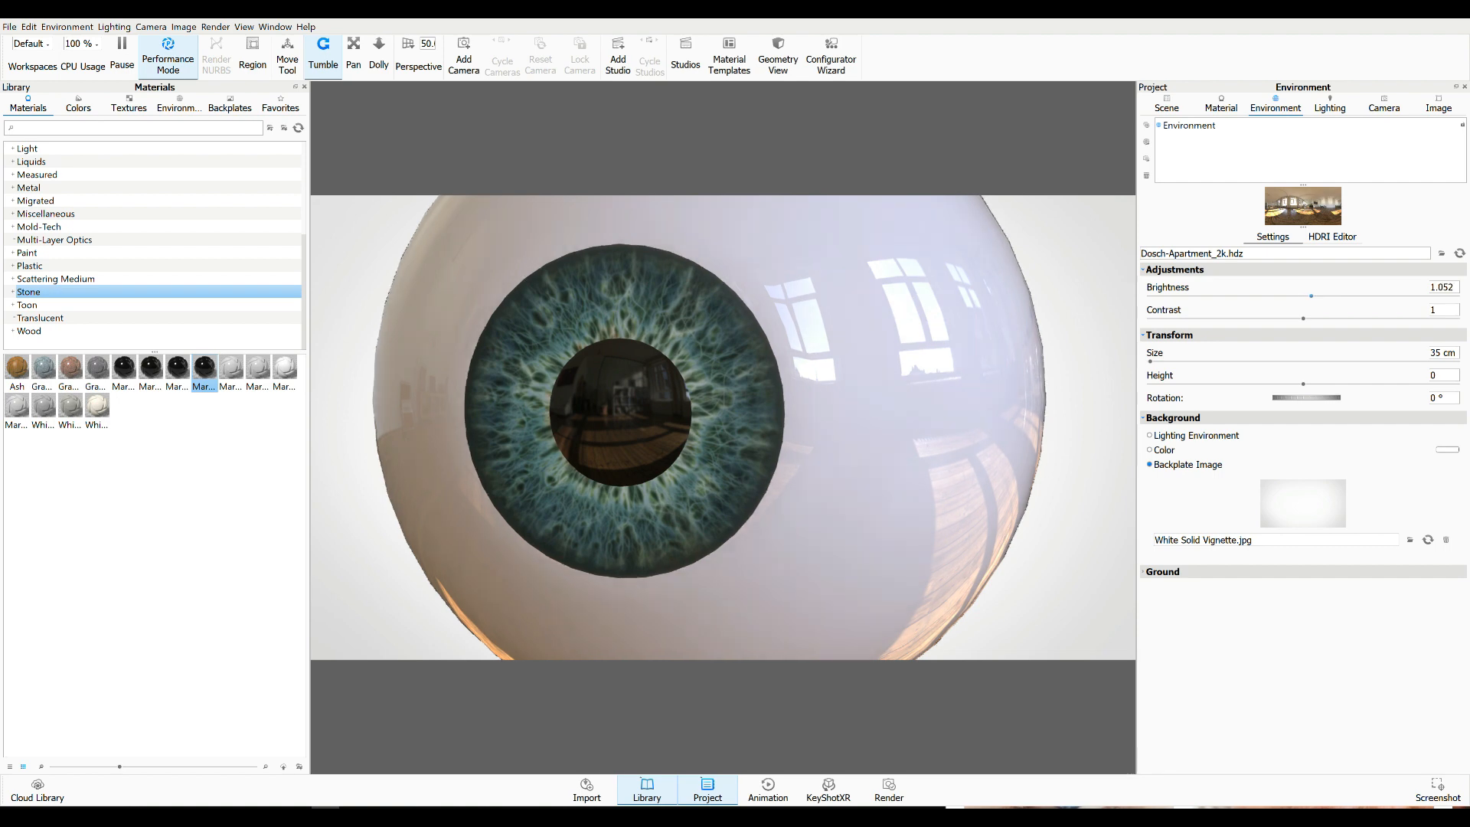
left_click_drag(1311, 296, 1323, 296)
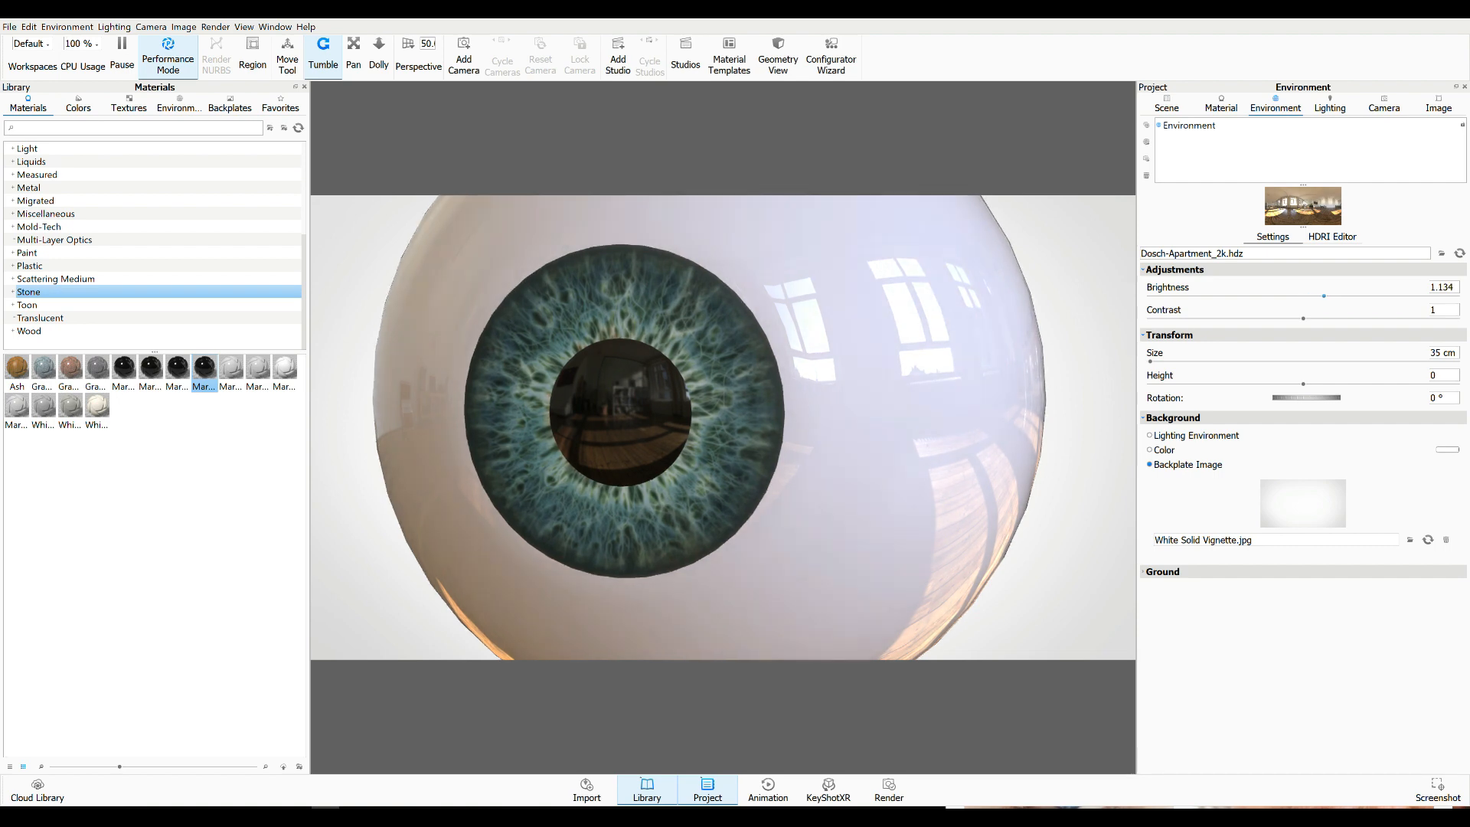
left_click_drag(1322, 295, 1326, 296)
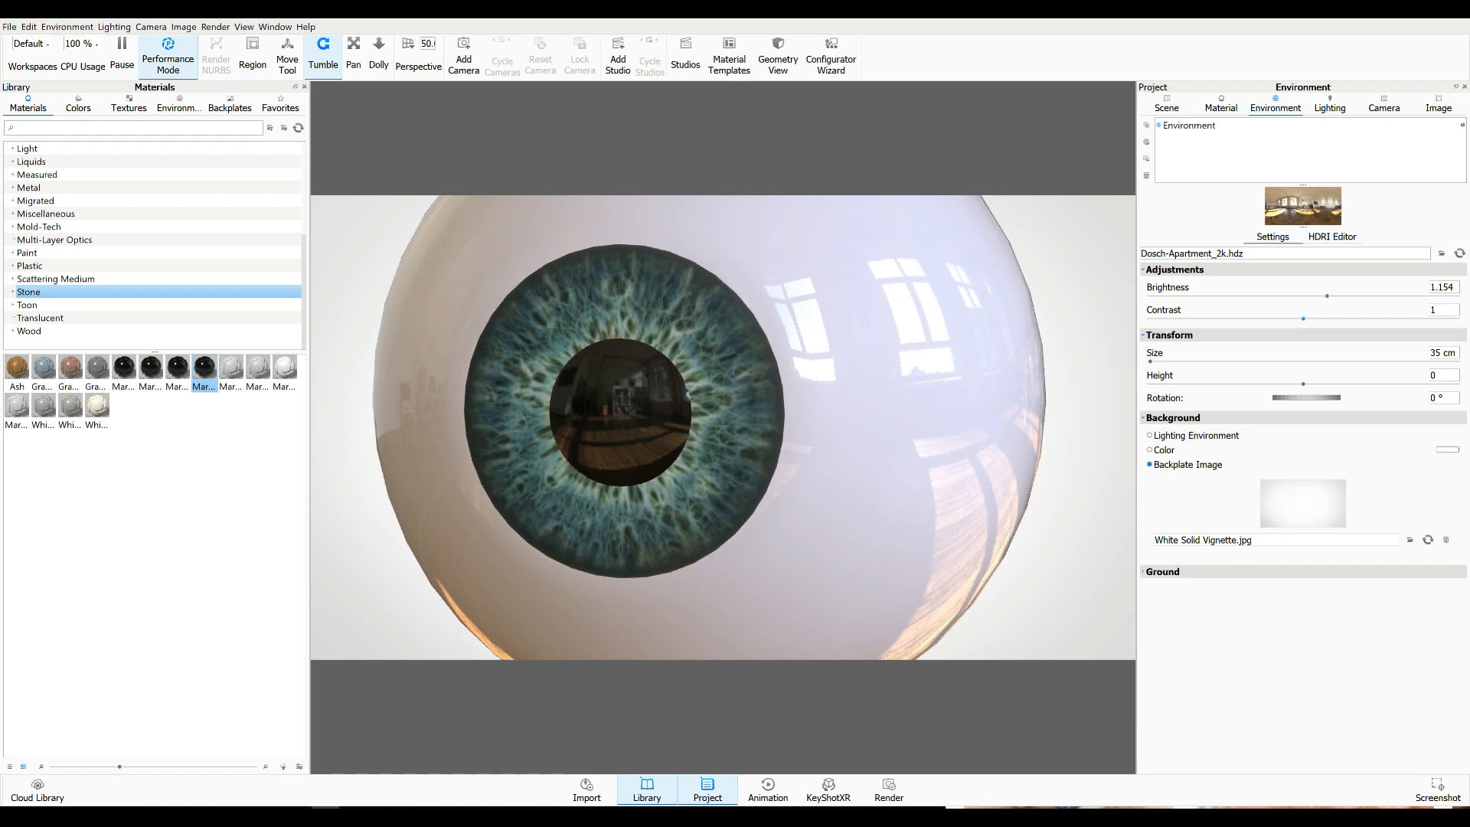
left_click_drag(1301, 318, 1316, 319)
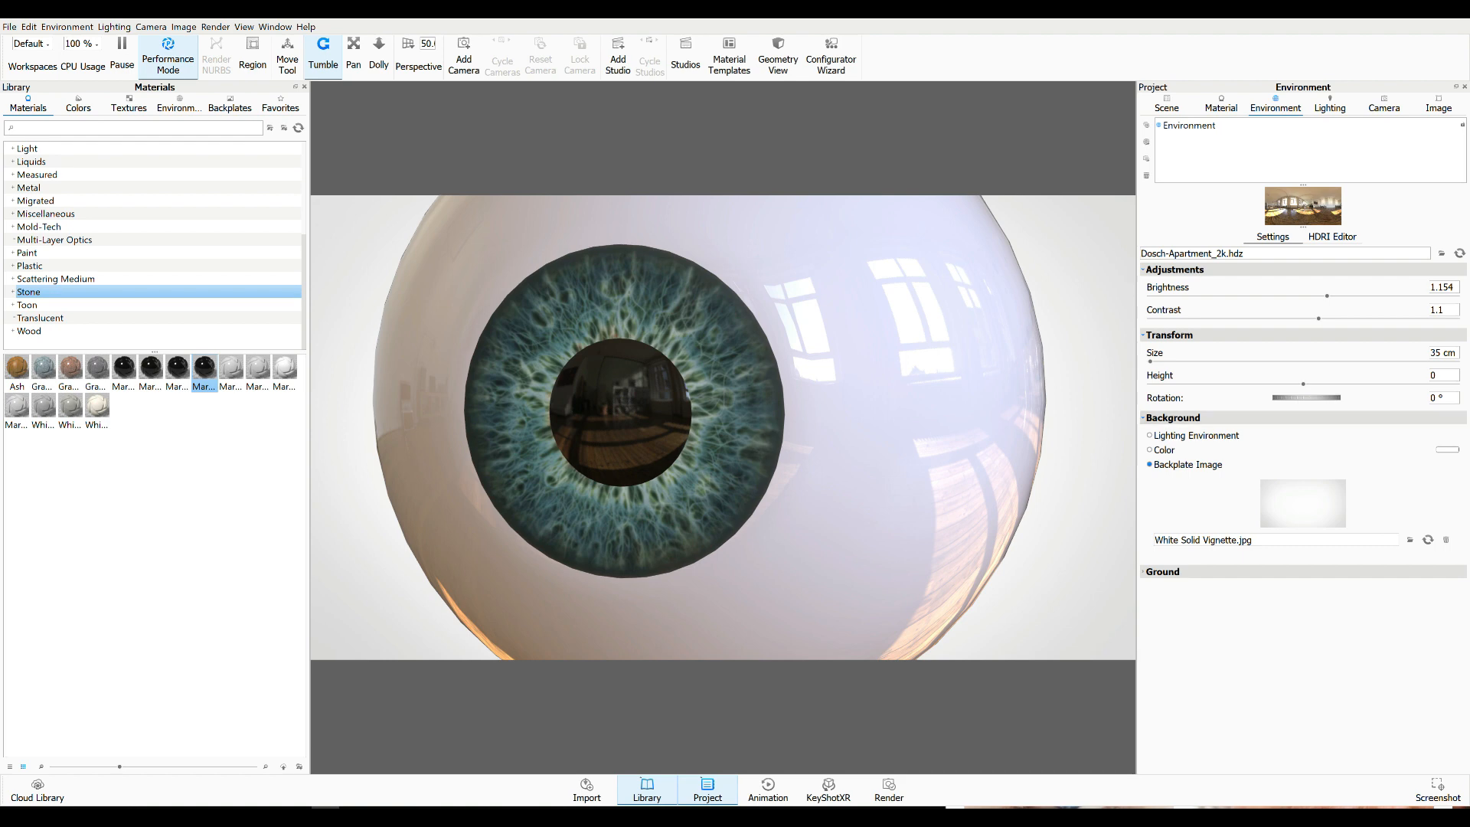
Set the background to the White Solid Vignette.jpg backplate image
left_click(1148, 435)
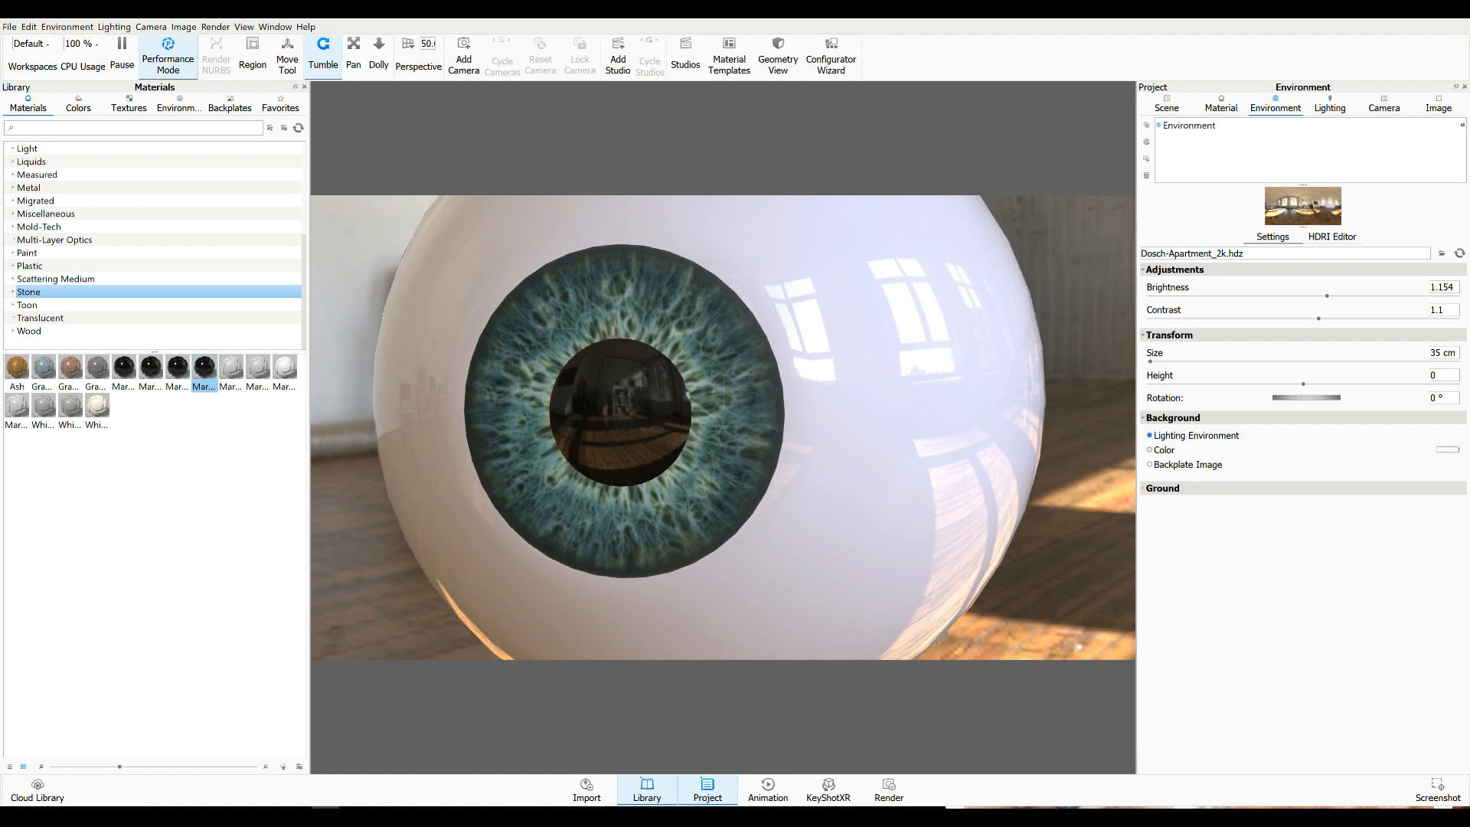
left_click(1150, 450)
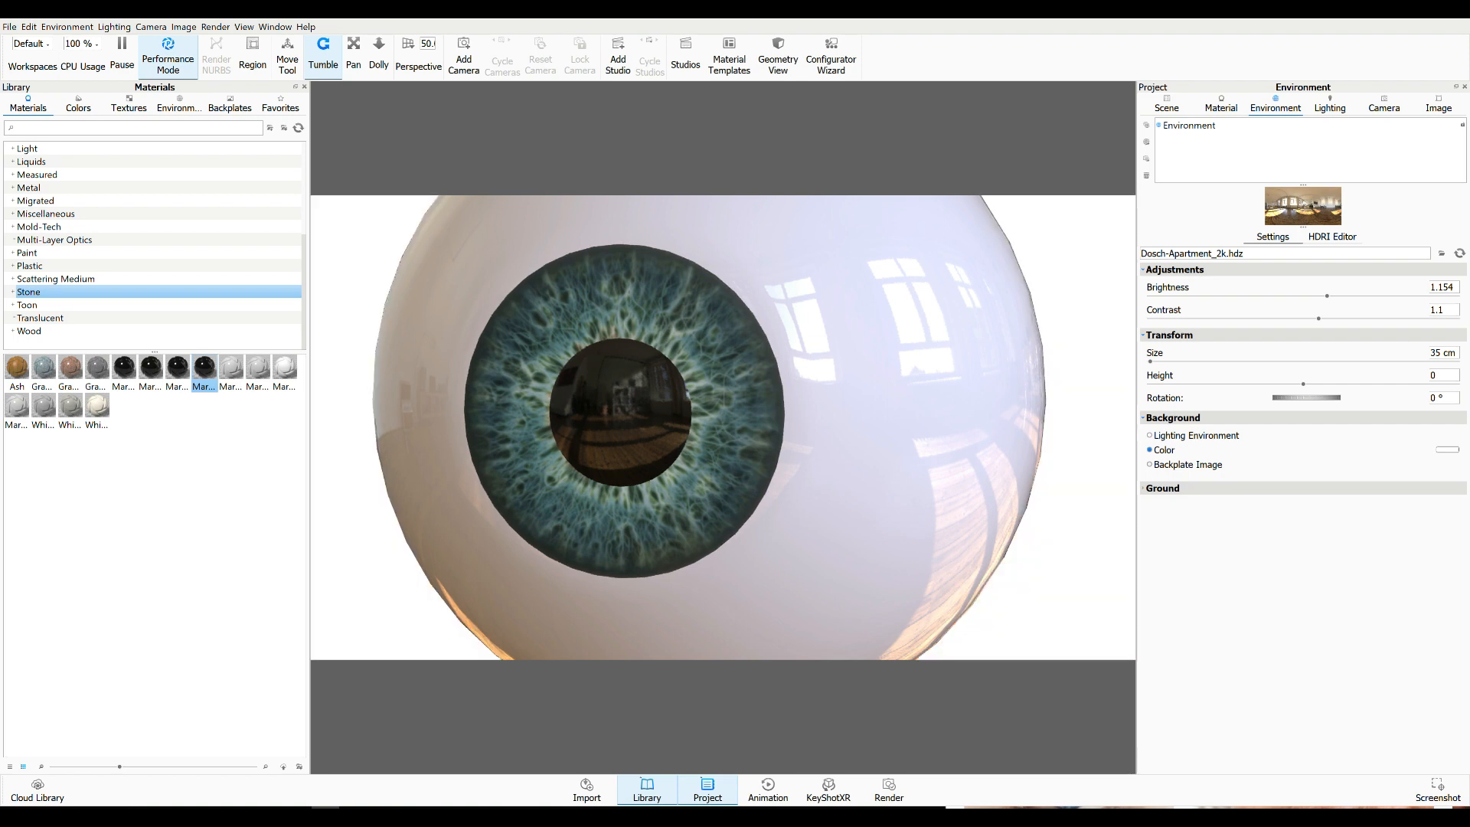
left_click(1150, 463)
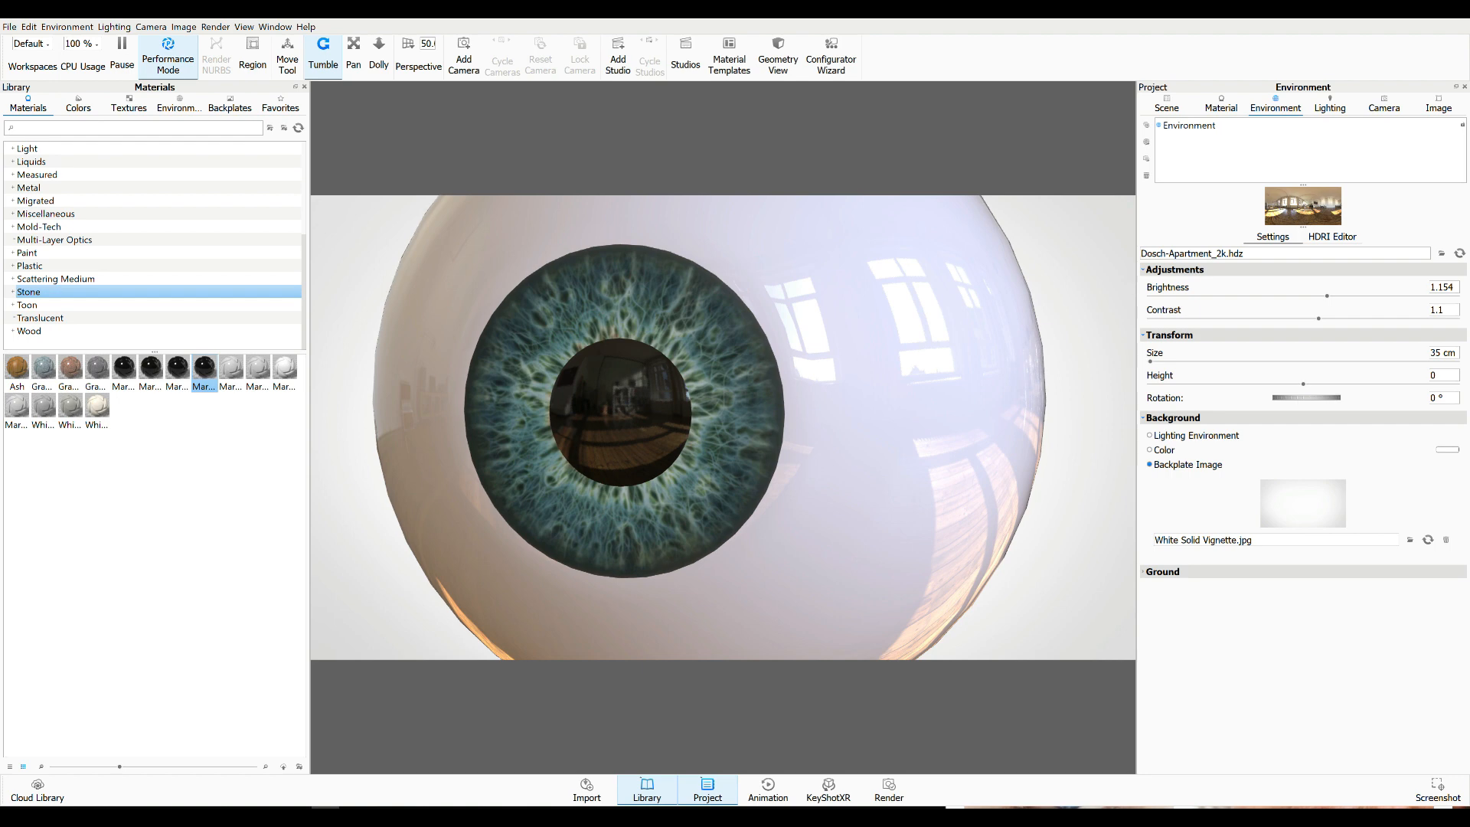
left_click(1148, 450)
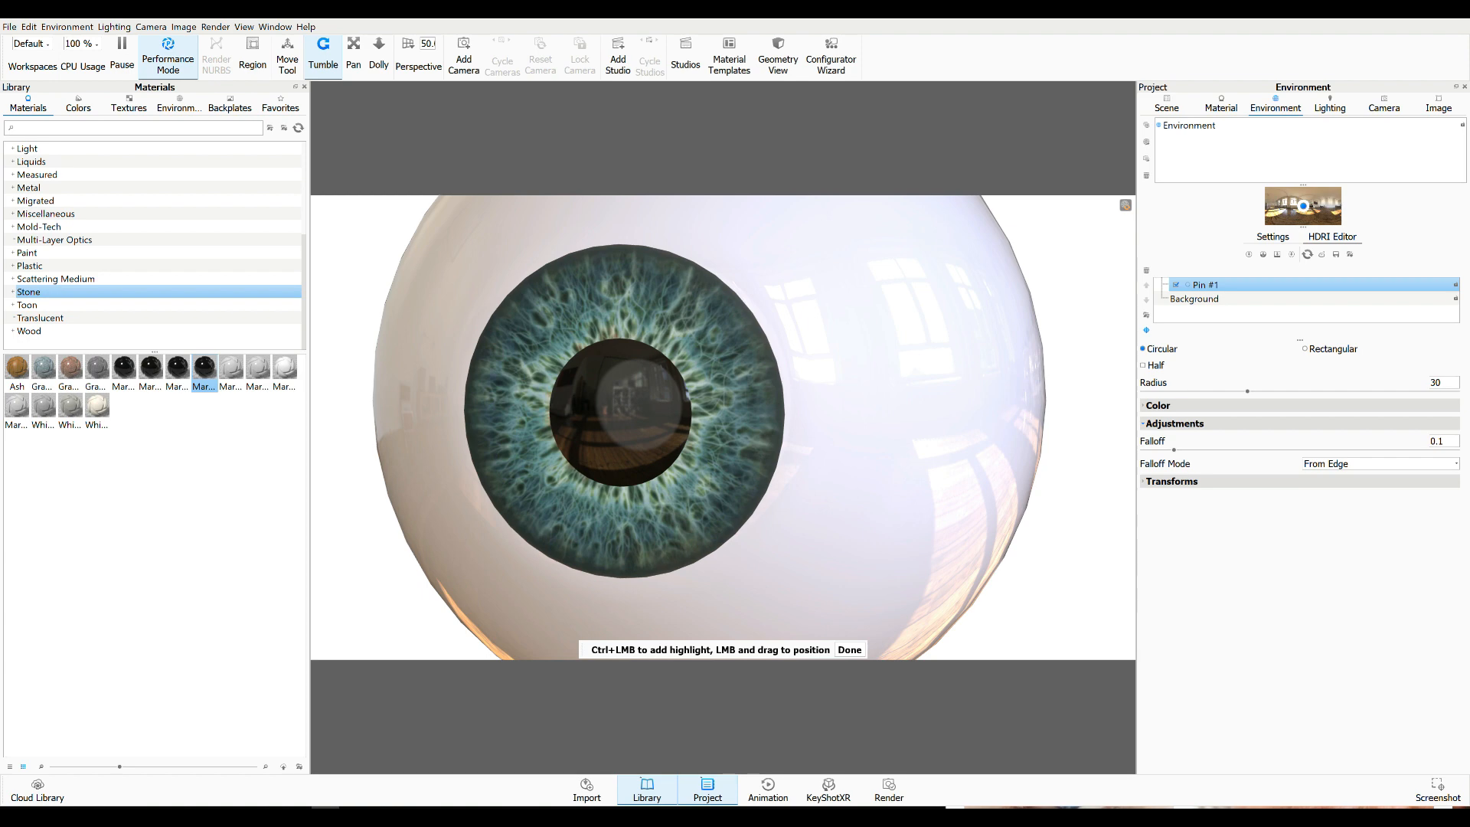
Set Pin #1 radius to 7.2 with falloff about 0.49 for a small, soft highlight
left_click(1195, 299)
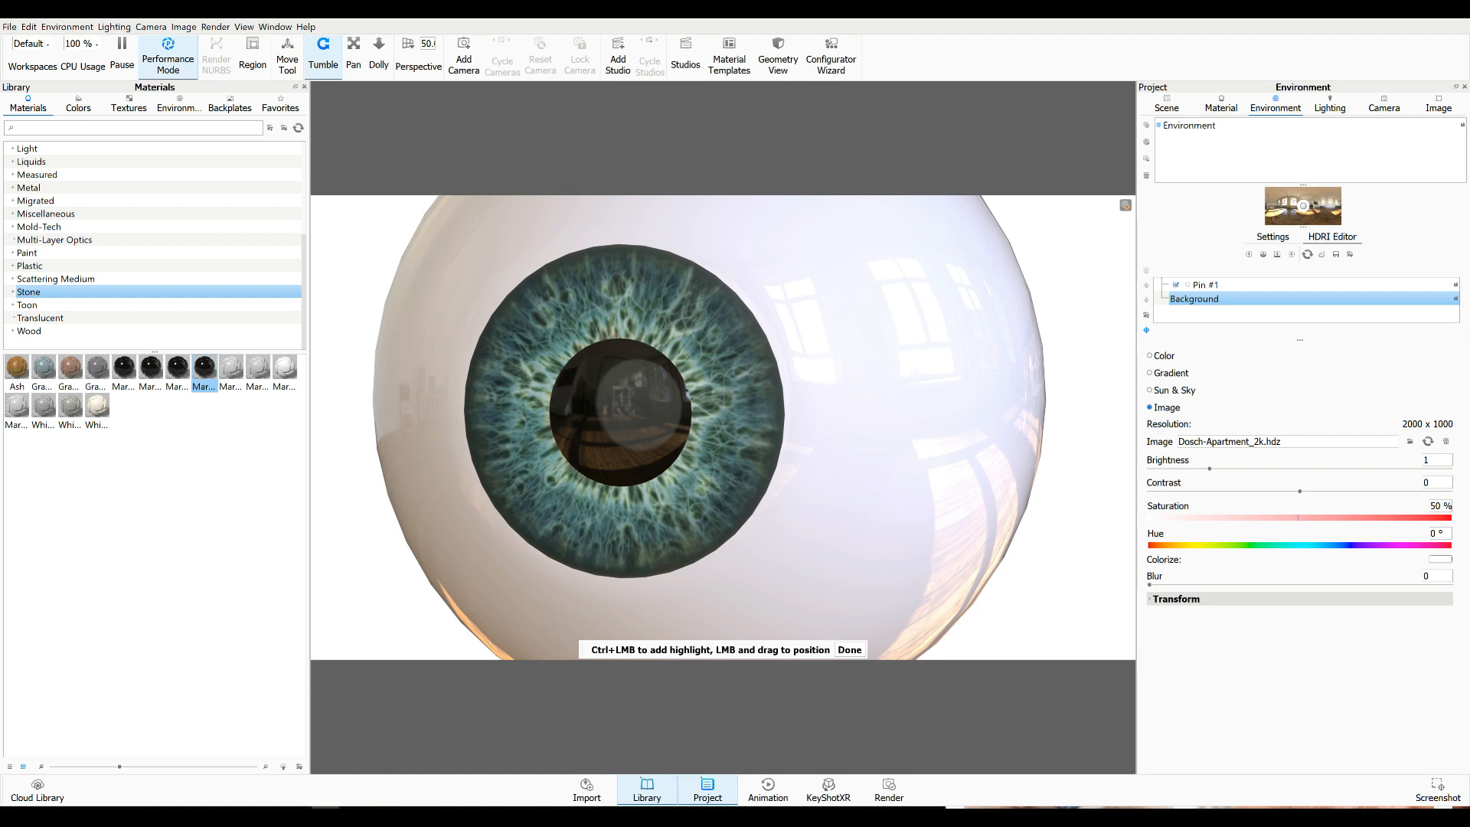
left_click(1206, 285)
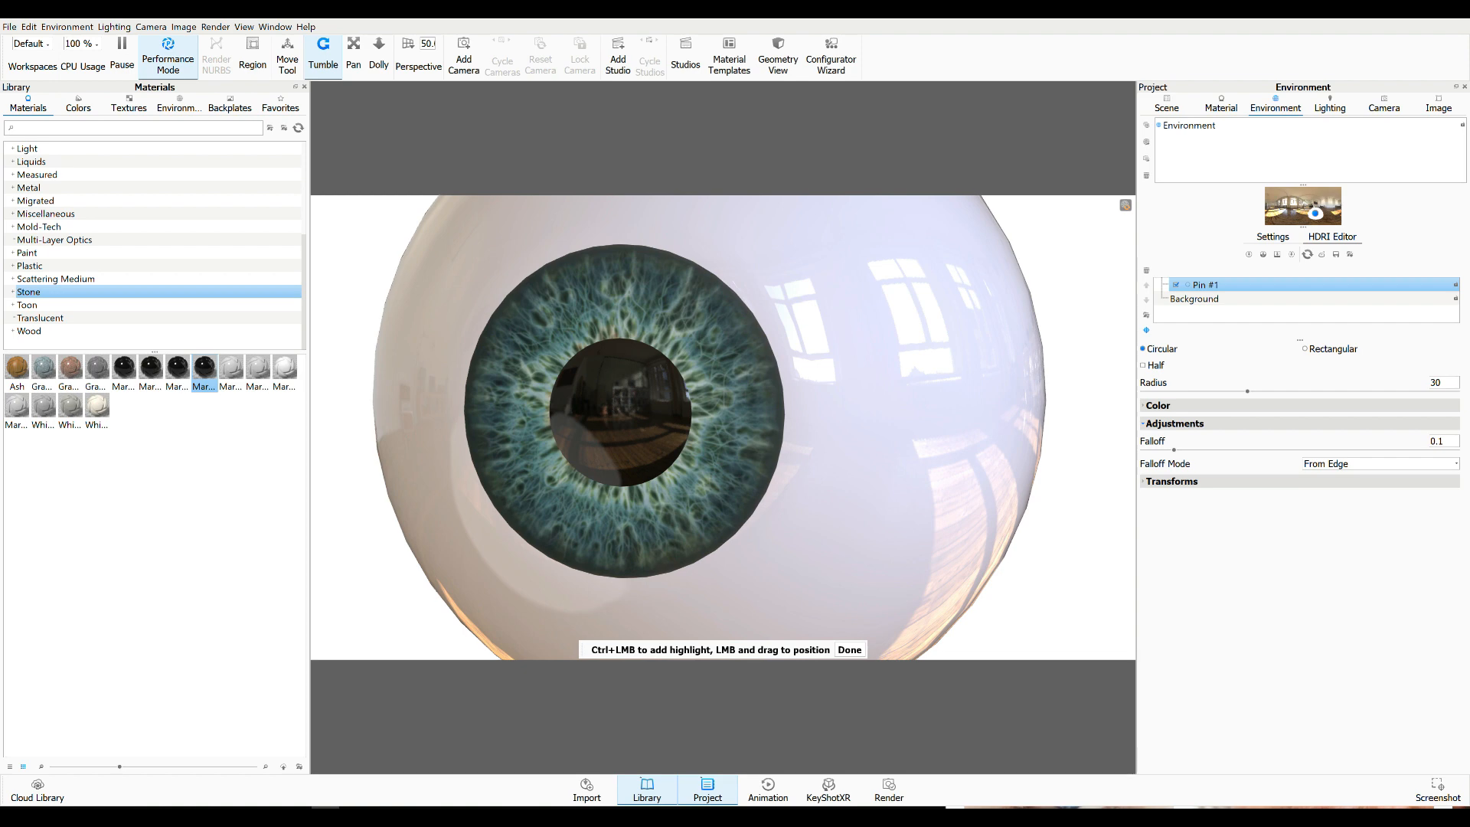
left_click_drag(1246, 391, 1321, 391)
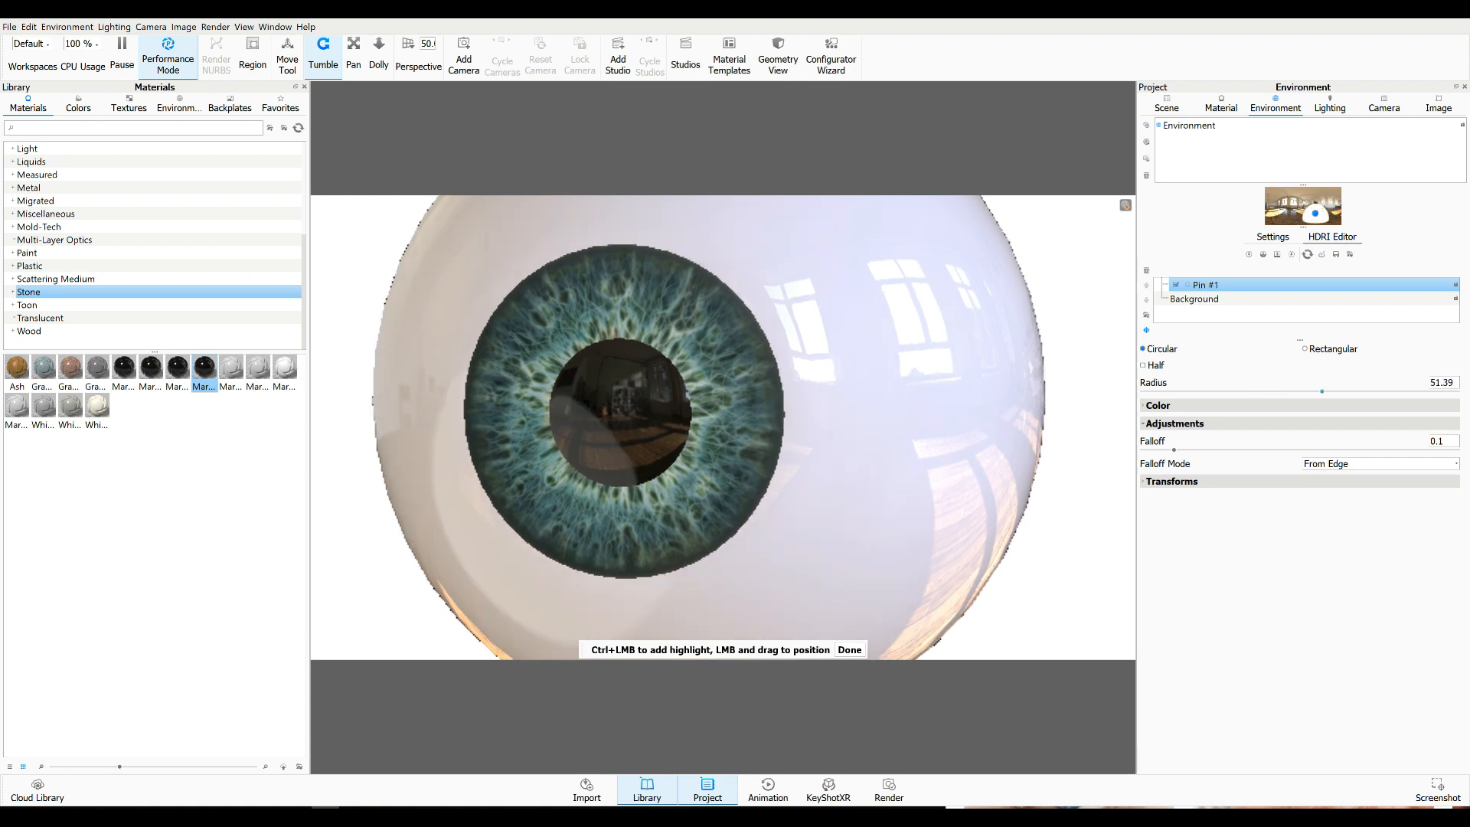
left_click_drag(1320, 390, 1341, 391)
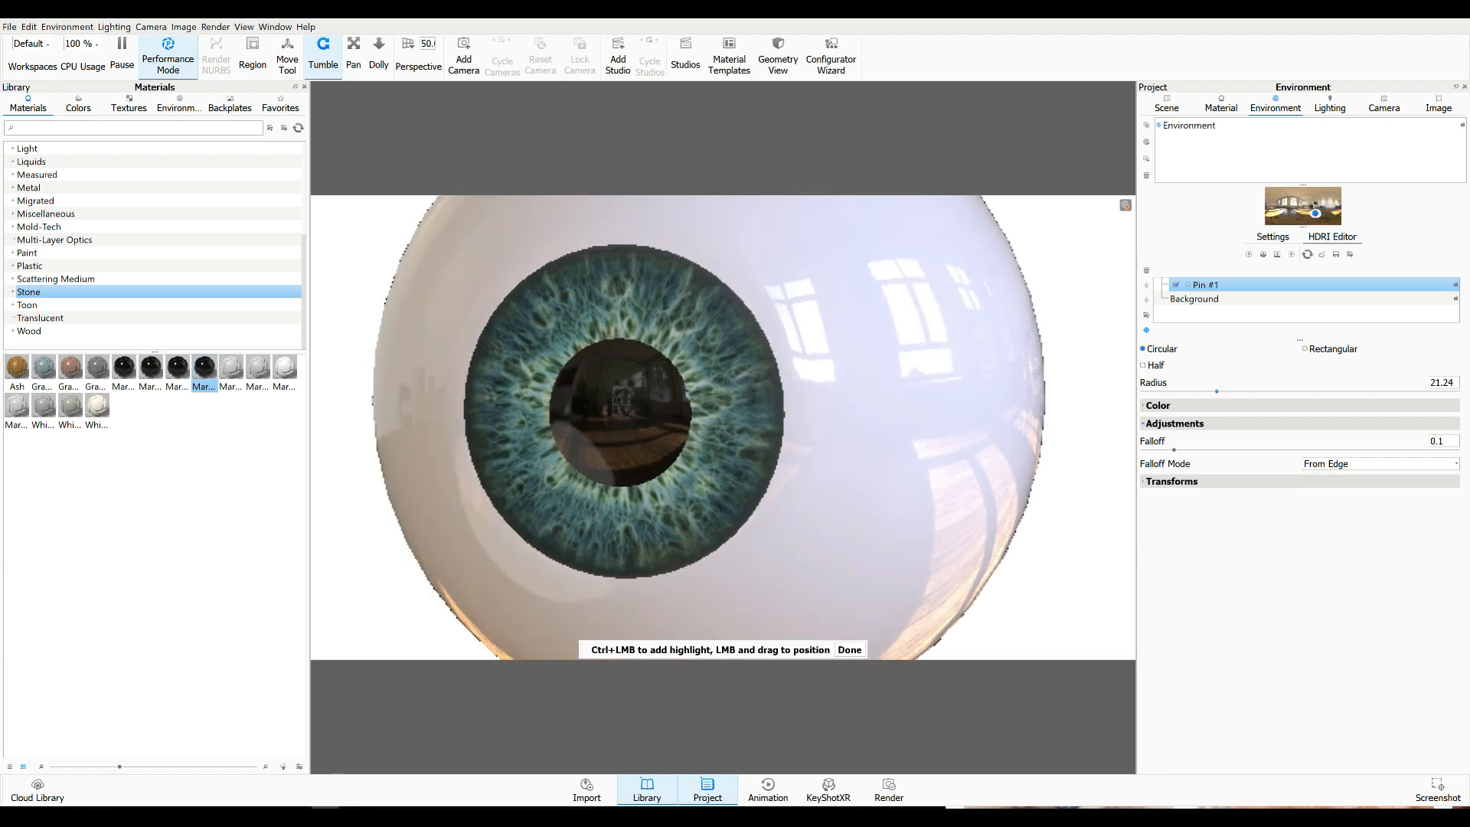
left_click_drag(1219, 390, 1171, 390)
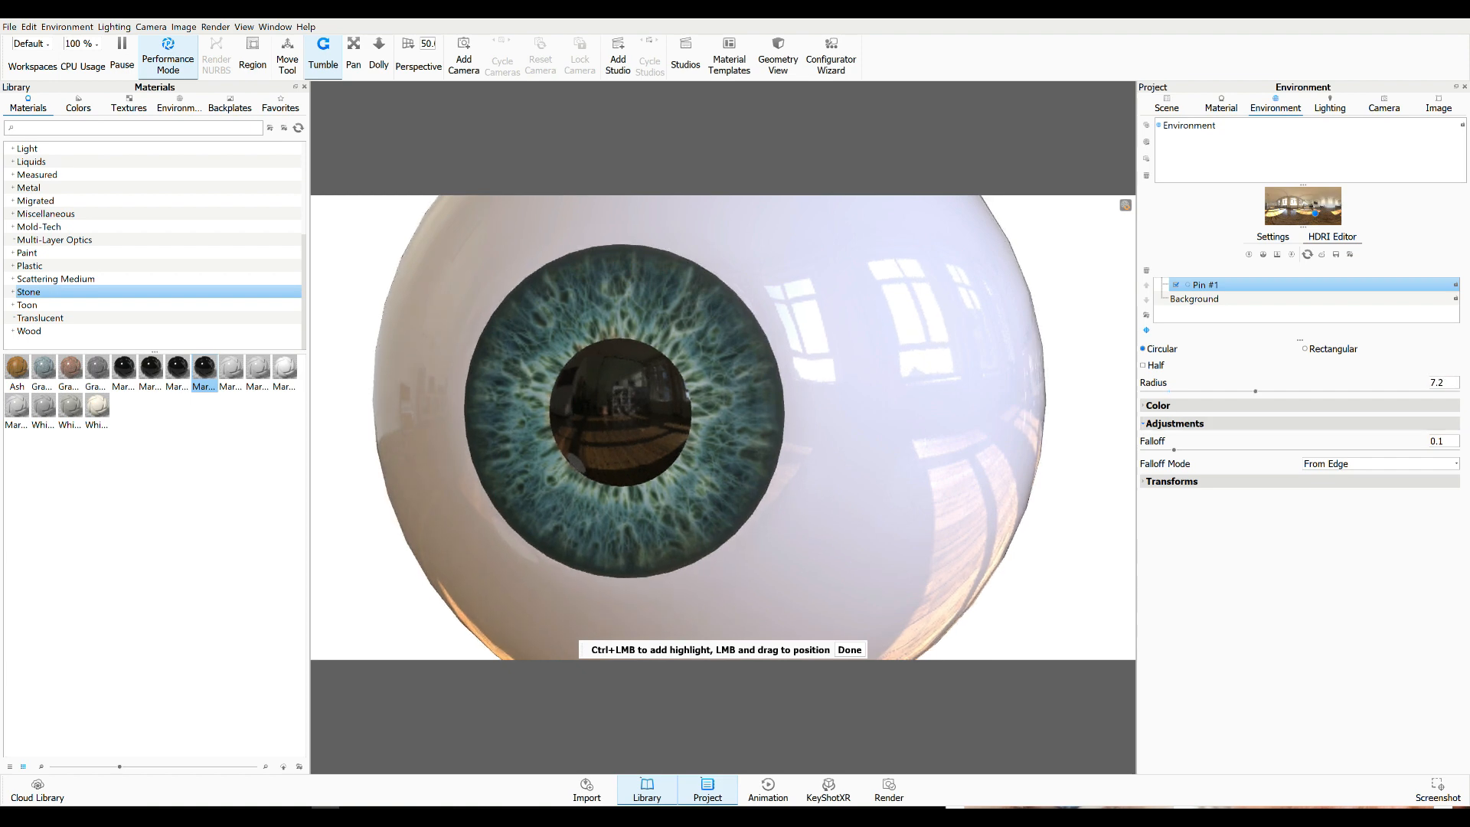
left_click_drag(1167, 450, 1191, 450)
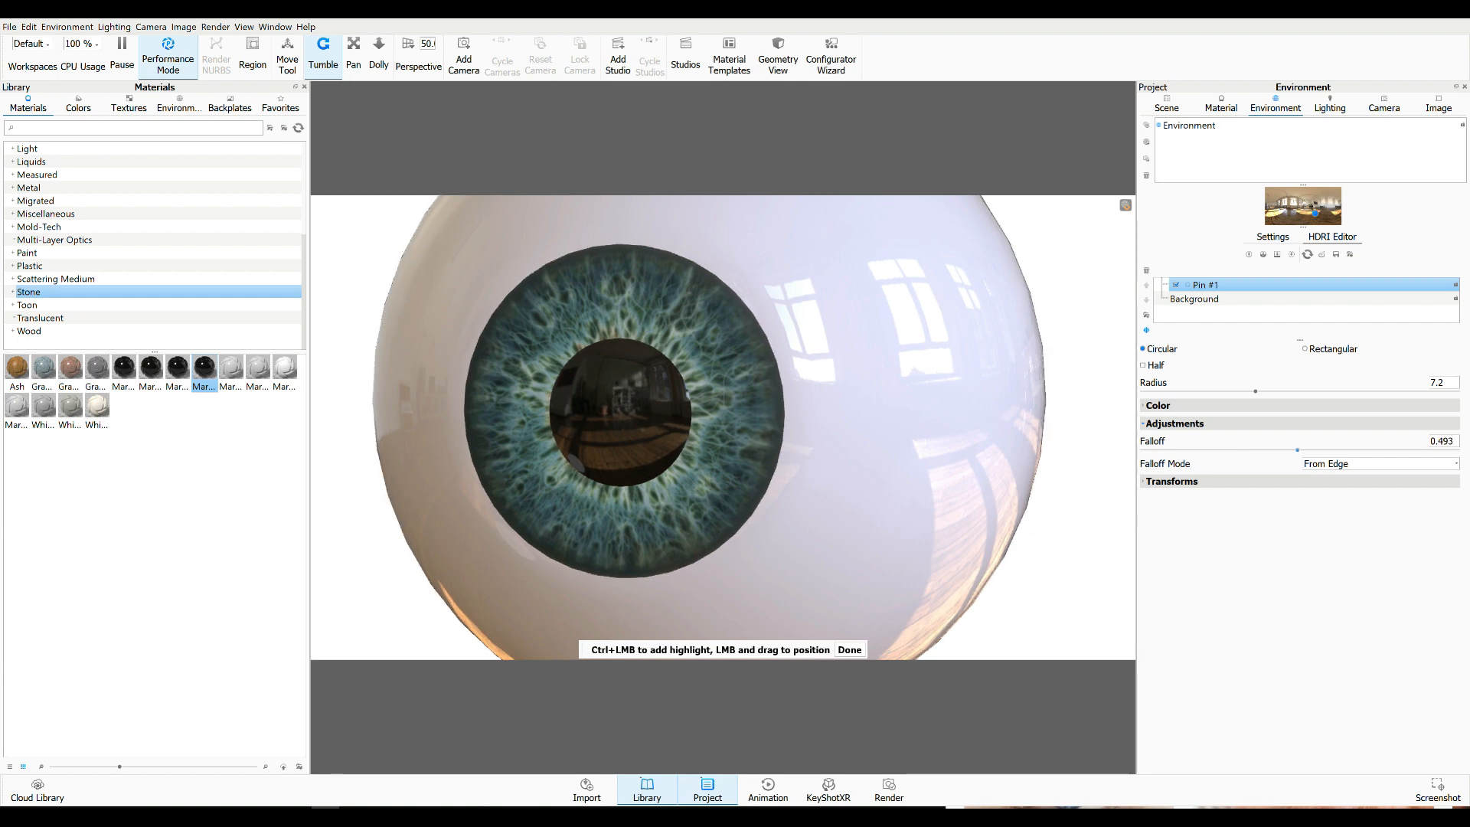
left_click_drag(1297, 450, 1255, 450)
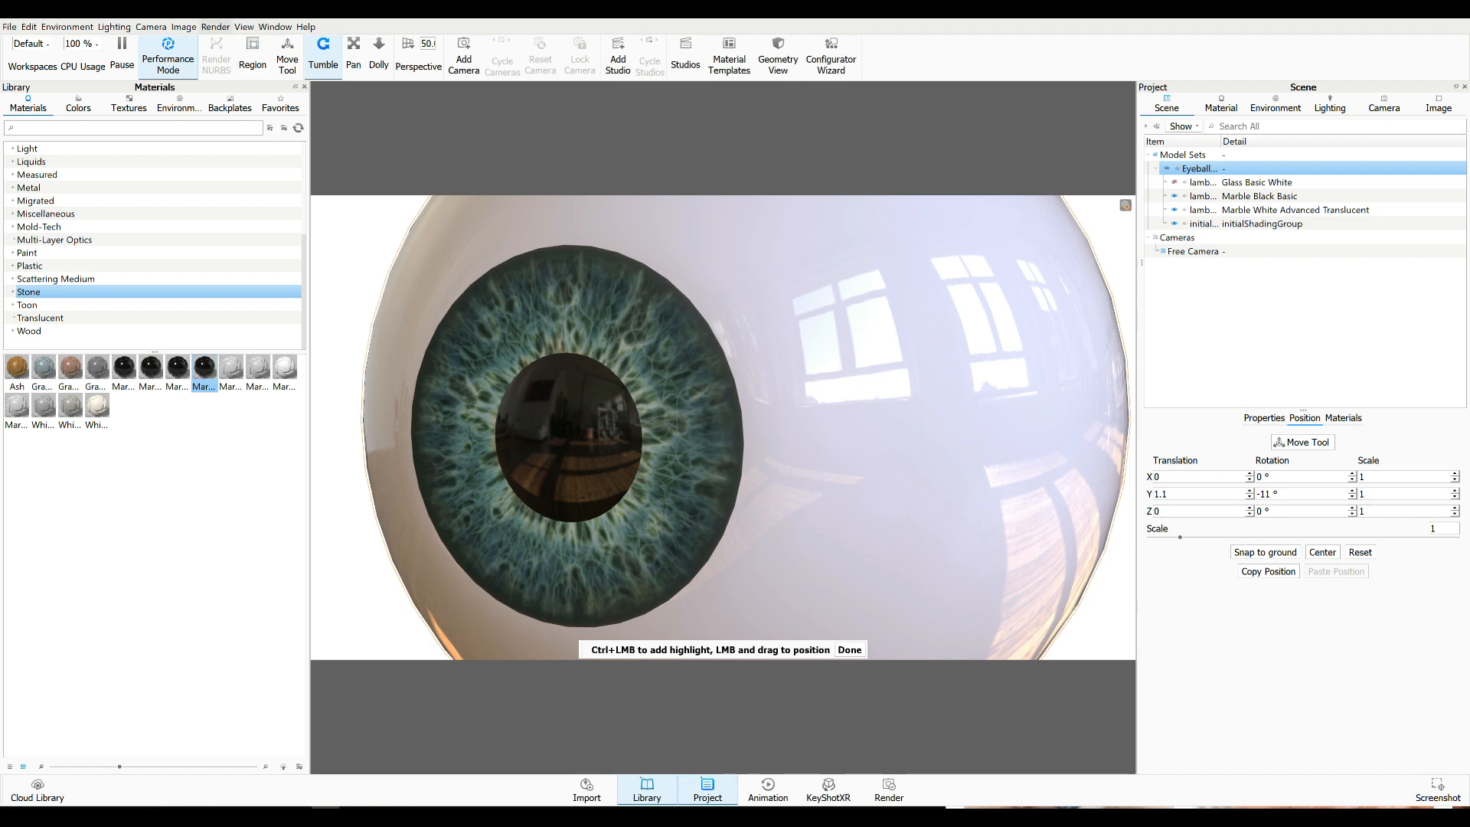
Bring up the Render dialog via Render > Render... for a still image
left_click(214, 26)
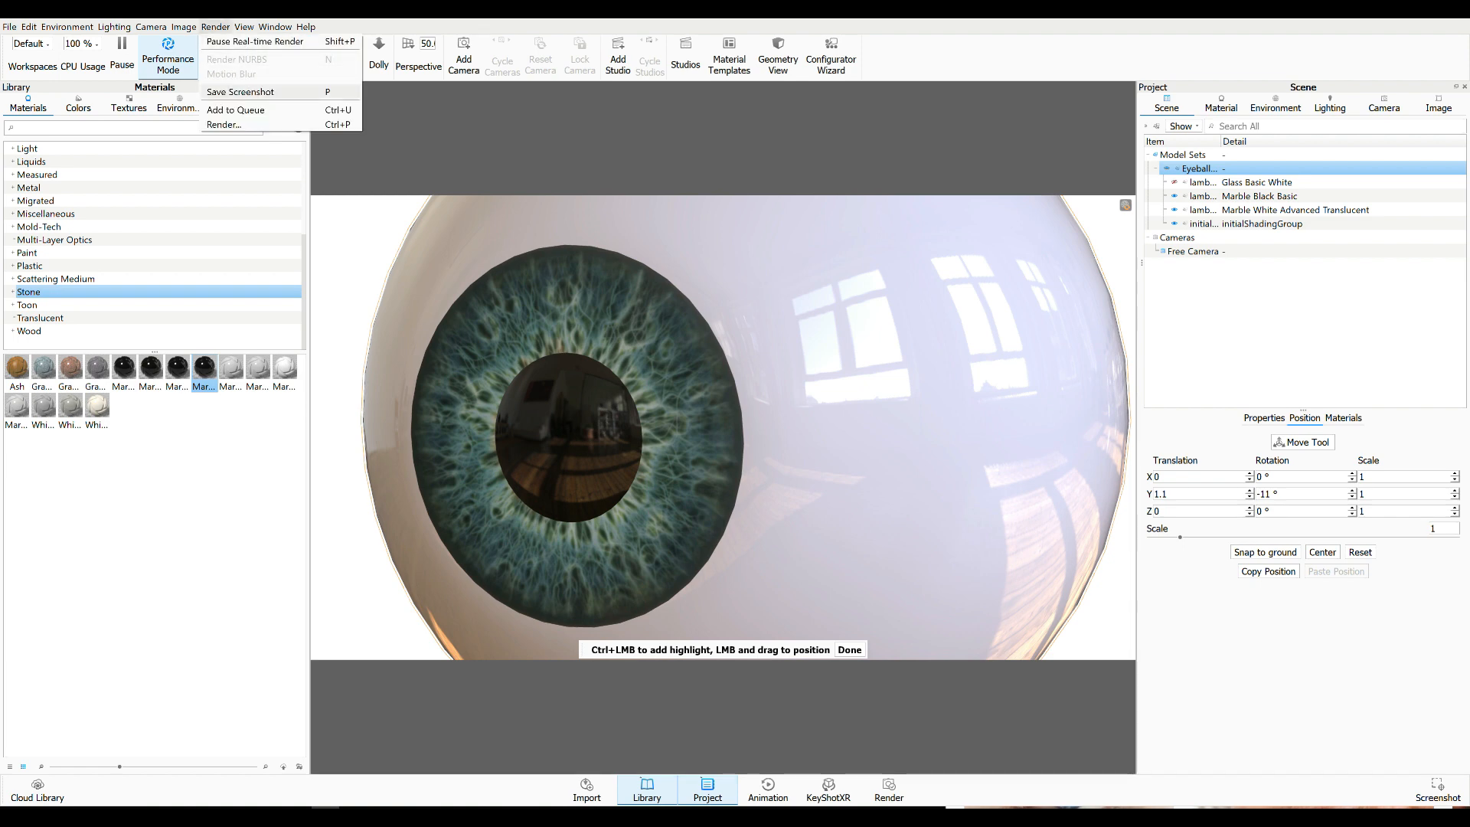
left_click(243, 26)
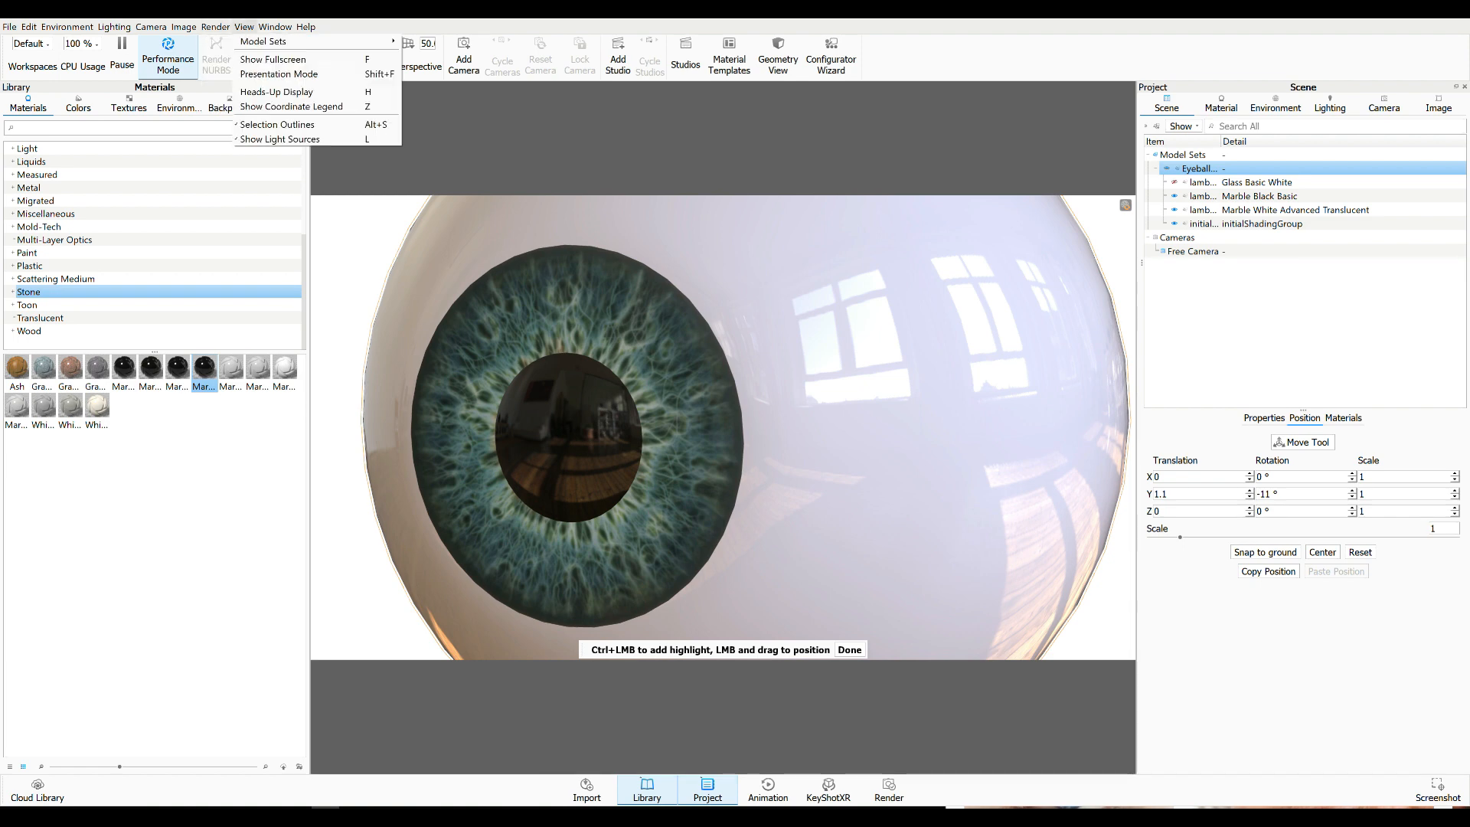
left_click(215, 26)
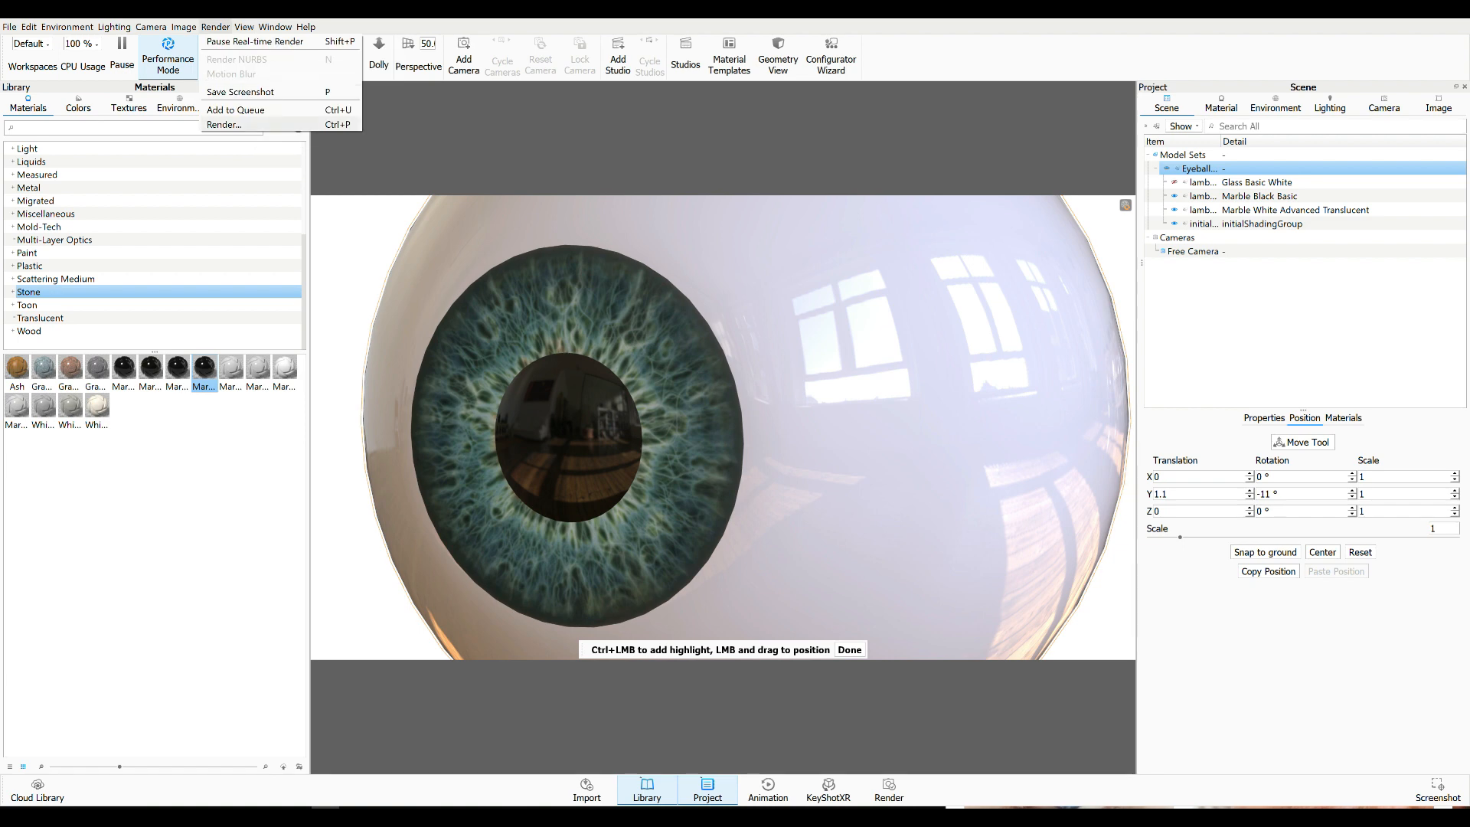
left_click(223, 124)
type("F")
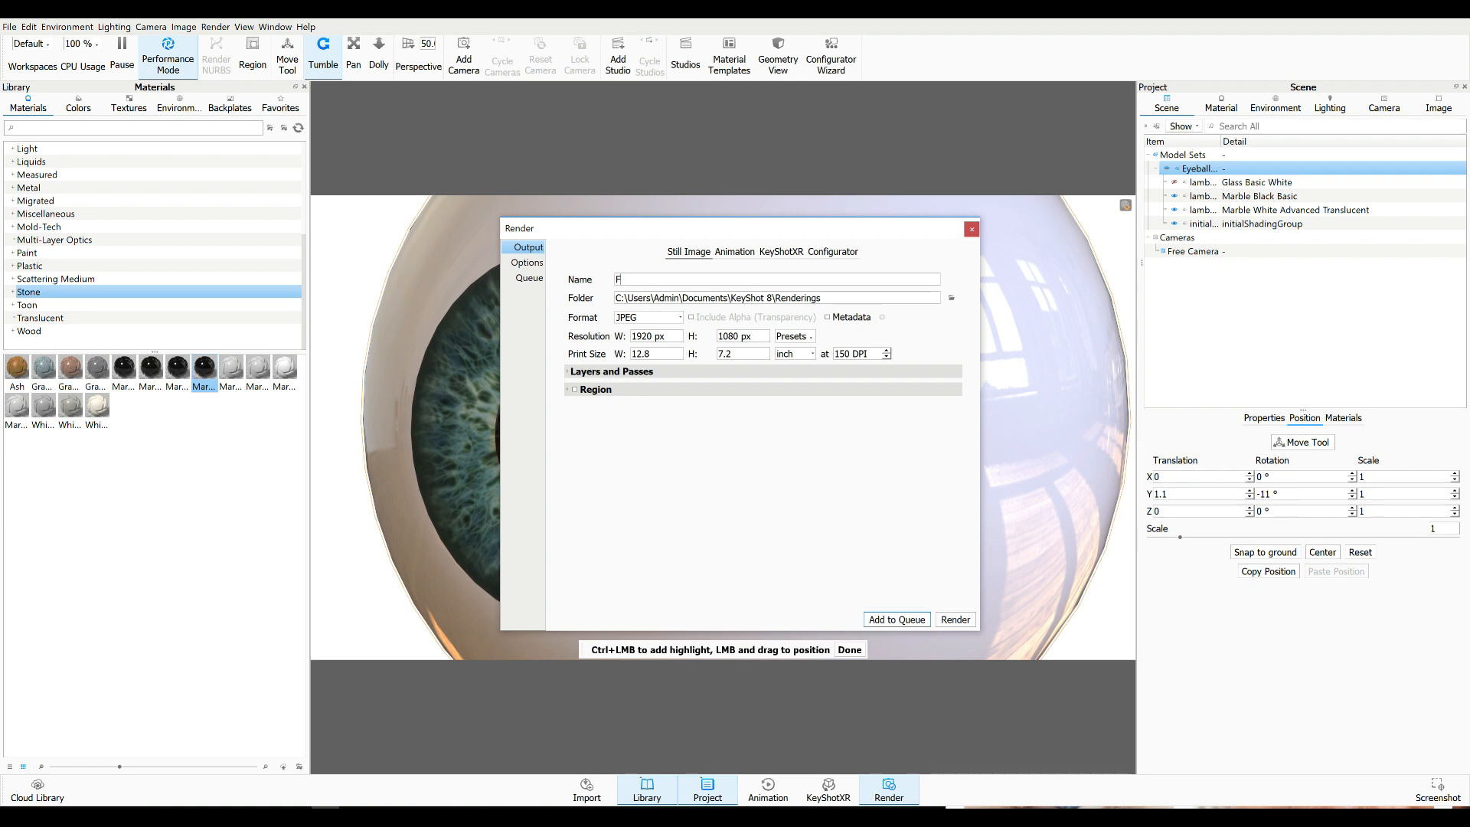
Name the output FinalEyeRender and set the destination folder to the Desktop
type("inalEye")
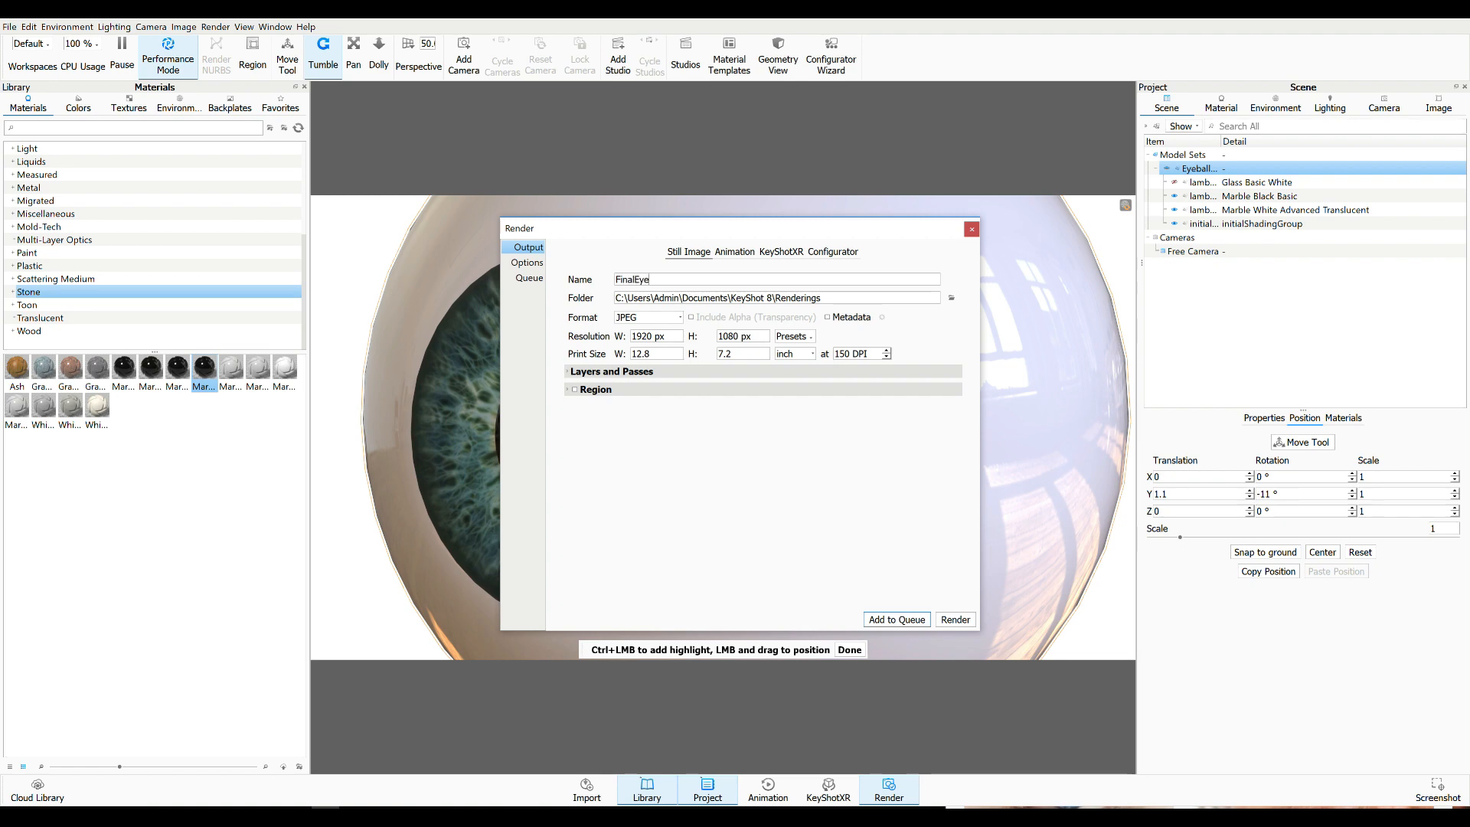
type("Render")
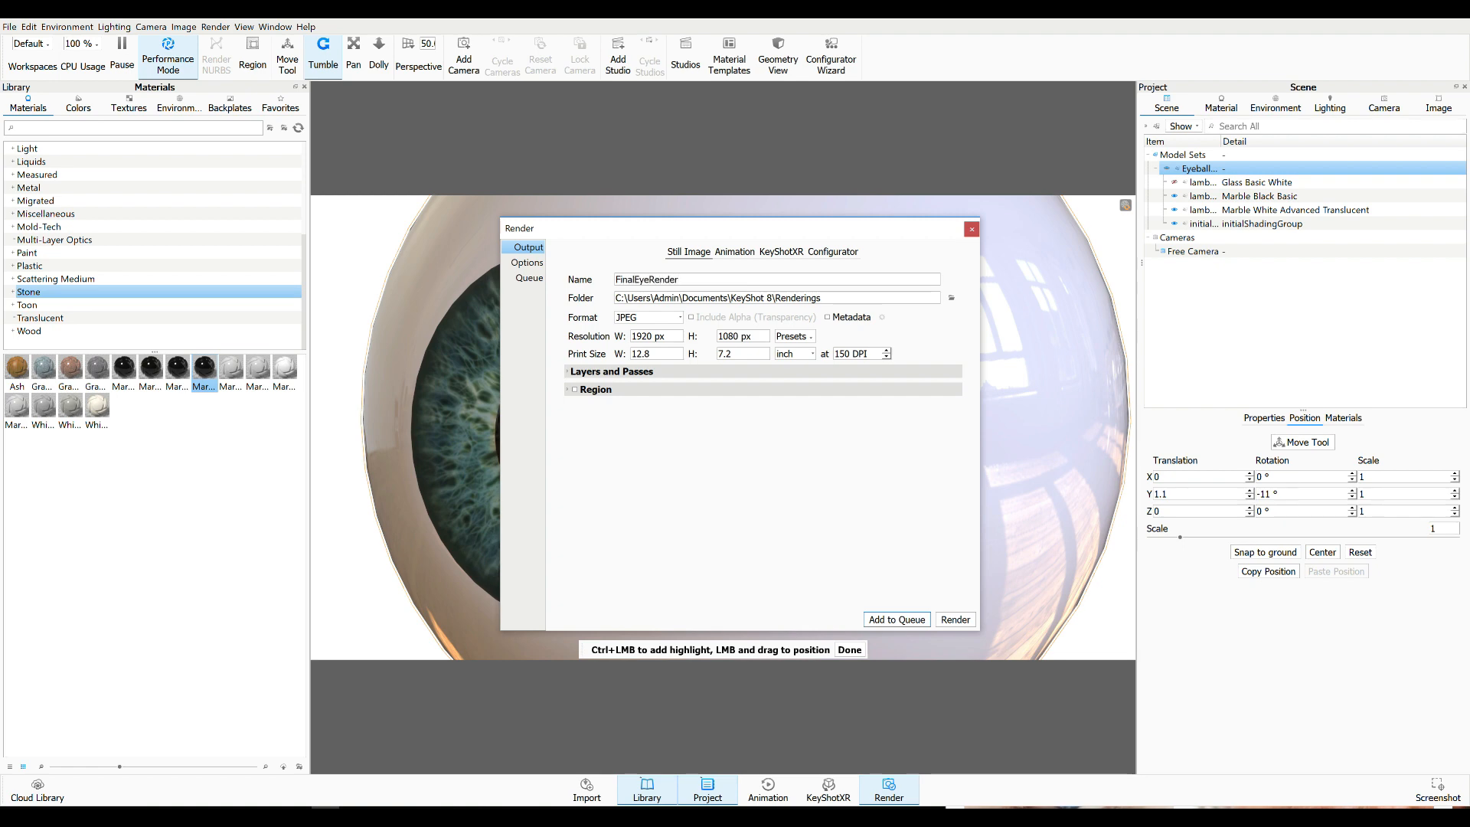
left_click(950, 299)
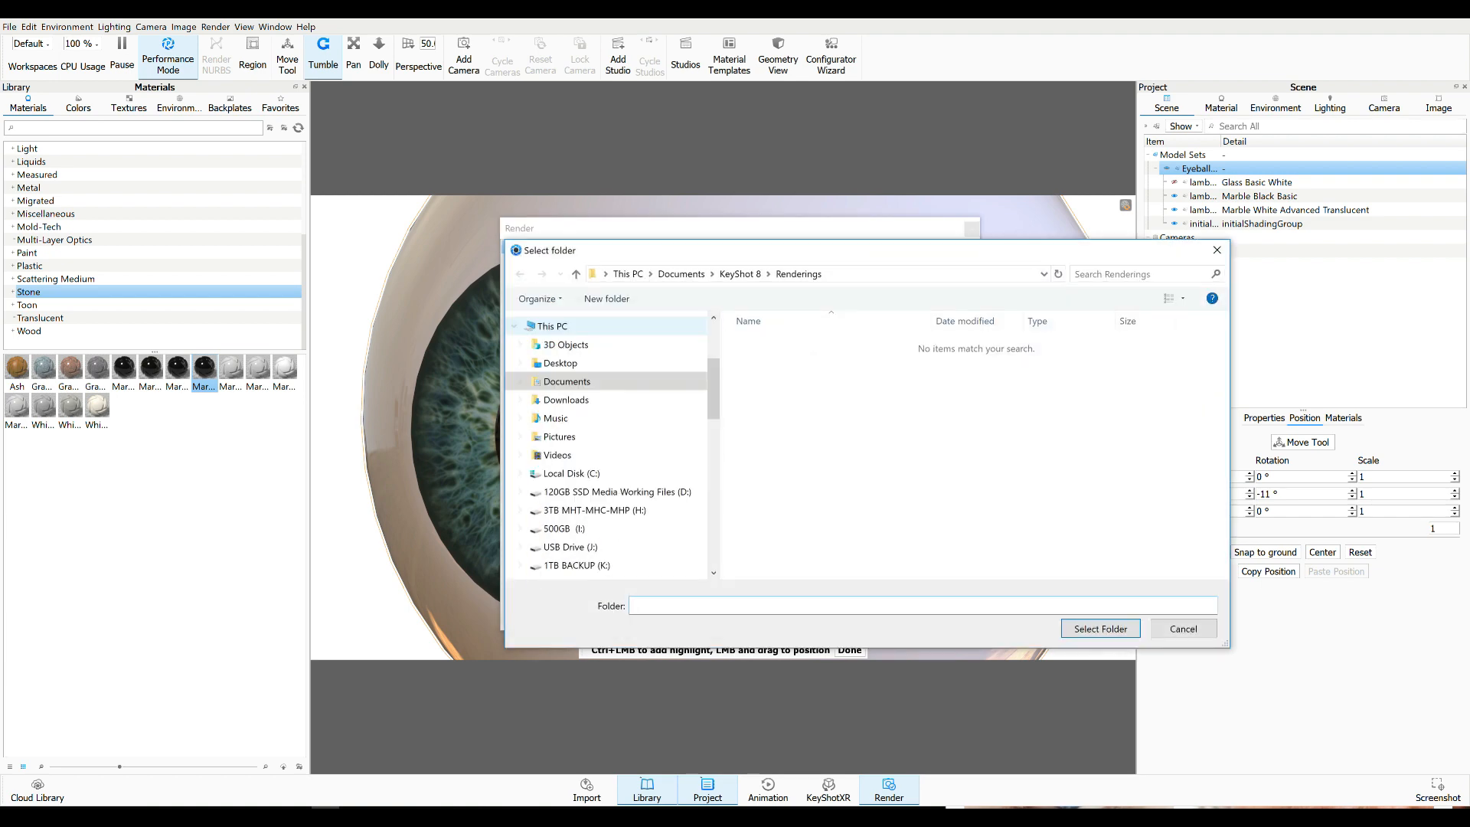
left_click(560, 363)
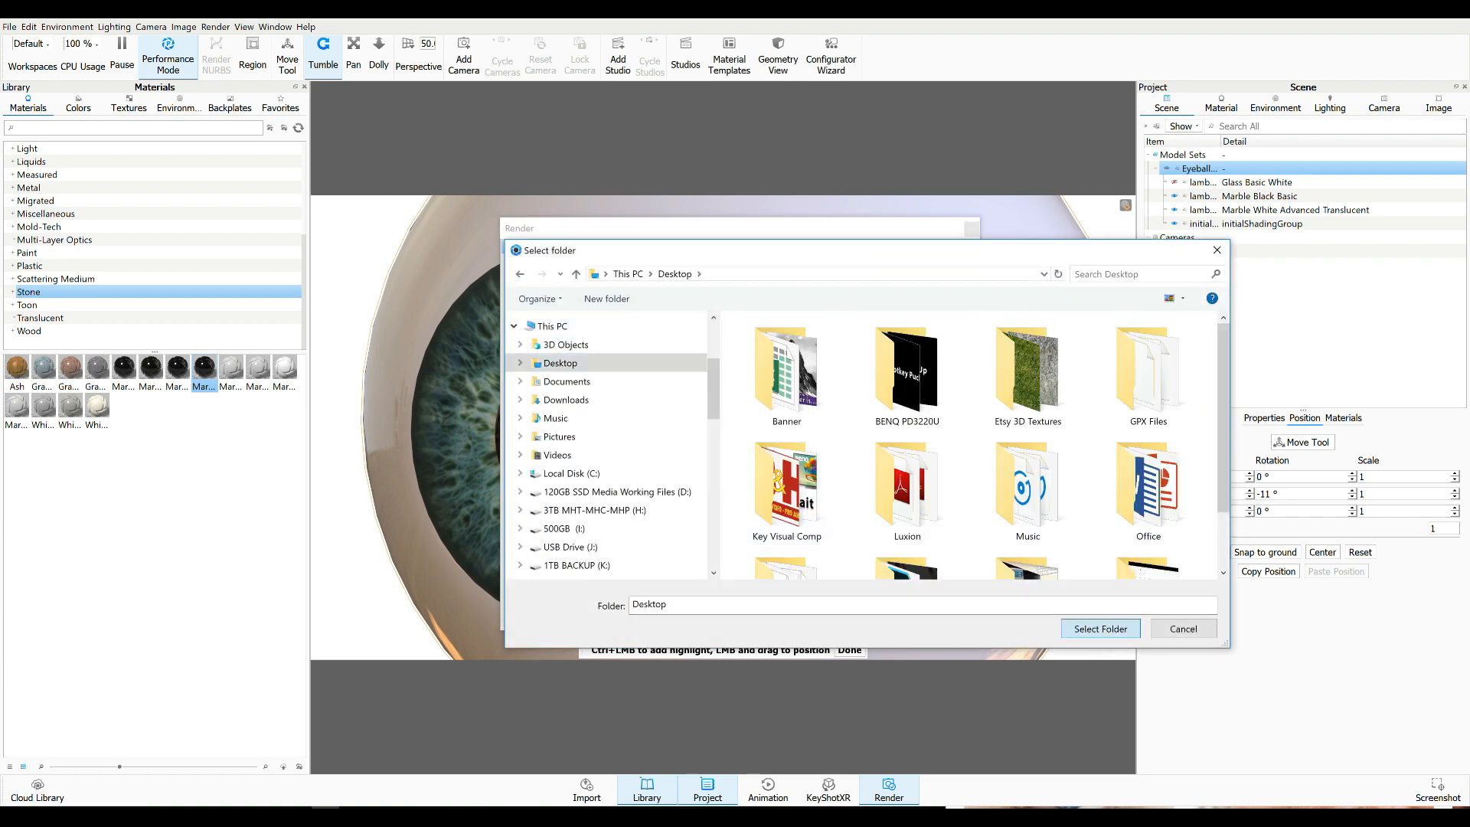
left_click(1099, 628)
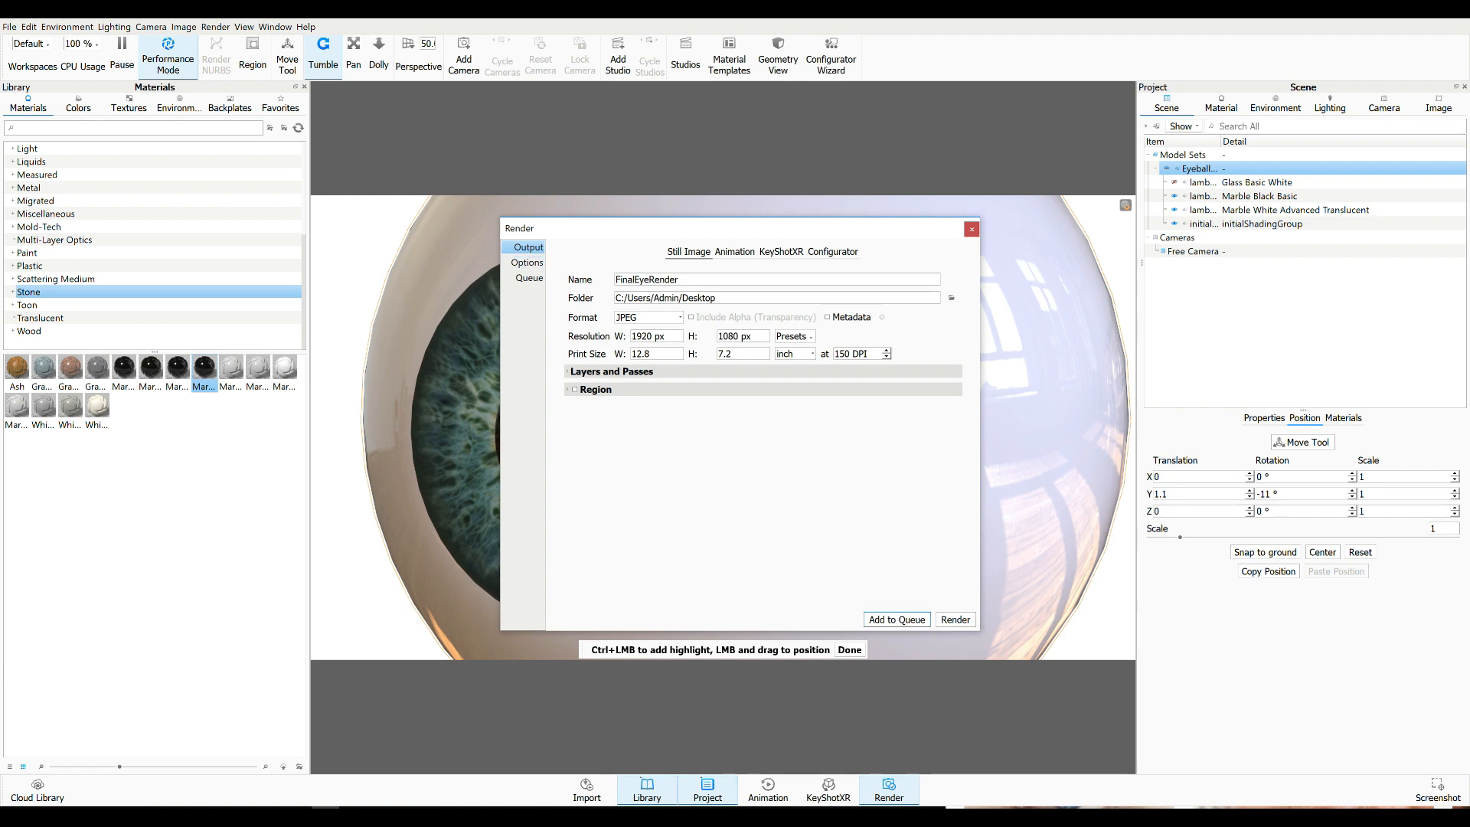
Review the render quality options and start the 1920×1080 JPEG render
left_click(528, 261)
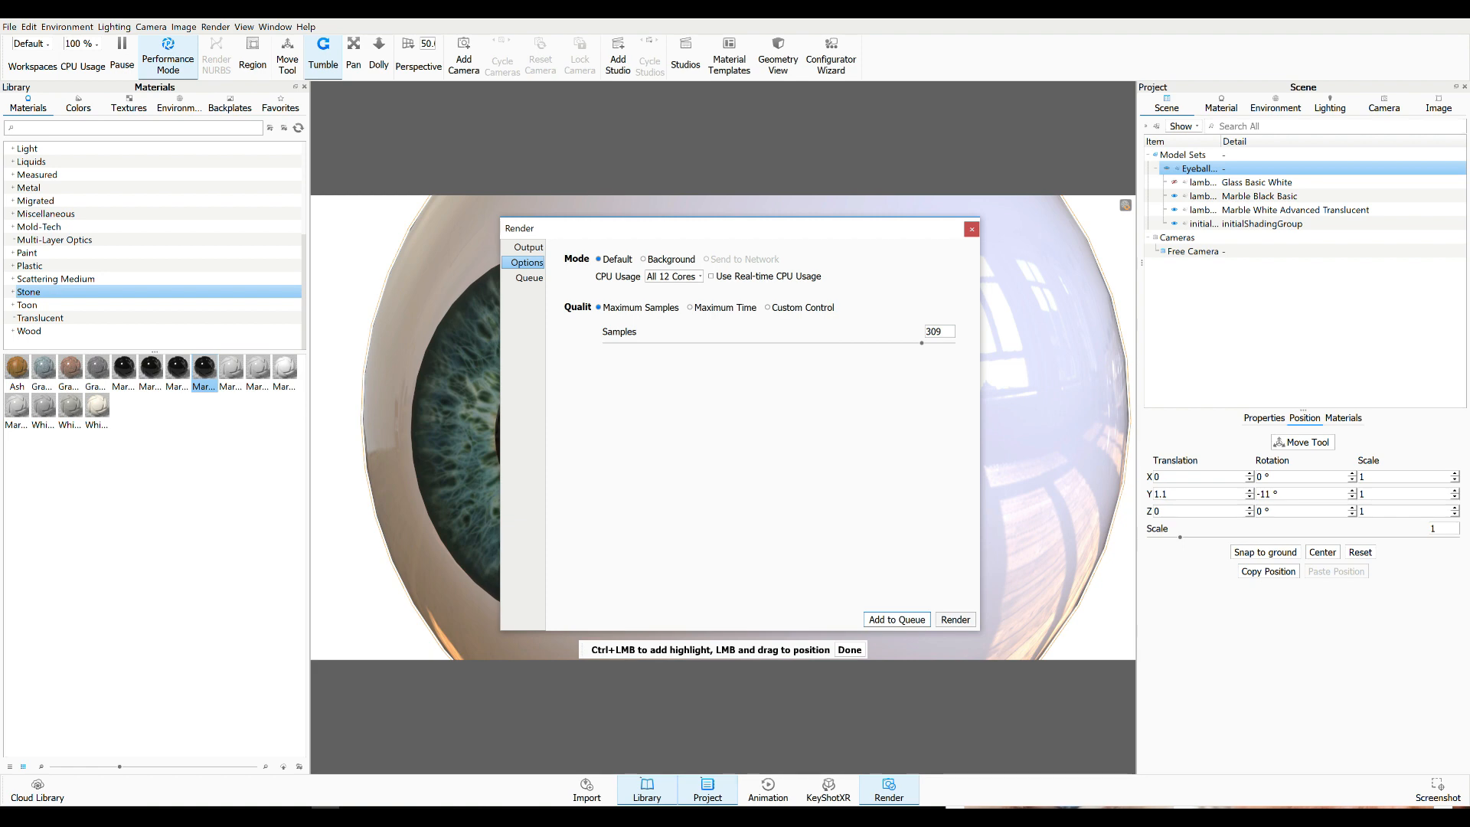
left_click(954, 619)
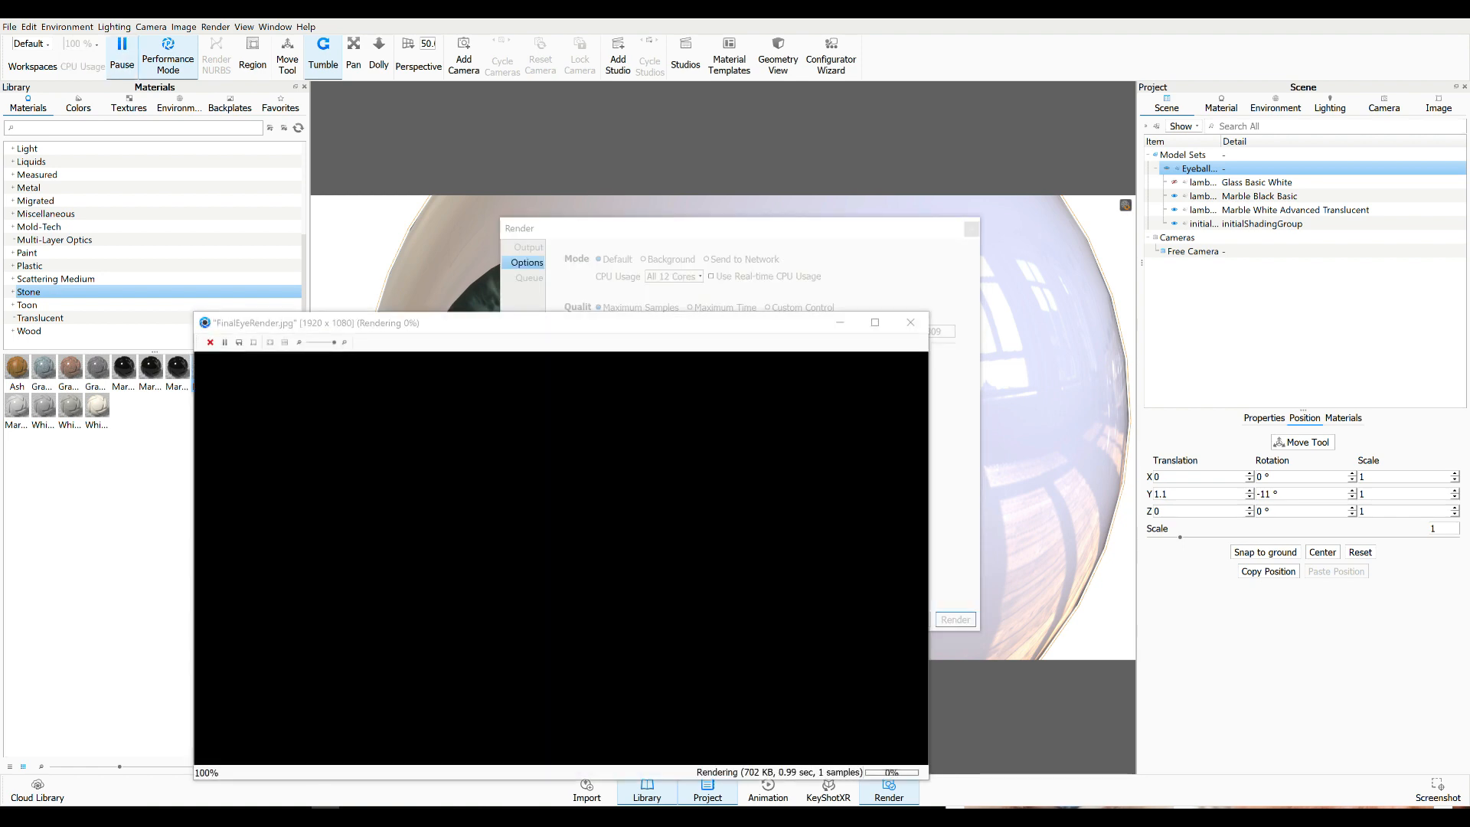